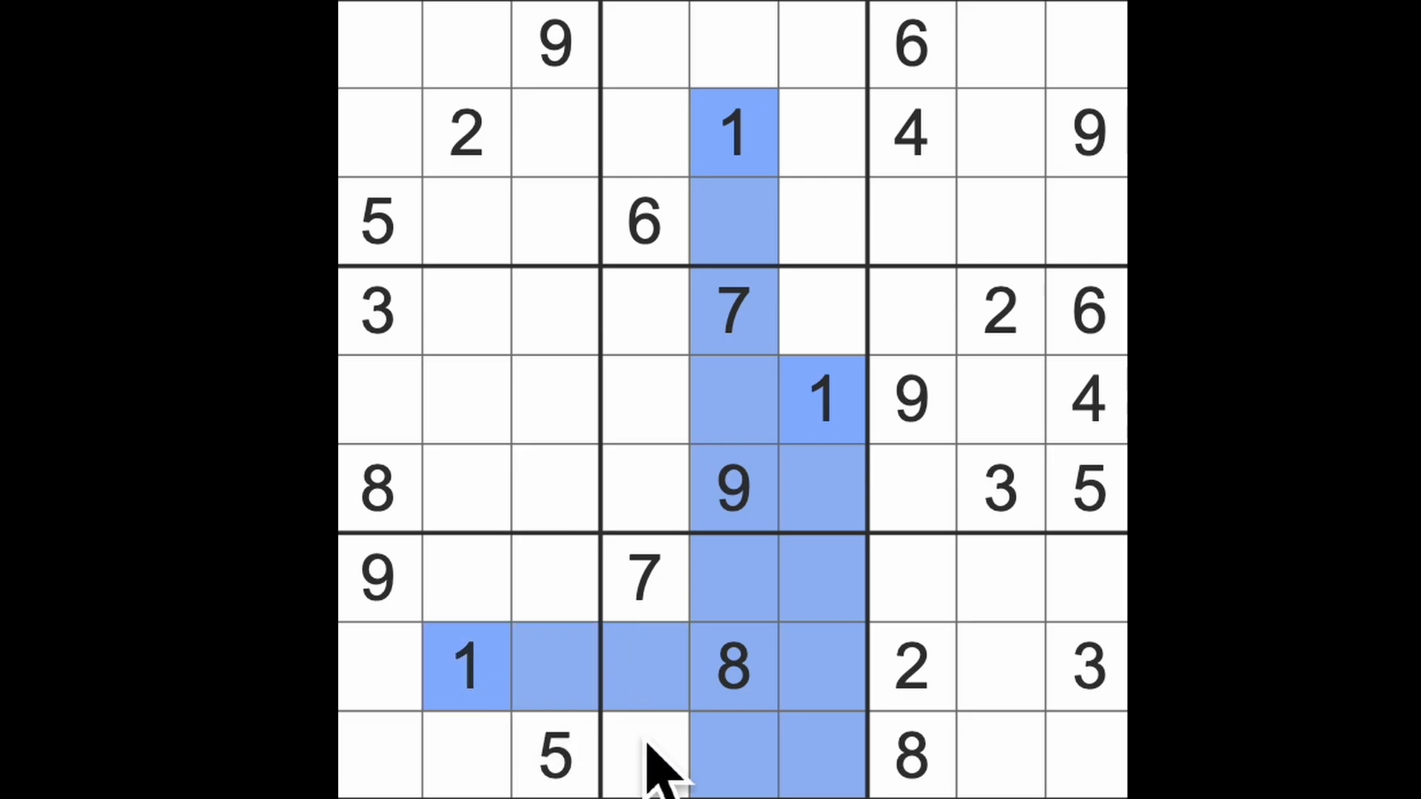
Step: Enter a 1 at row 9 column 4 and a 3 at row 3 column 7, checking the 9s
{"action": "left_click", "coordinate": [641, 756]}
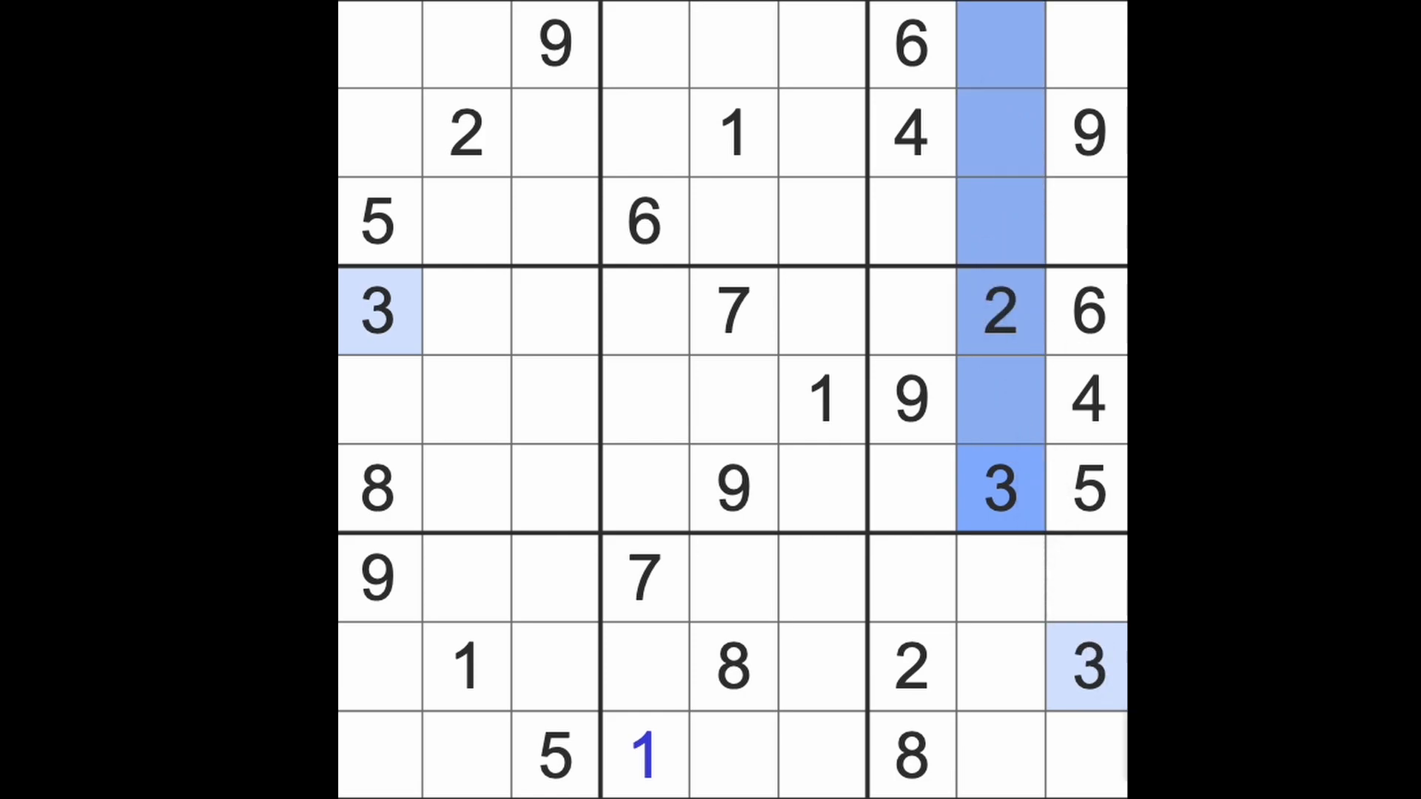
{"action": "left_click", "coordinate": [1085, 222]}
{"action": "type", "text": "3"}
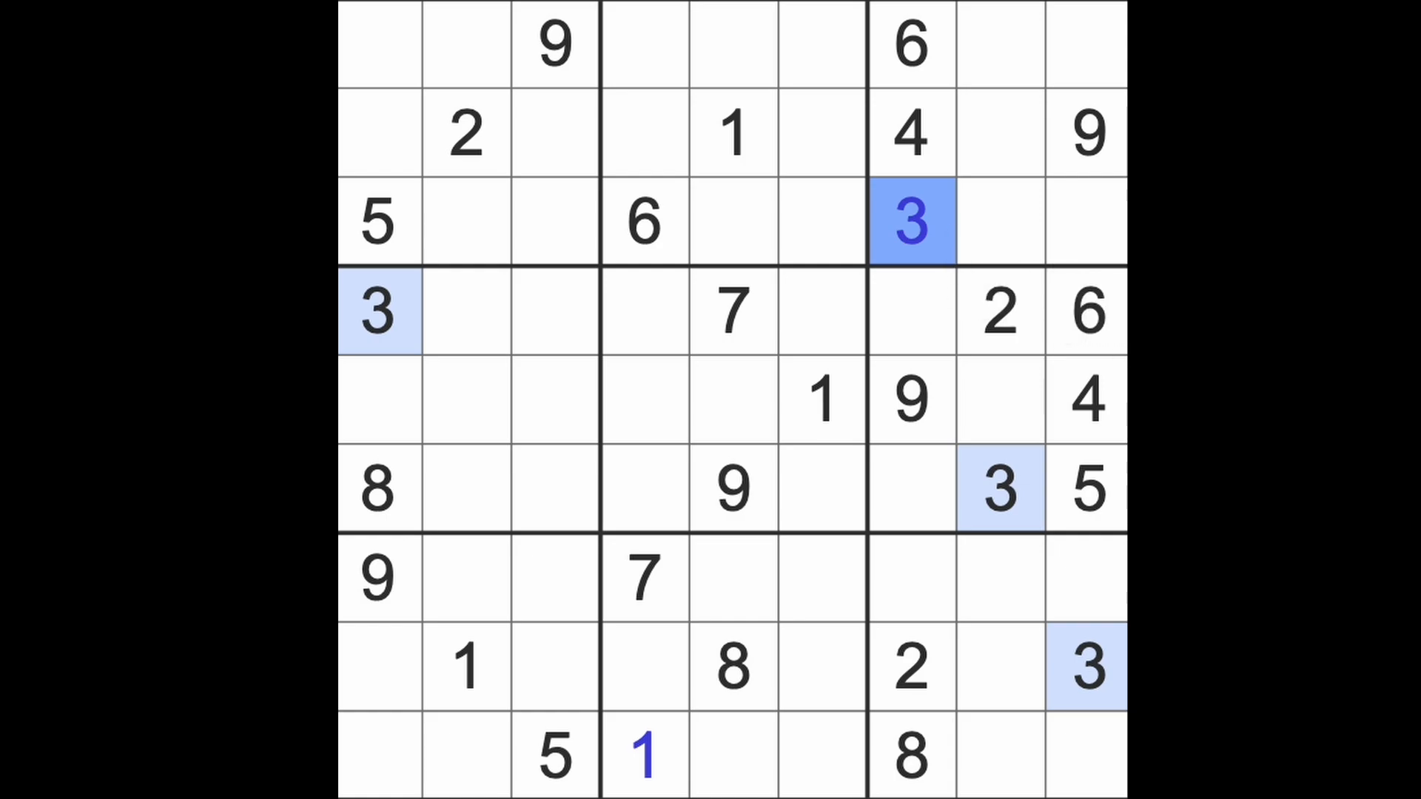
{"action": "left_click", "coordinate": [733, 489]}
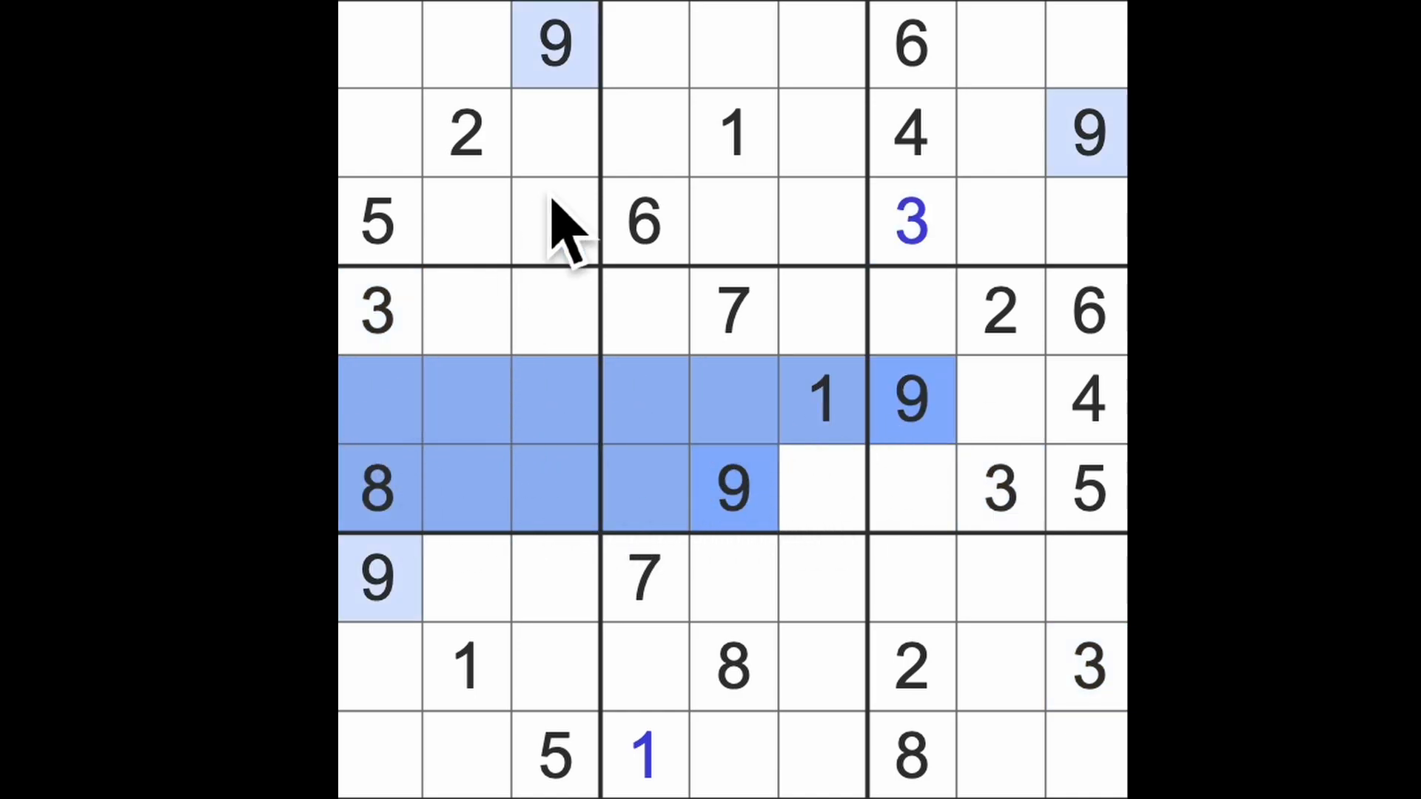
Step: Enter 9 at row 4 column 2, then 5 and 8 in the right-hand boxes of the grid
{"action": "left_click", "coordinate": [466, 313]}
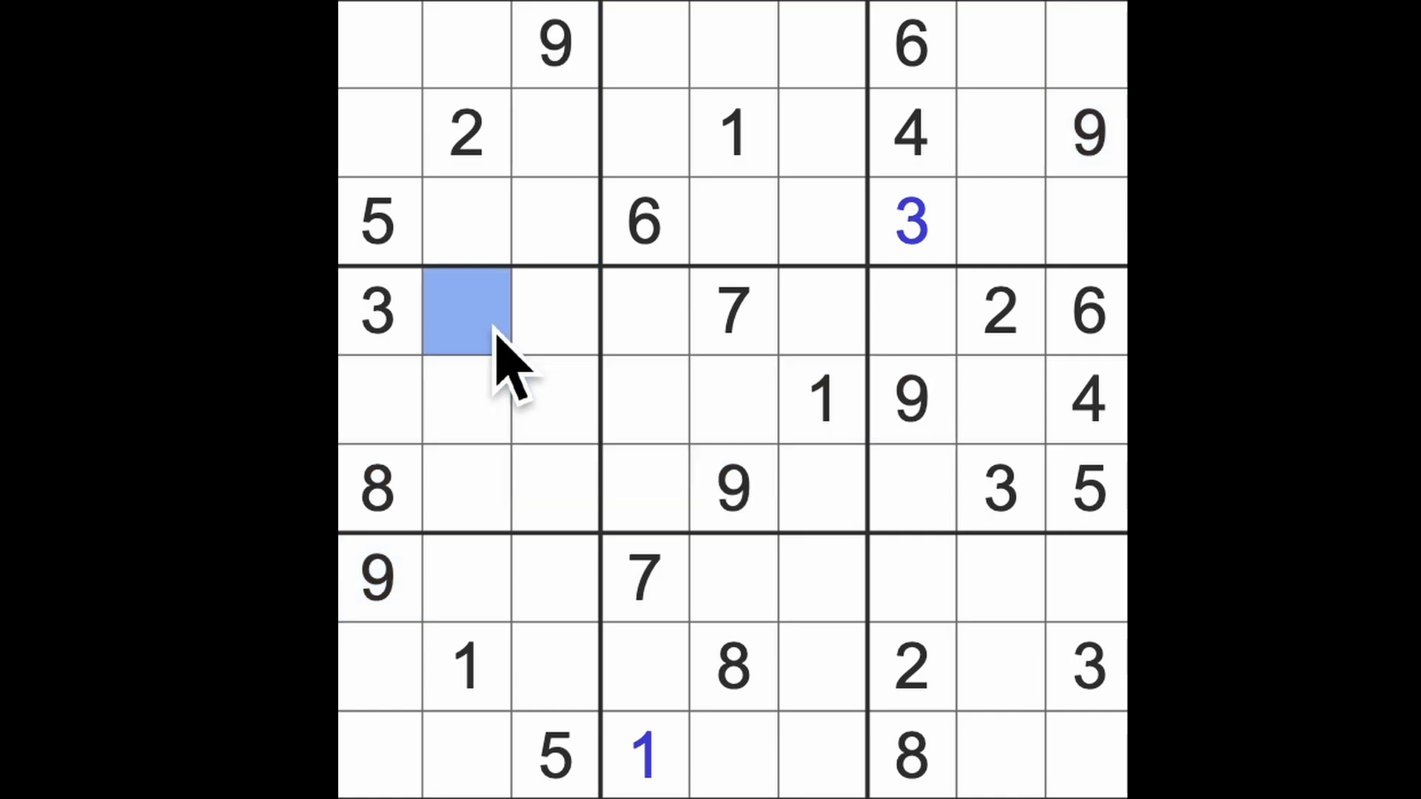
{"action": "type", "text": "9"}
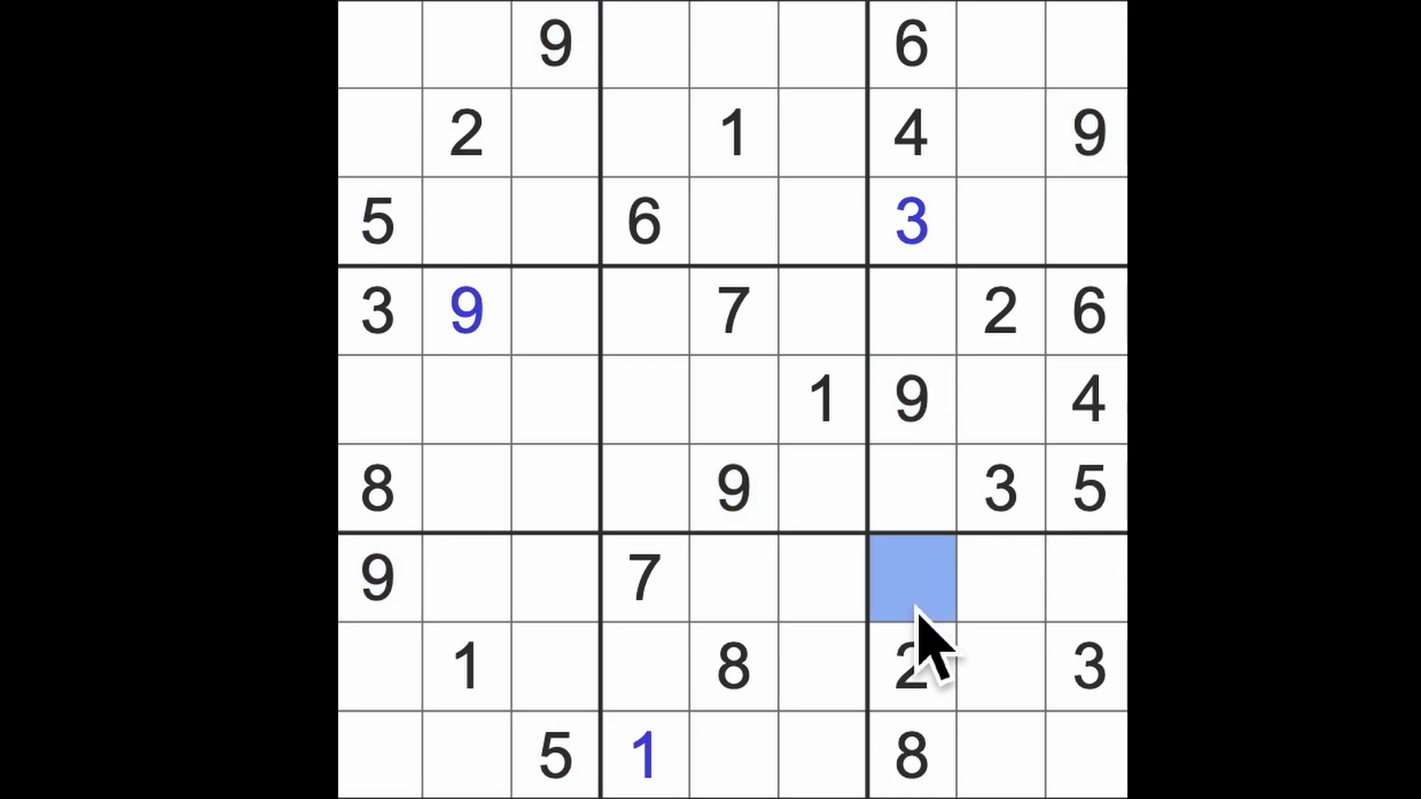
{"action": "type", "text": "5"}
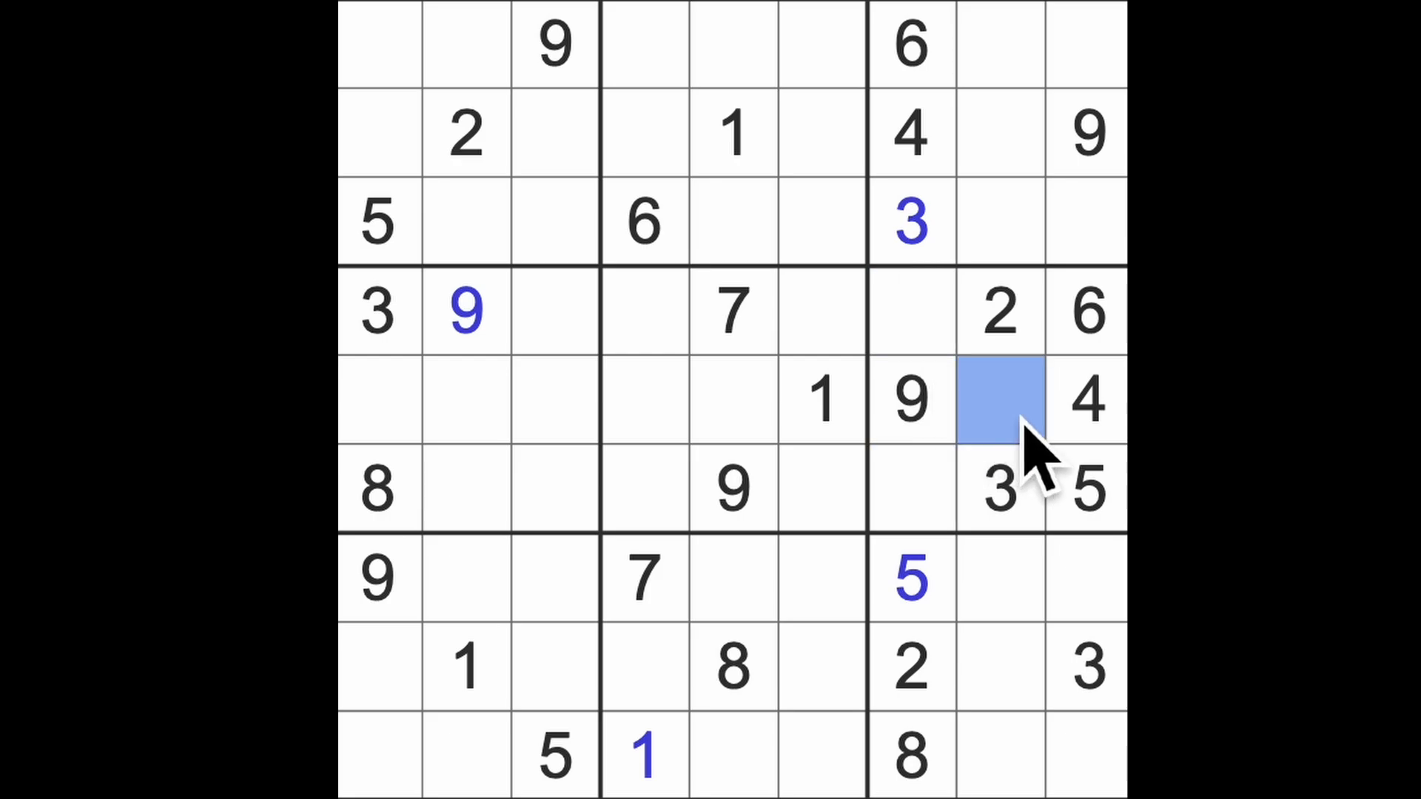
{"action": "type", "text": "8"}
{"action": "left_click", "coordinate": [912, 311]}
{"action": "type", "text": "1"}
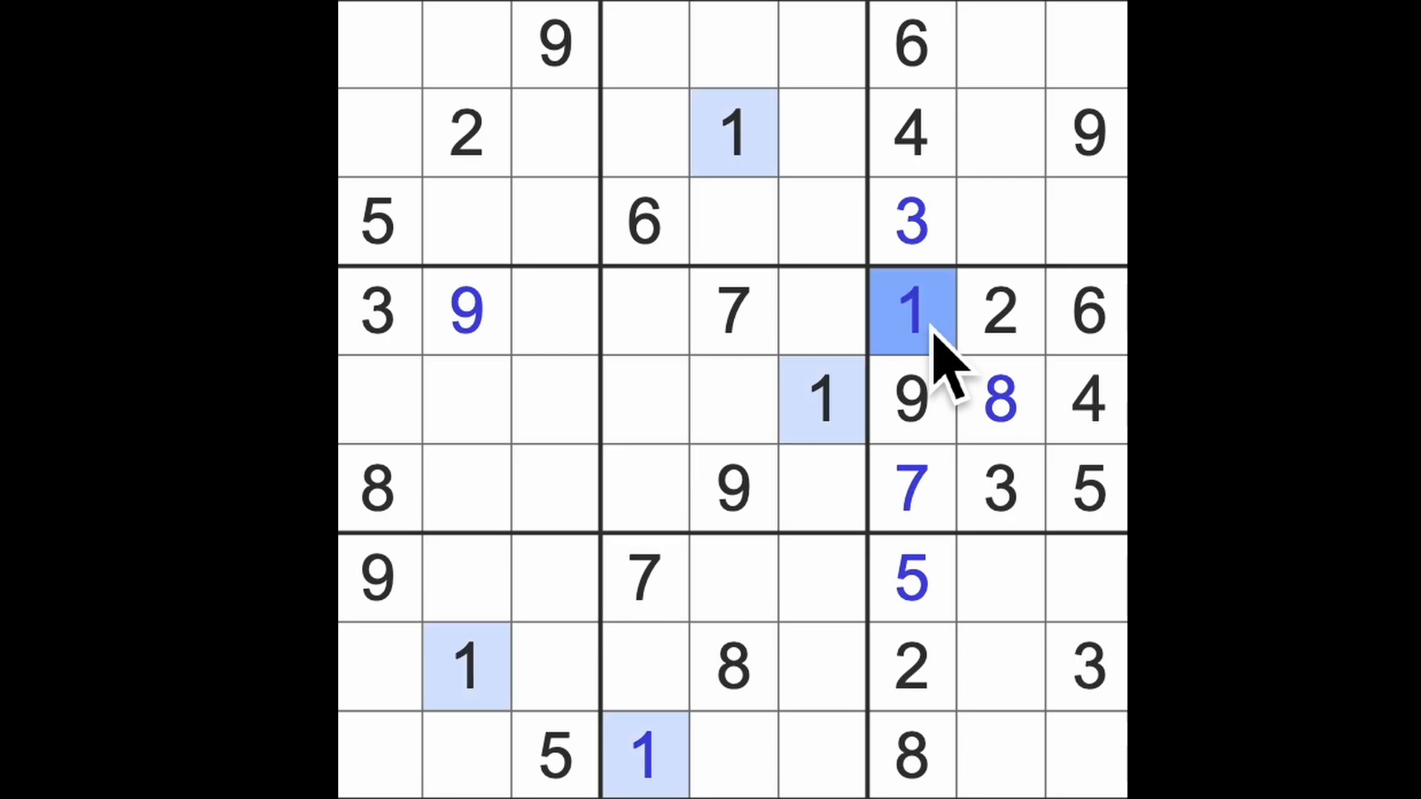
{"action": "left_click", "coordinate": [1088, 50]}
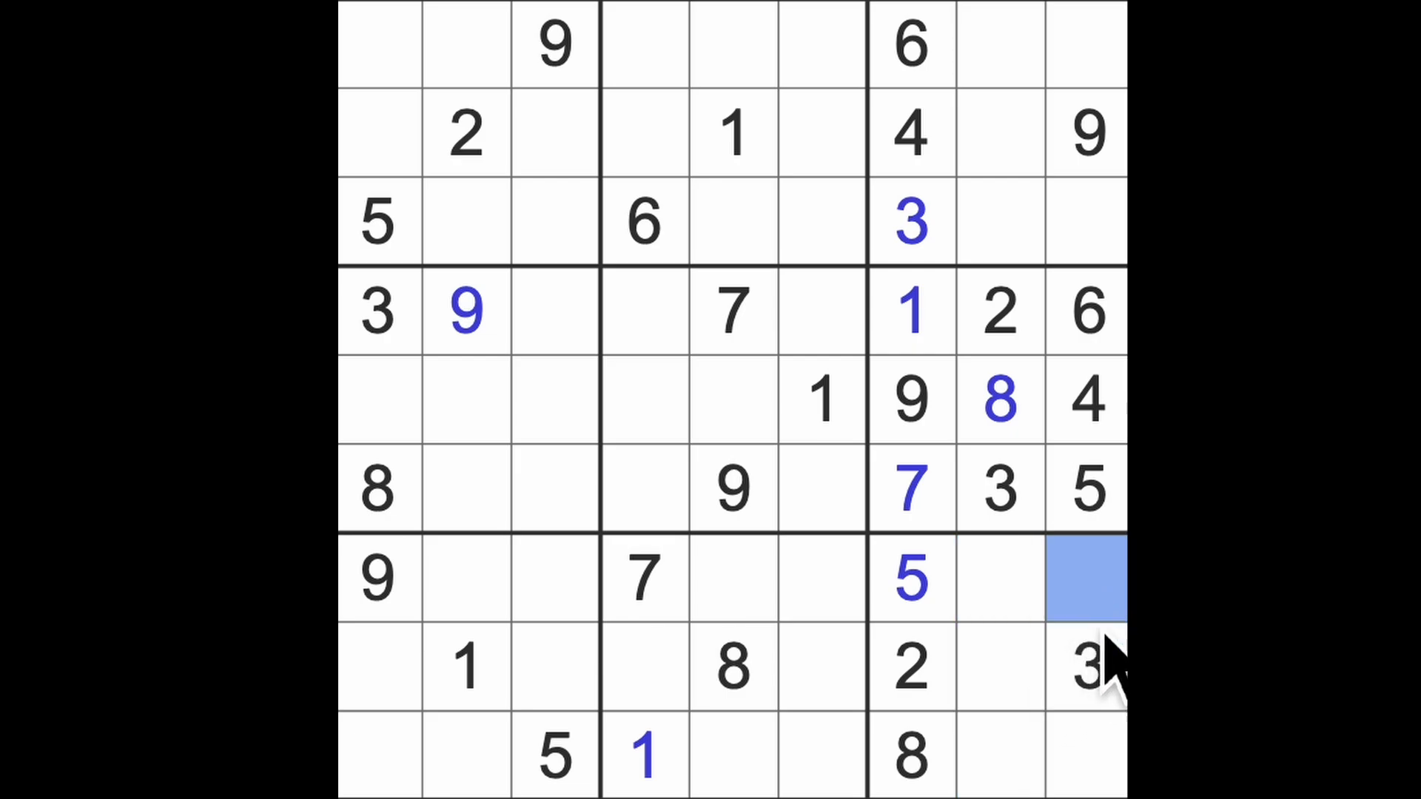
Step: After highlighting the 1s, place 1 at row 7 column 9, 7 bottom-right, and 1s at row 6 column 3 and top-left
{"action": "left_click", "coordinate": [643, 754]}
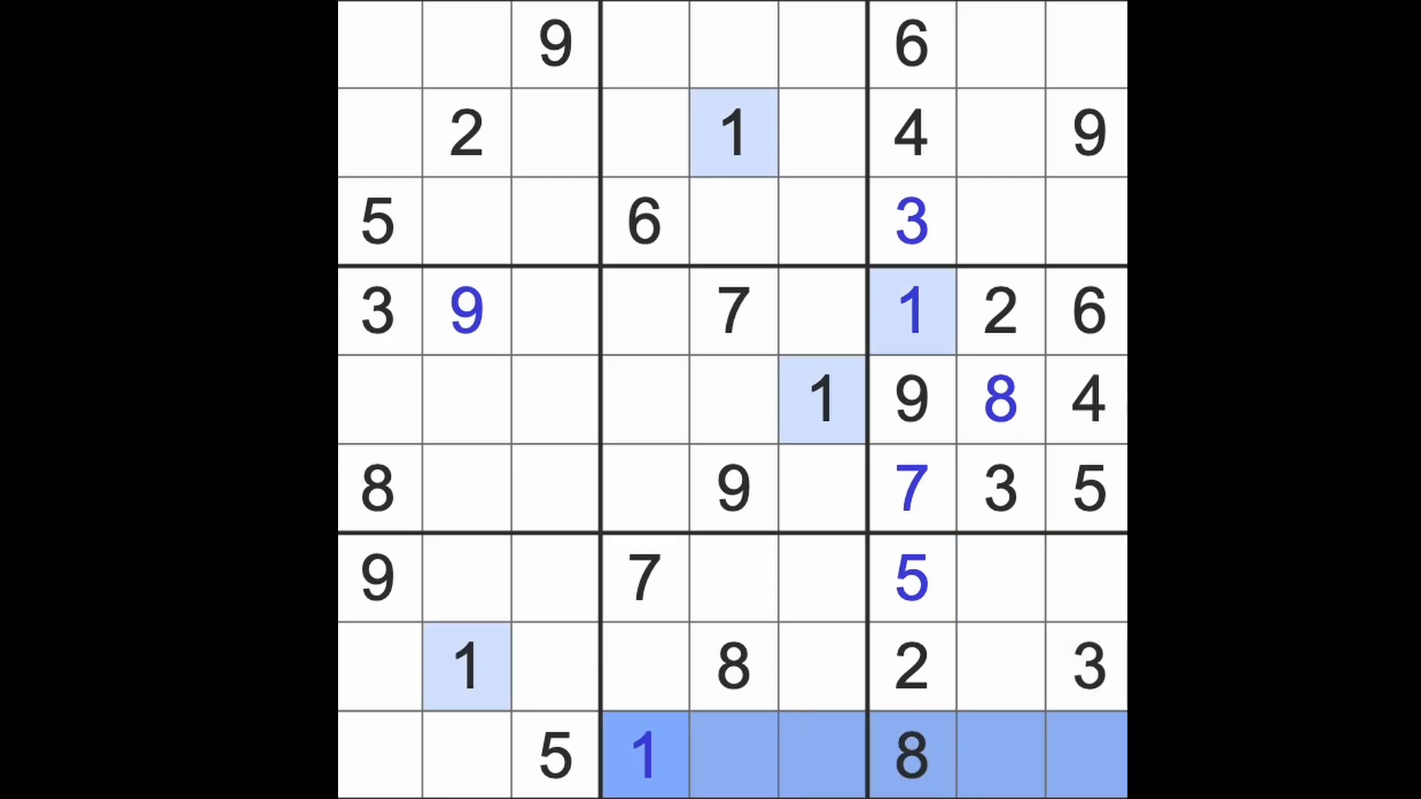
{"action": "left_click", "coordinate": [1085, 577]}
{"action": "type", "text": "1"}
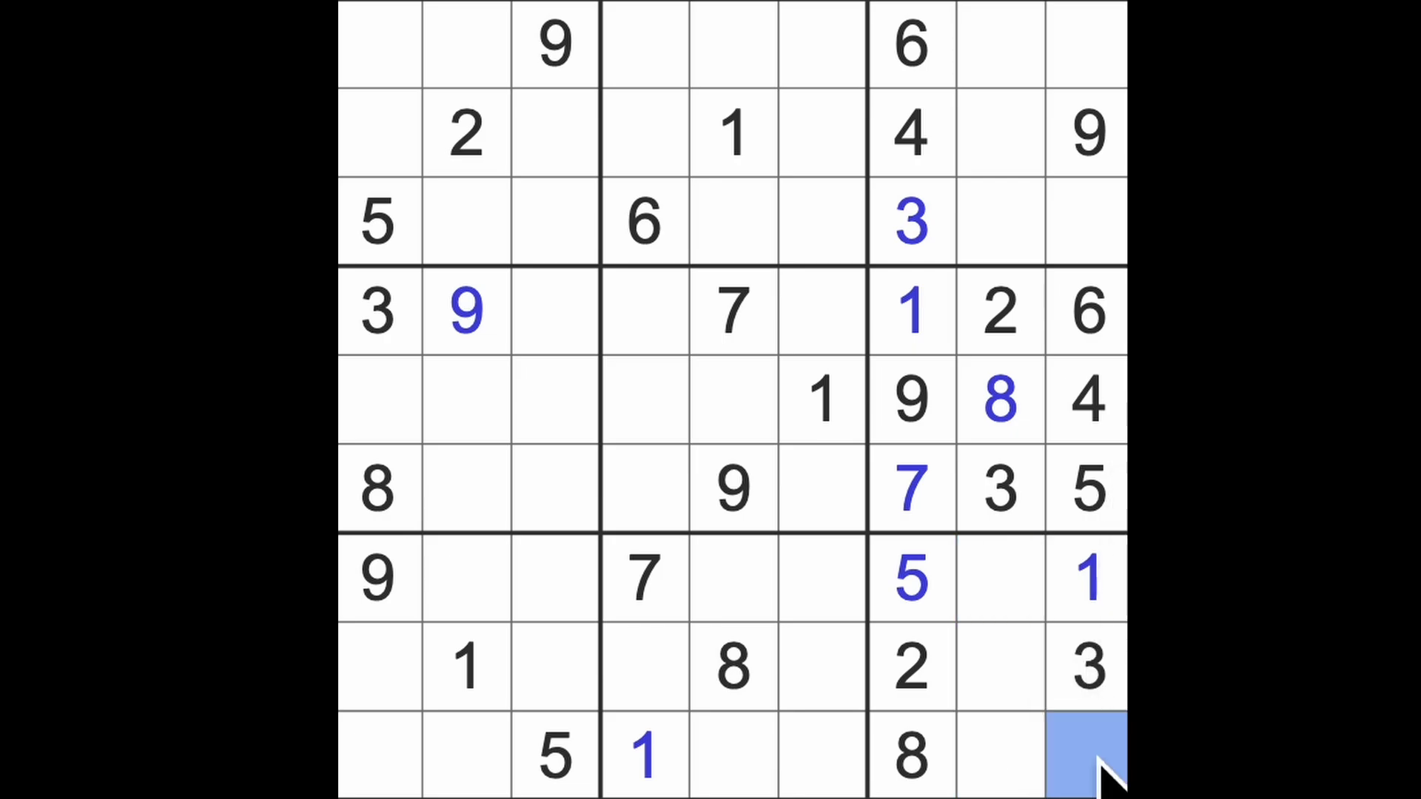
{"action": "type", "text": "7"}
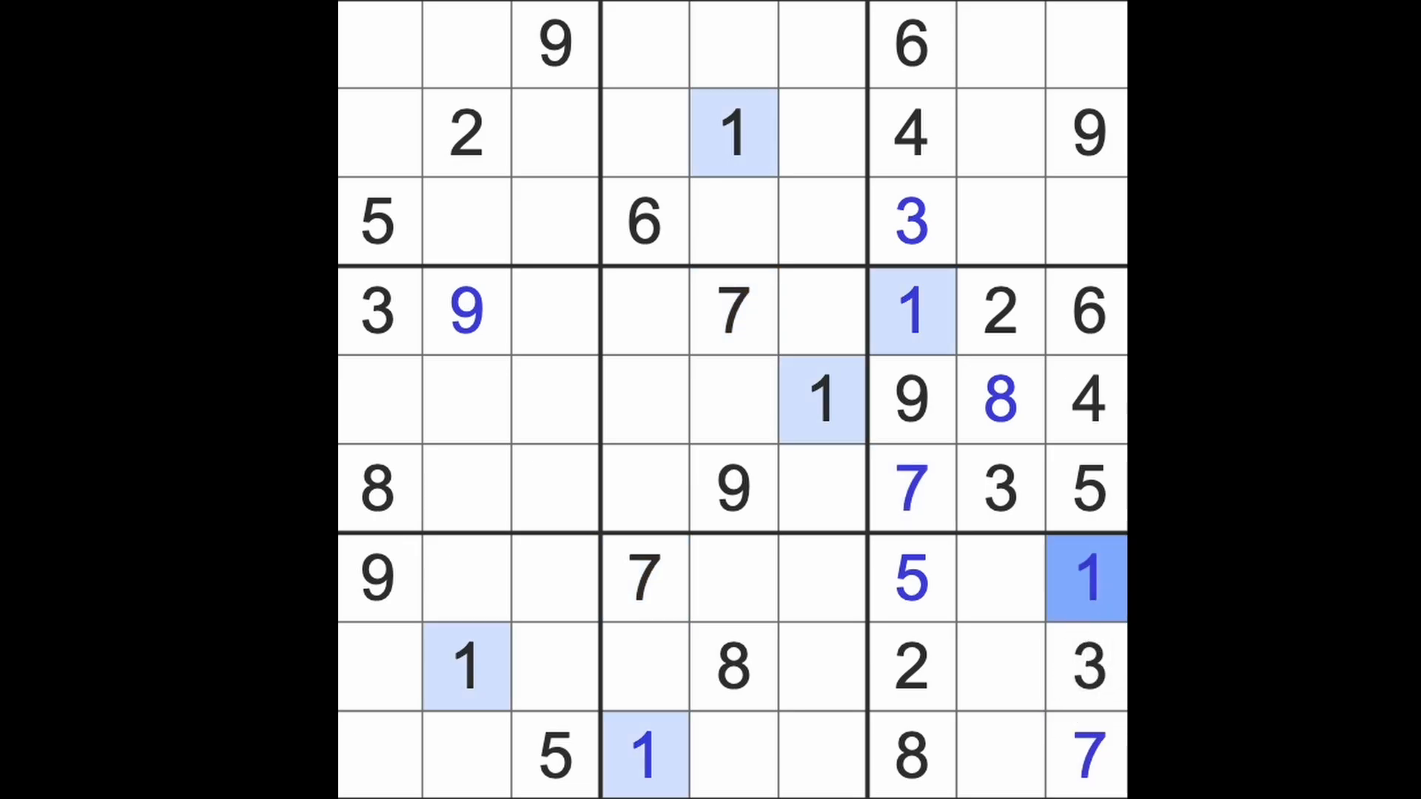
{"action": "left_click", "coordinate": [729, 401]}
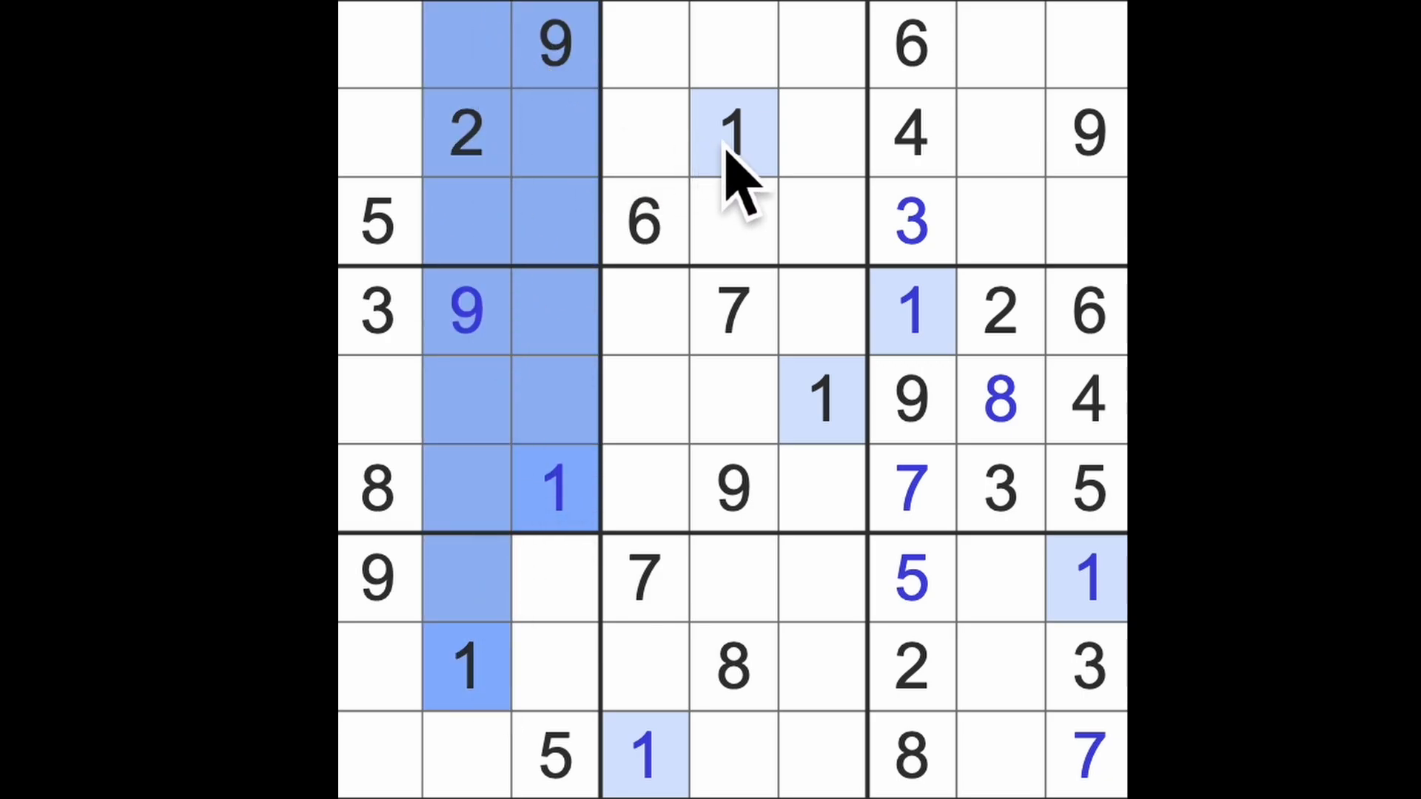
{"action": "left_click", "coordinate": [379, 46]}
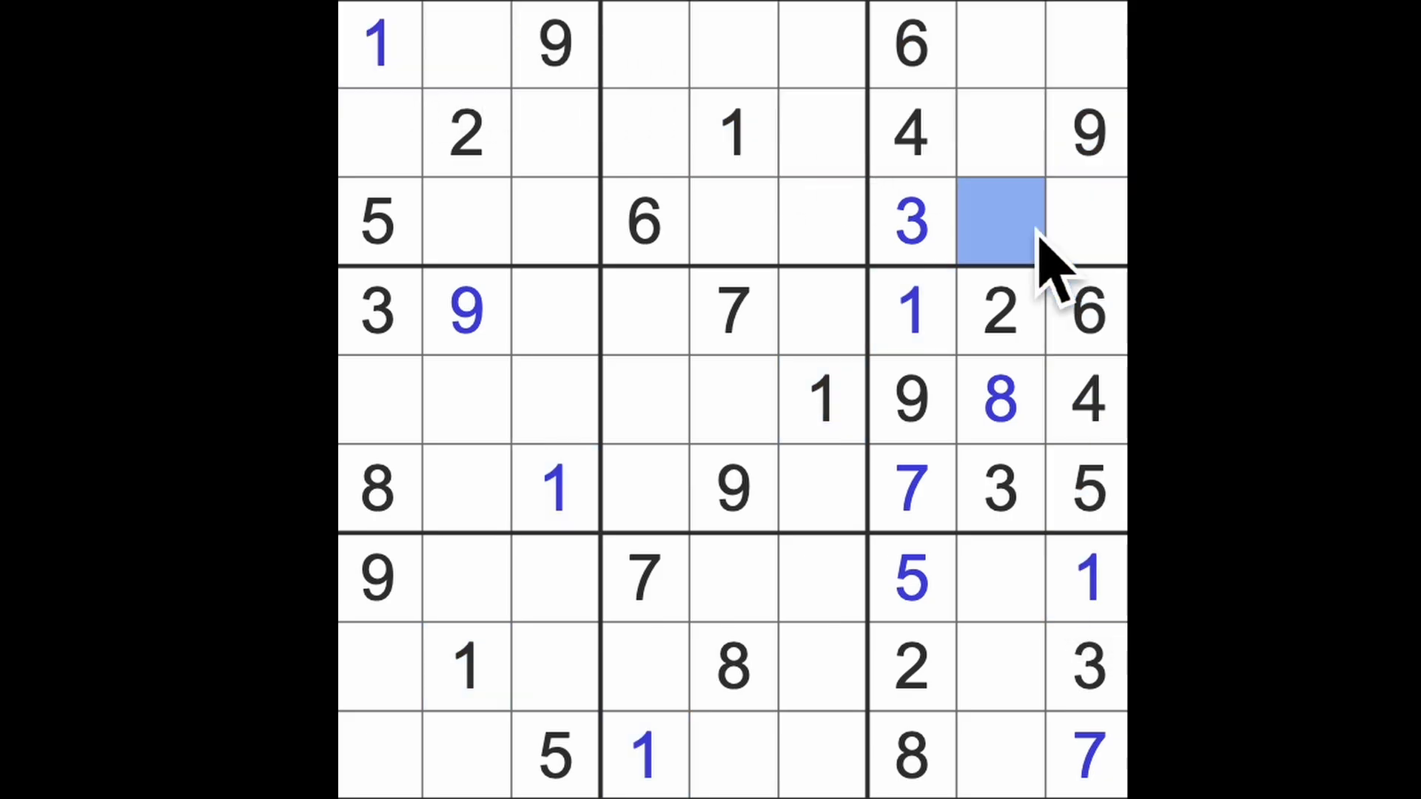
{"action": "left_click", "coordinate": [999, 220]}
{"action": "type", "text": "1"}
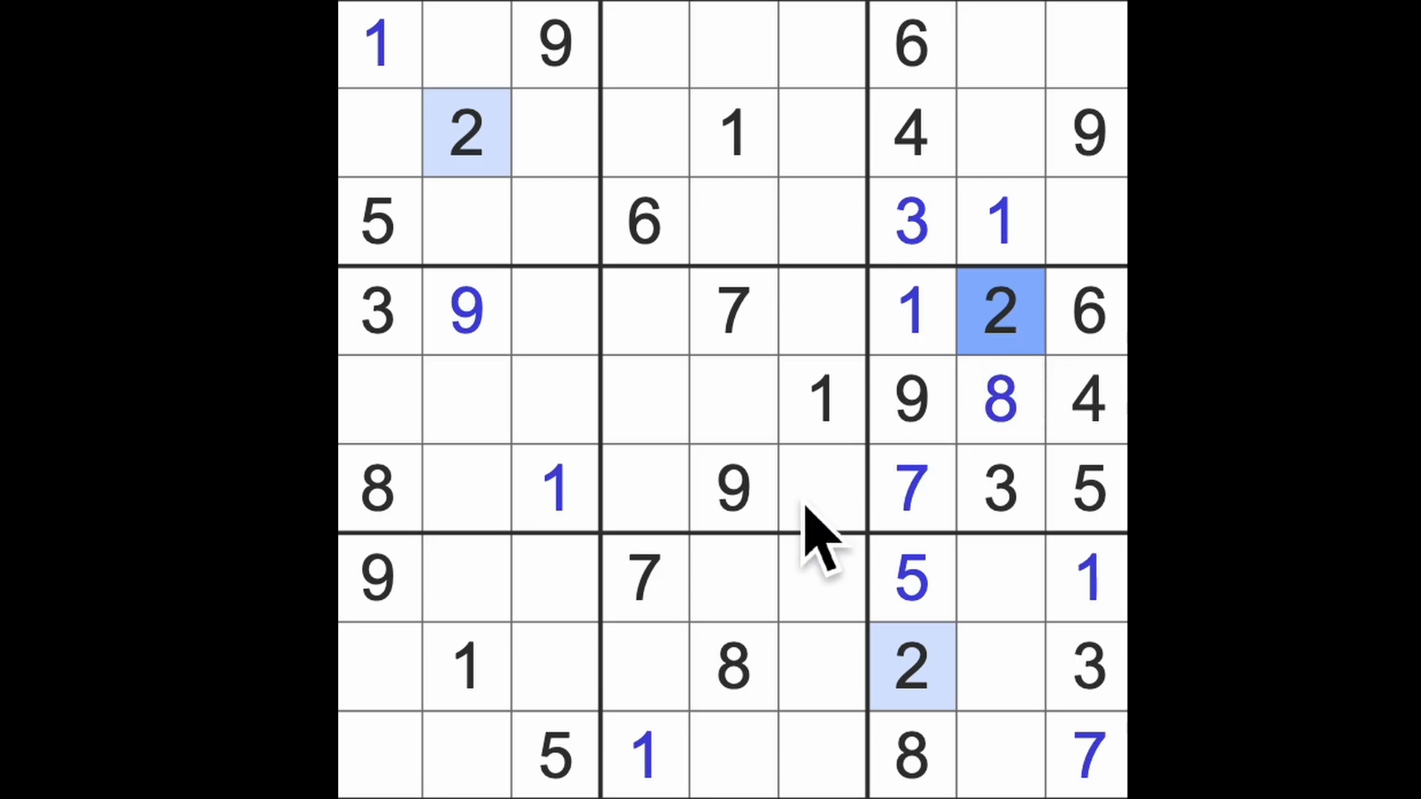
Step: Highlight where the 4s sit and select the first cell of row 8
{"action": "left_click", "coordinate": [733, 490]}
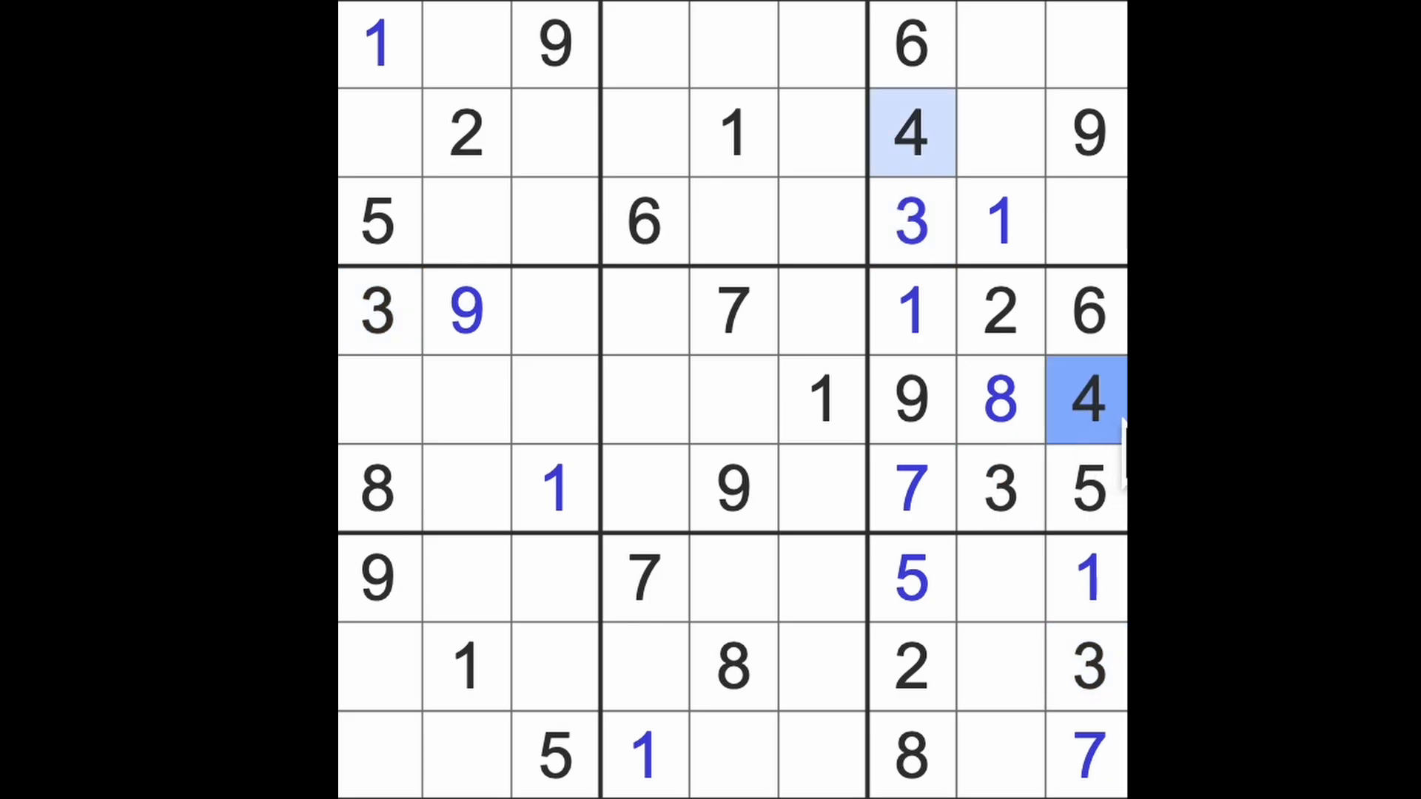
{"action": "mouse_move", "coordinate": [1110, 453]}
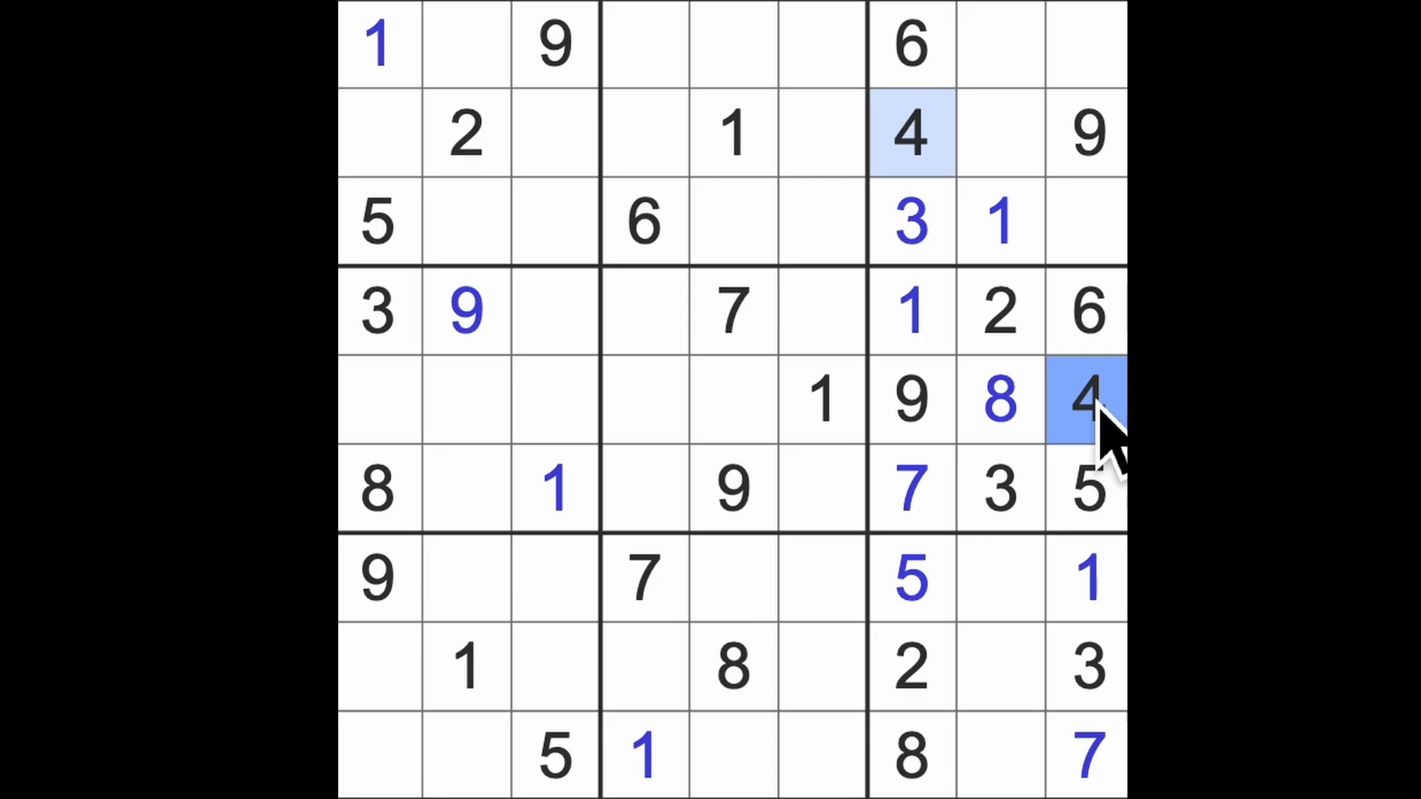
{"action": "left_click", "coordinate": [377, 666]}
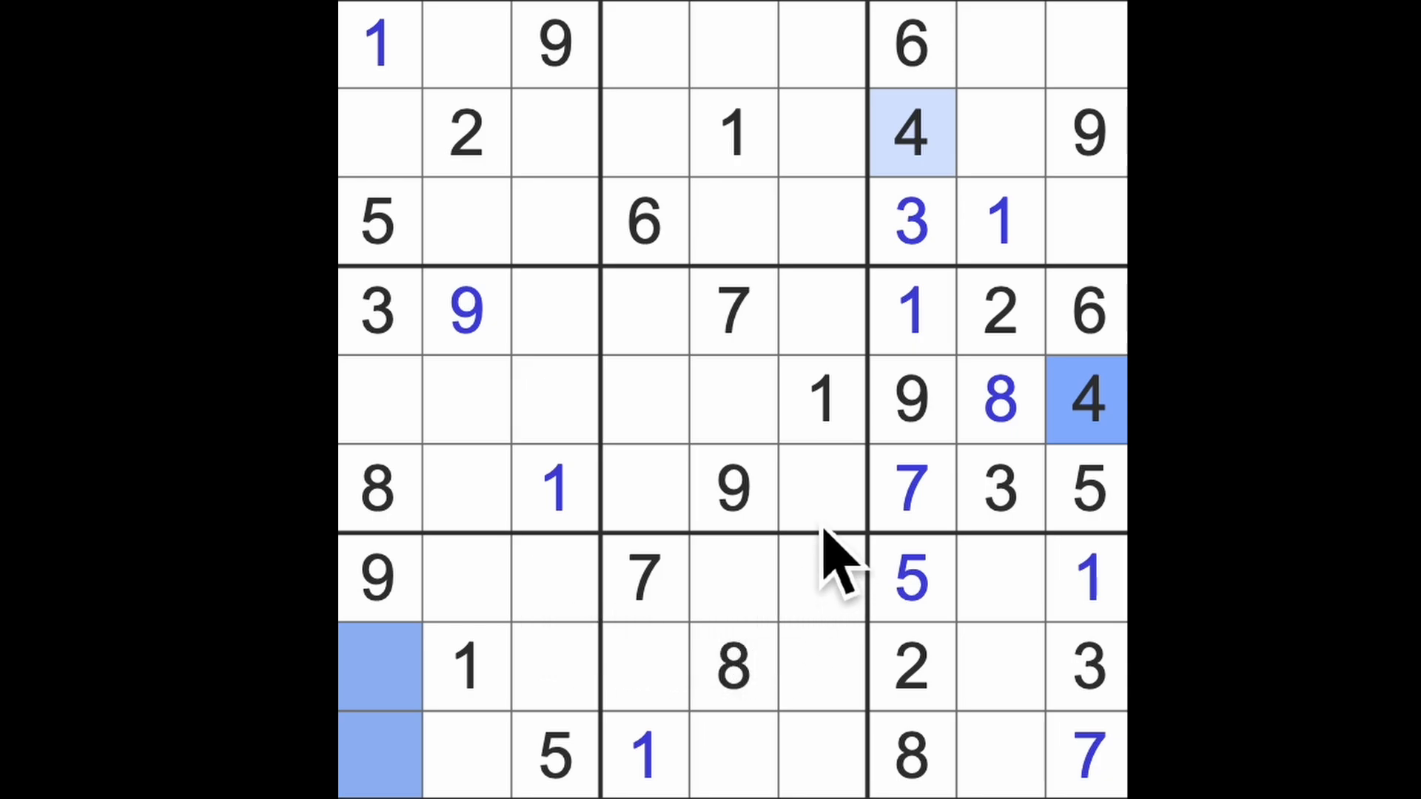
{"action": "mouse_move", "coordinate": [798, 562]}
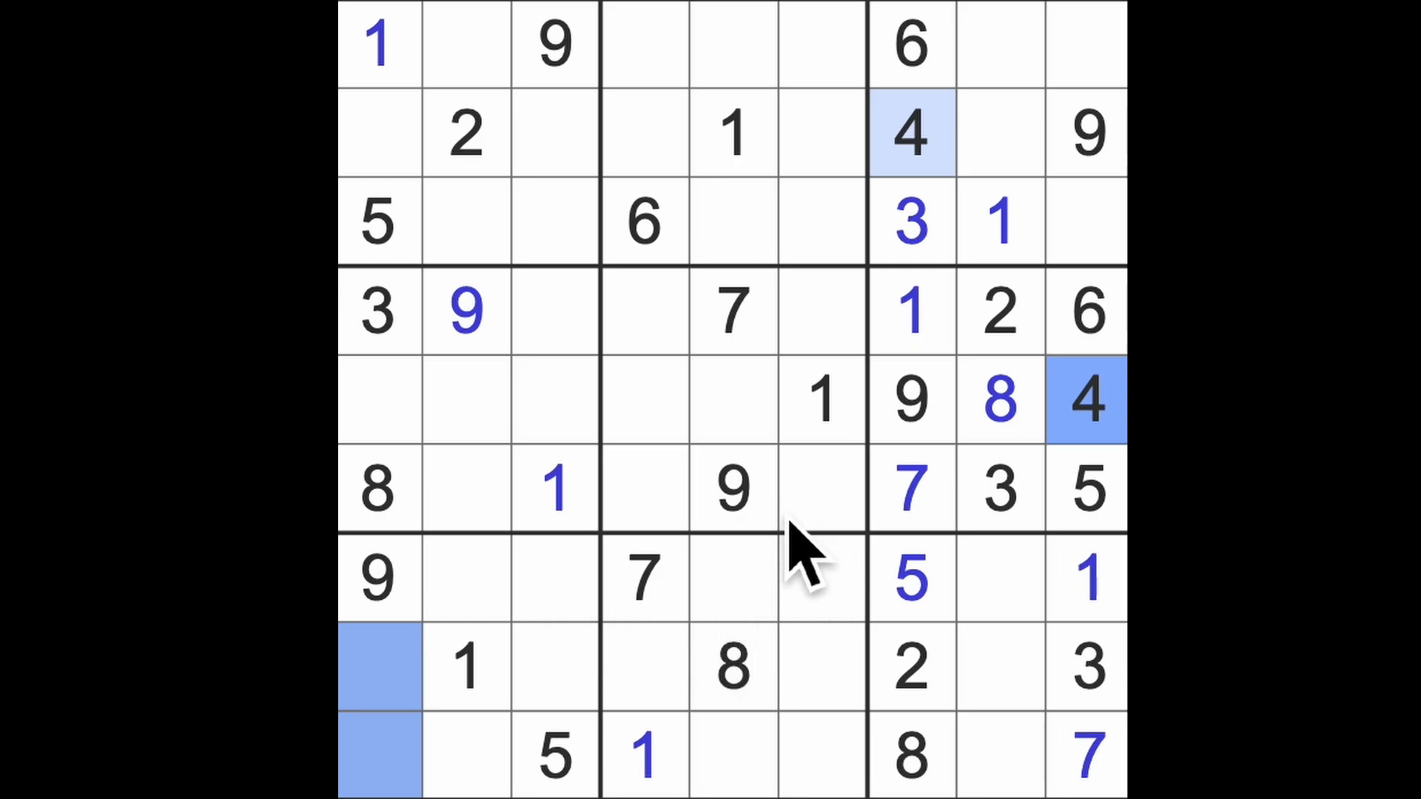
{"action": "mouse_move", "coordinate": [1042, 508]}
{"action": "type", "text": "5"}
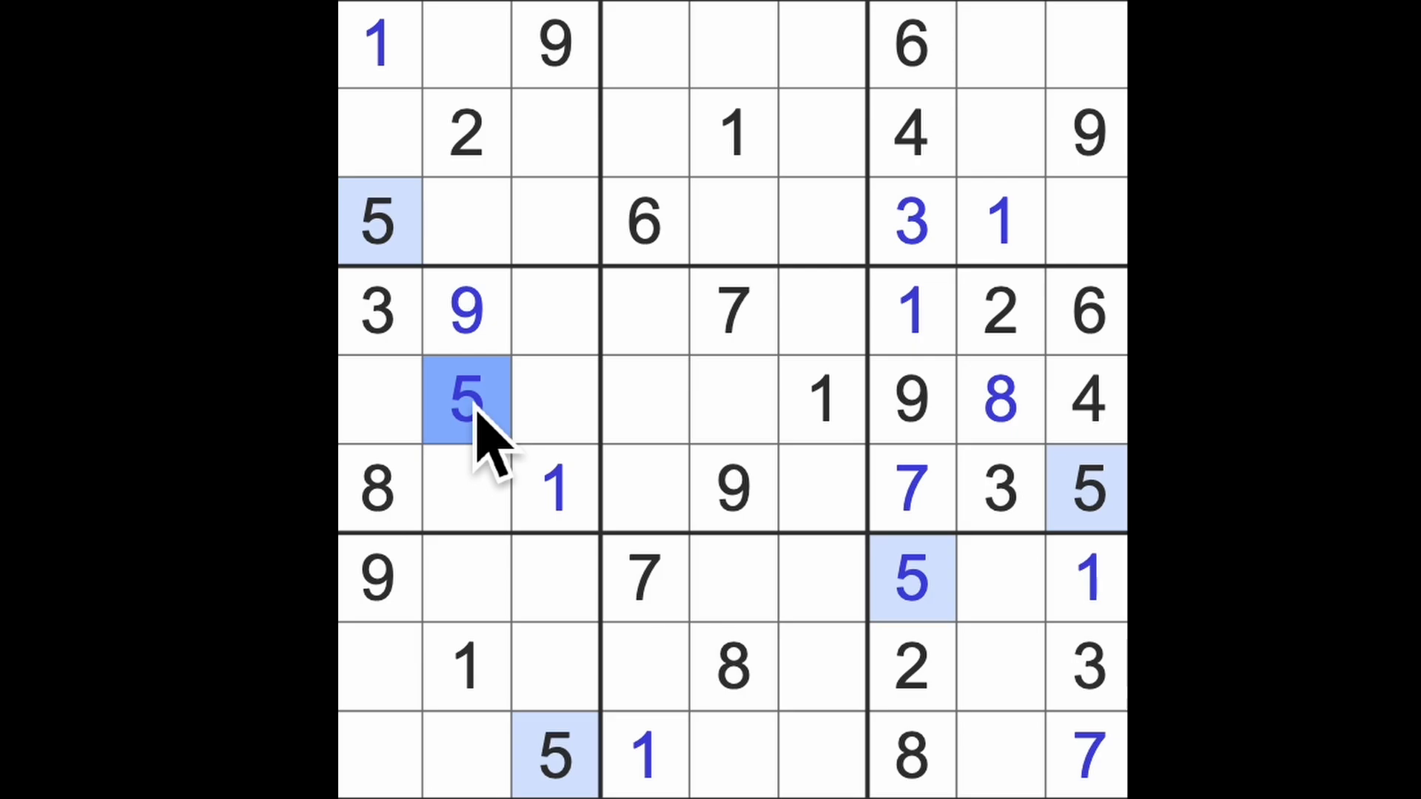
{"action": "left_click_drag", "start_coordinate": [465, 401], "coordinate": [735, 401]}
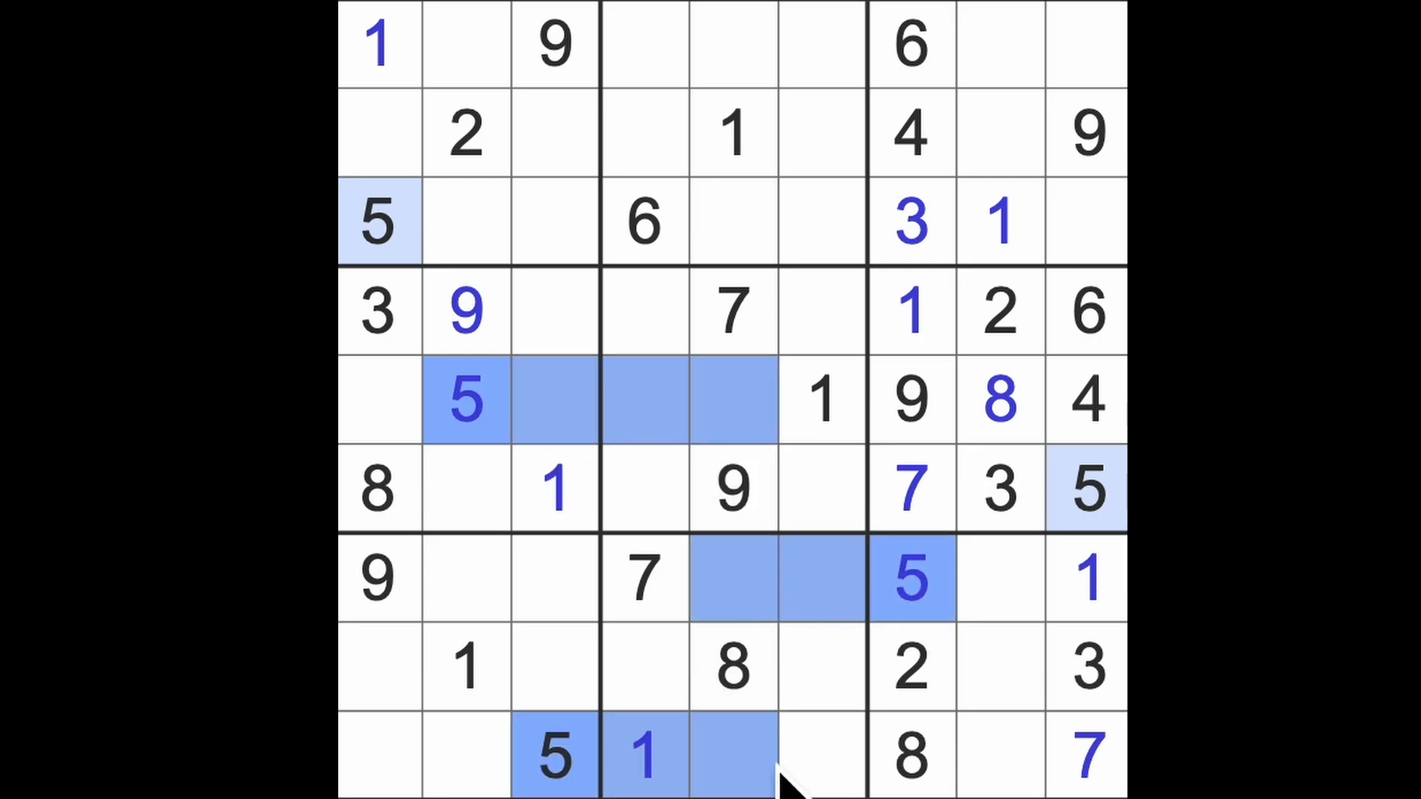
{"action": "left_click", "coordinate": [734, 43]}
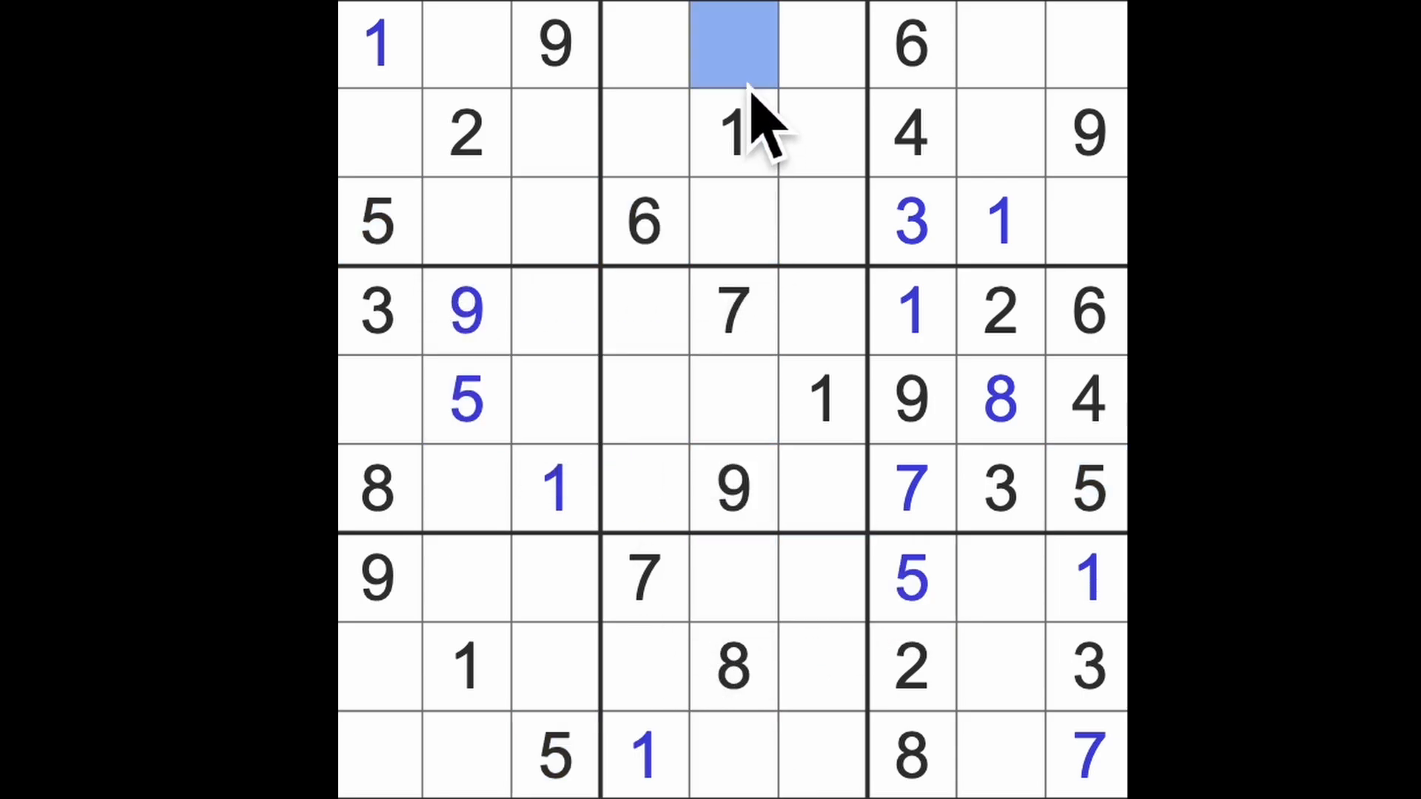
{"action": "type", "text": "5"}
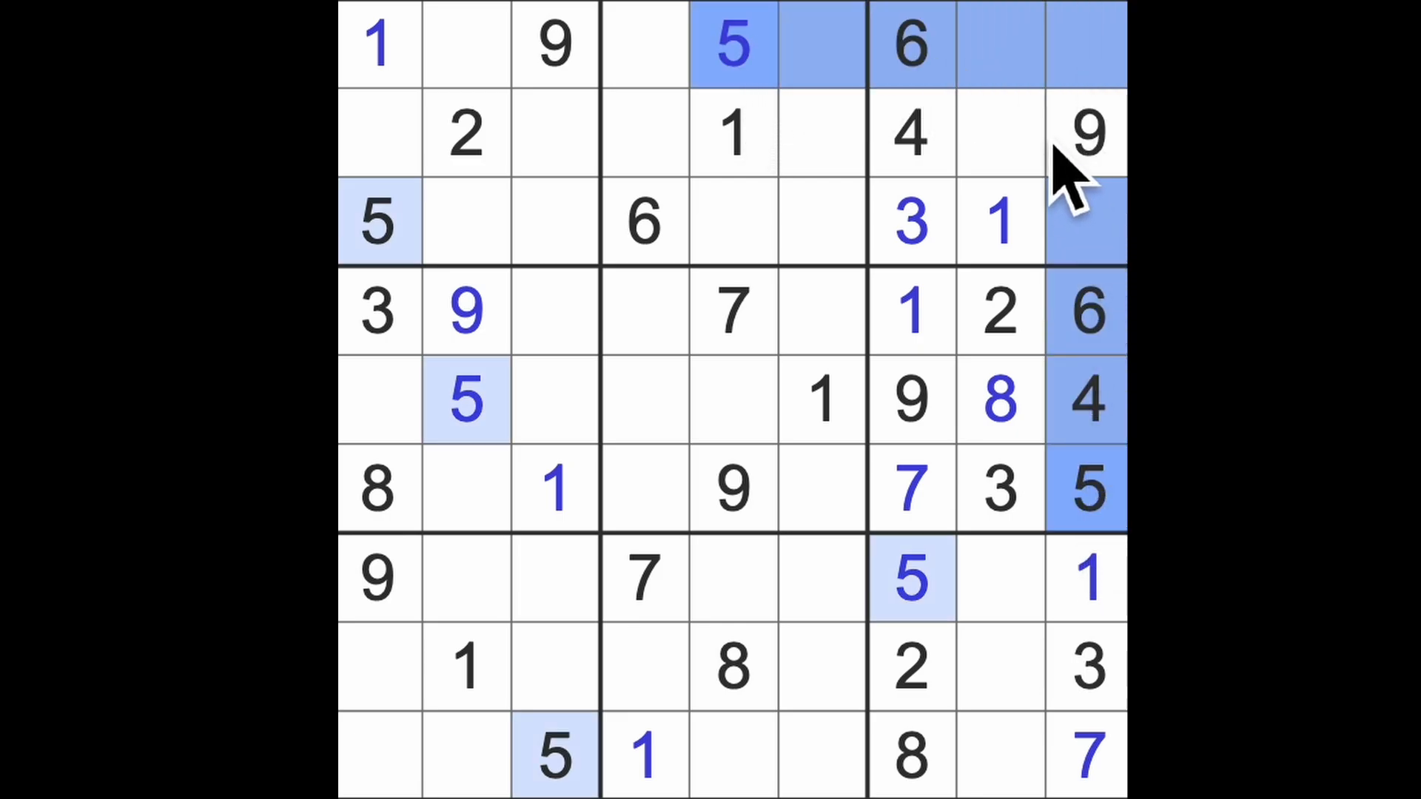
{"action": "left_click", "coordinate": [999, 133]}
{"action": "type", "text": "5"}
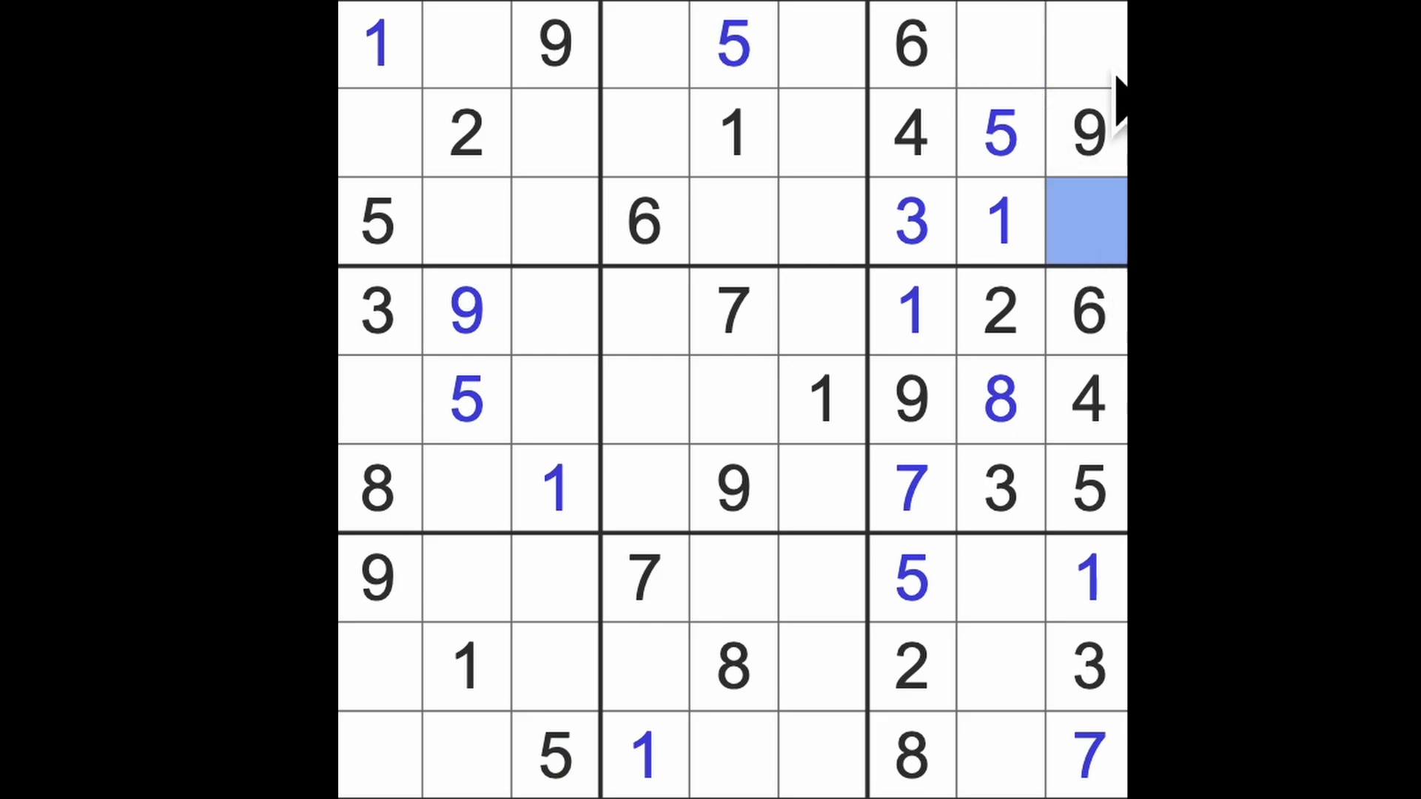
{"action": "left_click", "coordinate": [1085, 43]}
{"action": "type", "text": "7"}
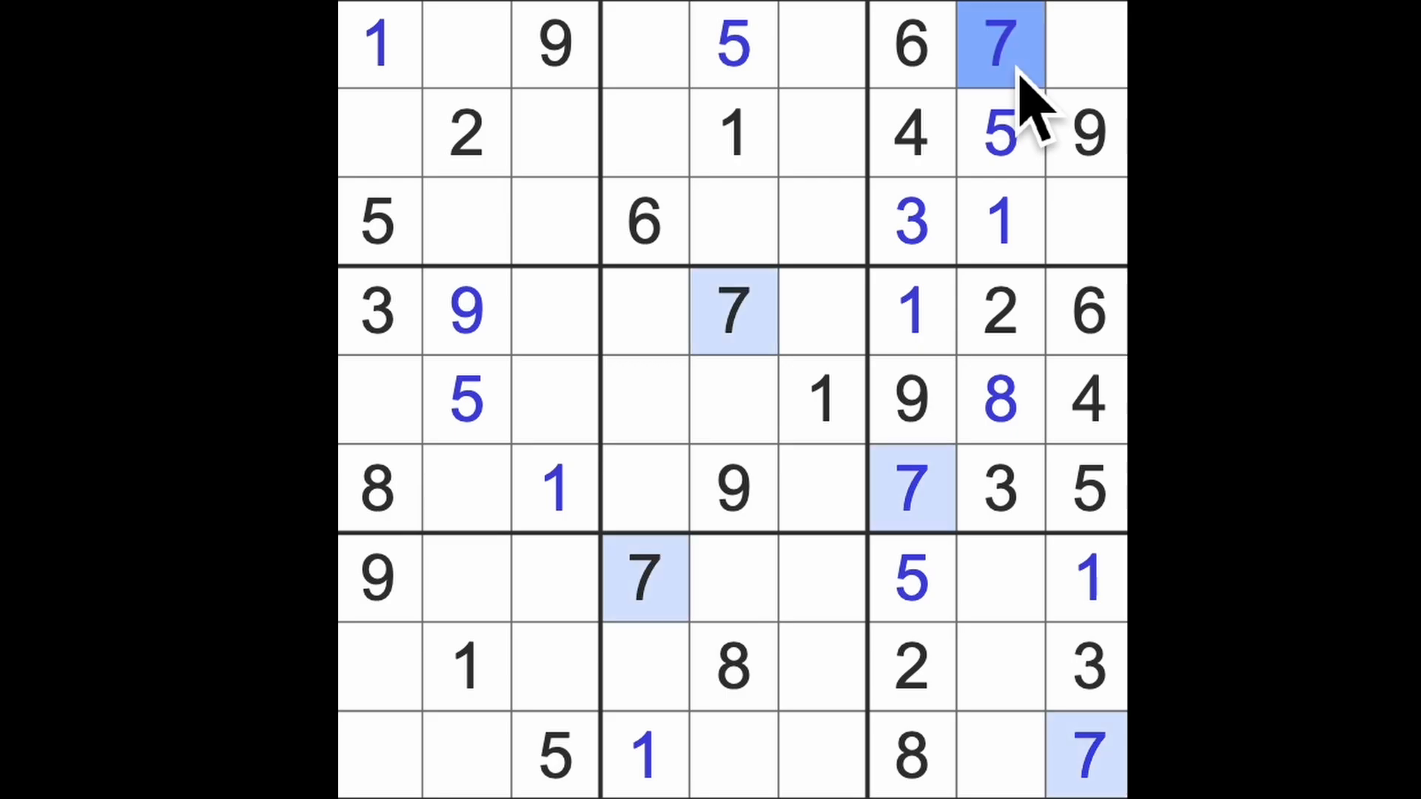
{"action": "mouse_move", "coordinate": [1046, 118]}
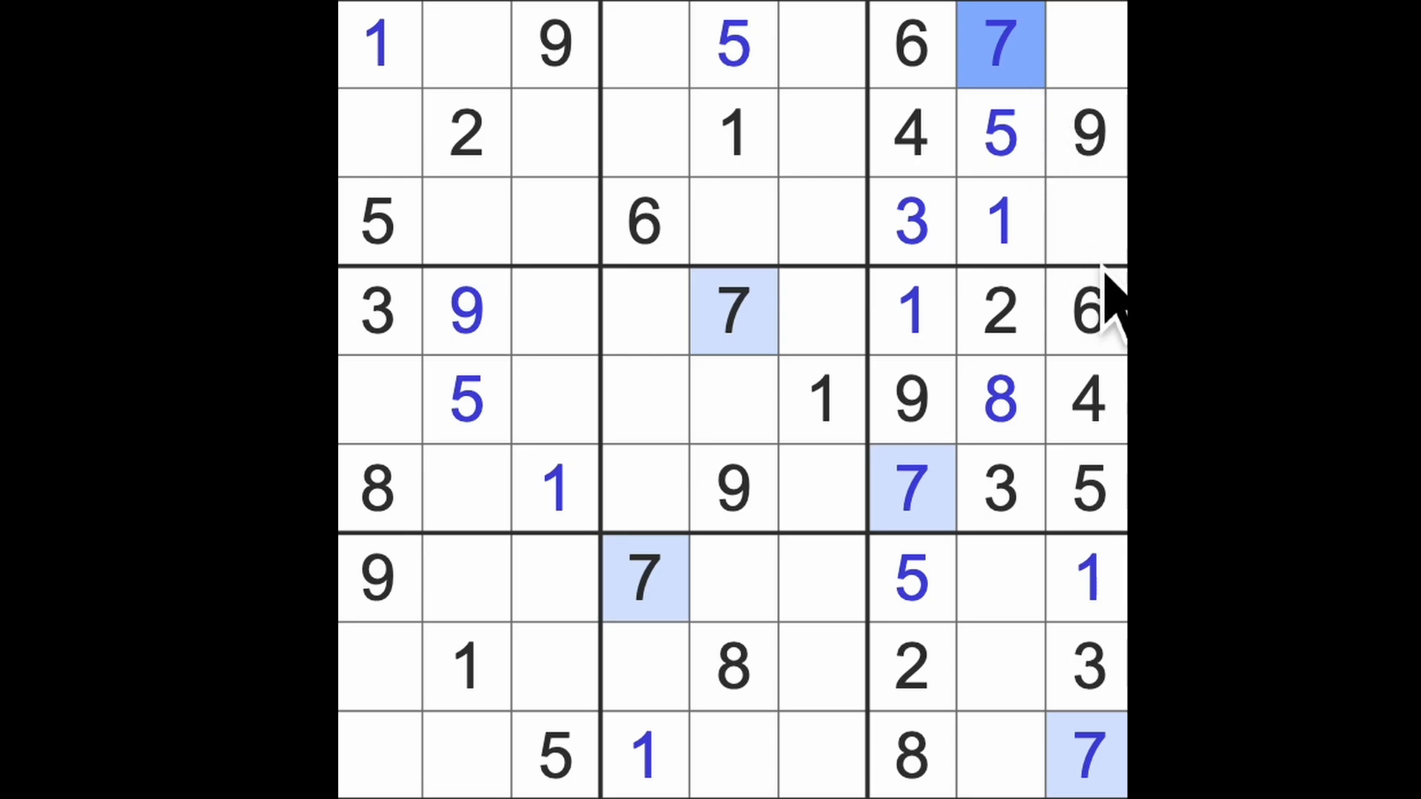
{"action": "mouse_move", "coordinate": [1097, 516]}
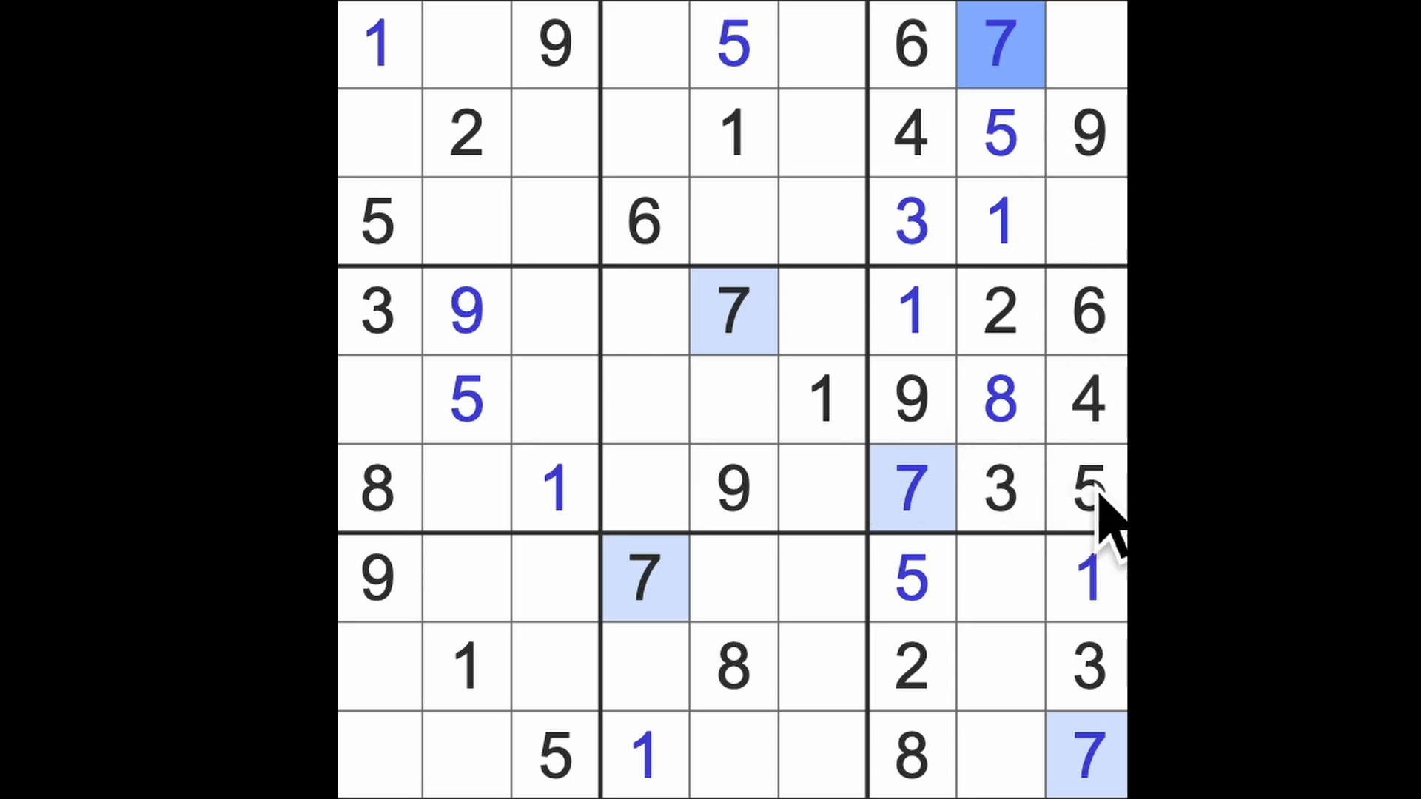
{"action": "left_click", "coordinate": [1085, 490]}
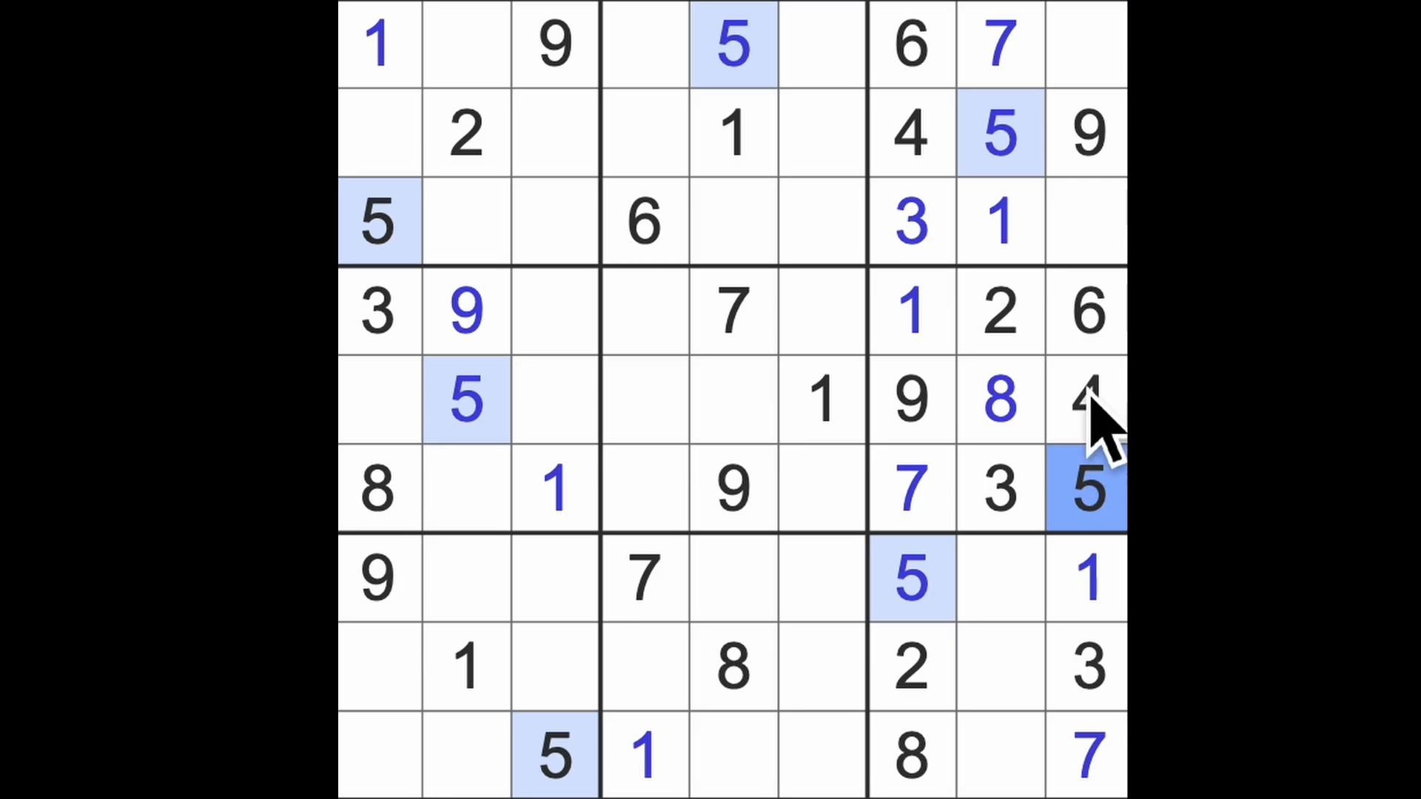
{"action": "left_click", "coordinate": [1085, 311]}
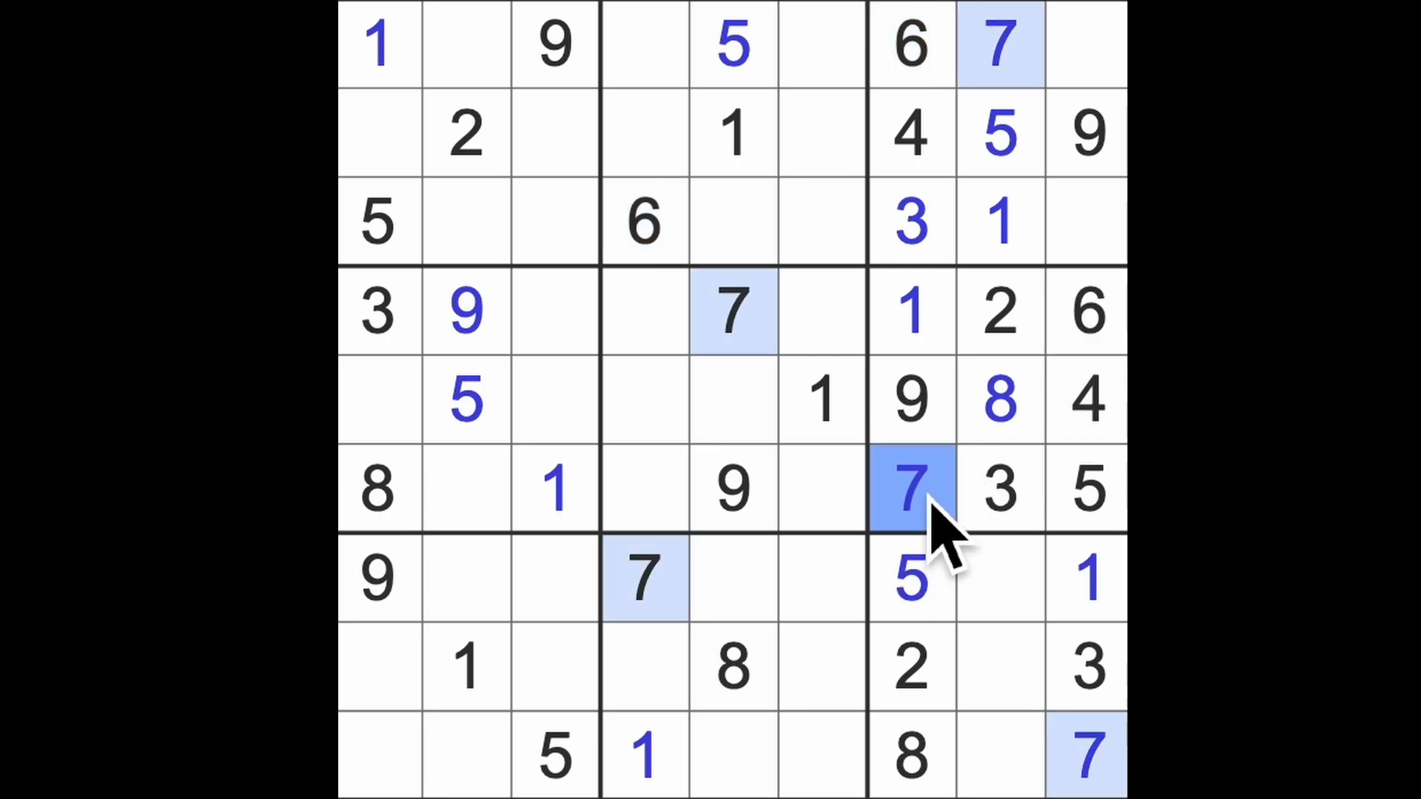
{"action": "mouse_move", "coordinate": [956, 543]}
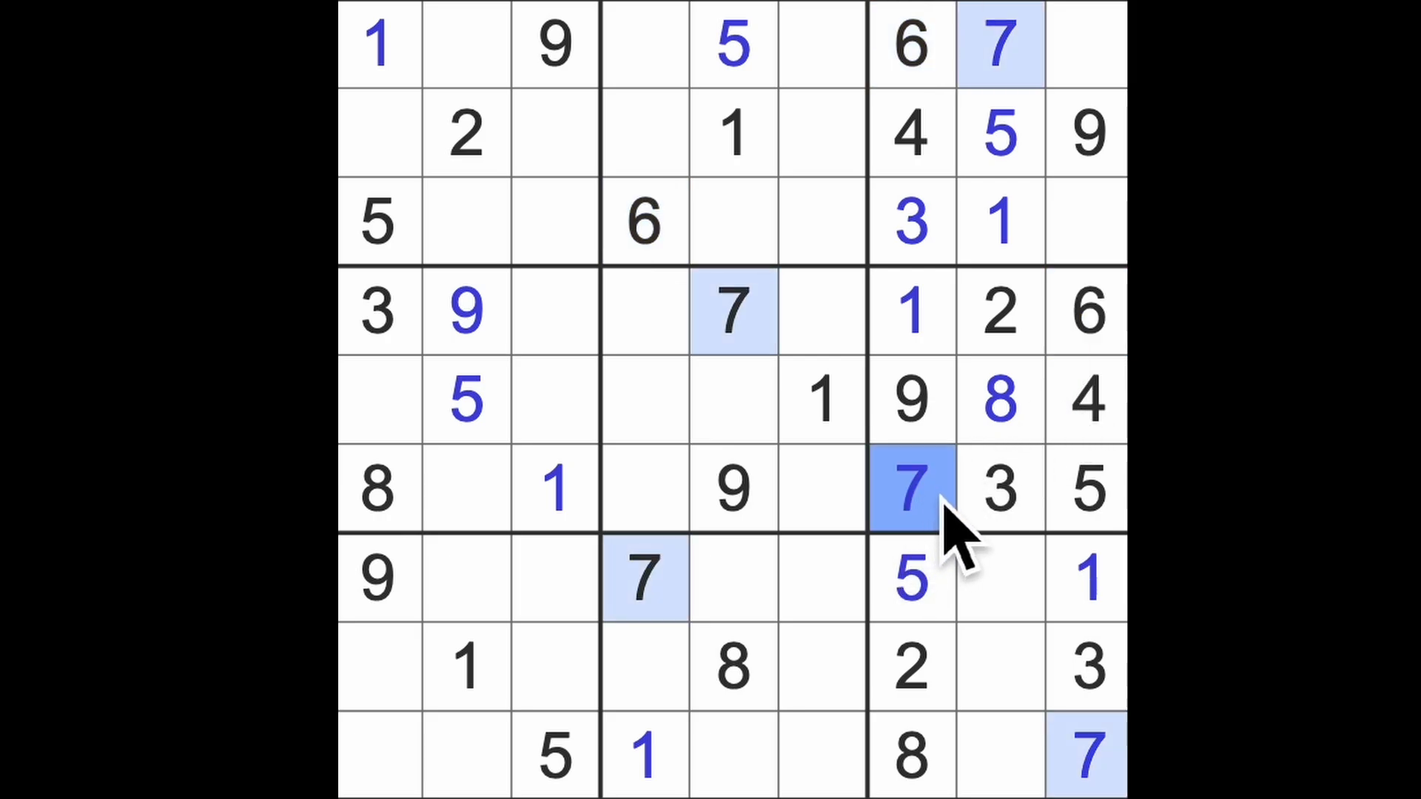
{"action": "mouse_move", "coordinate": [1079, 765]}
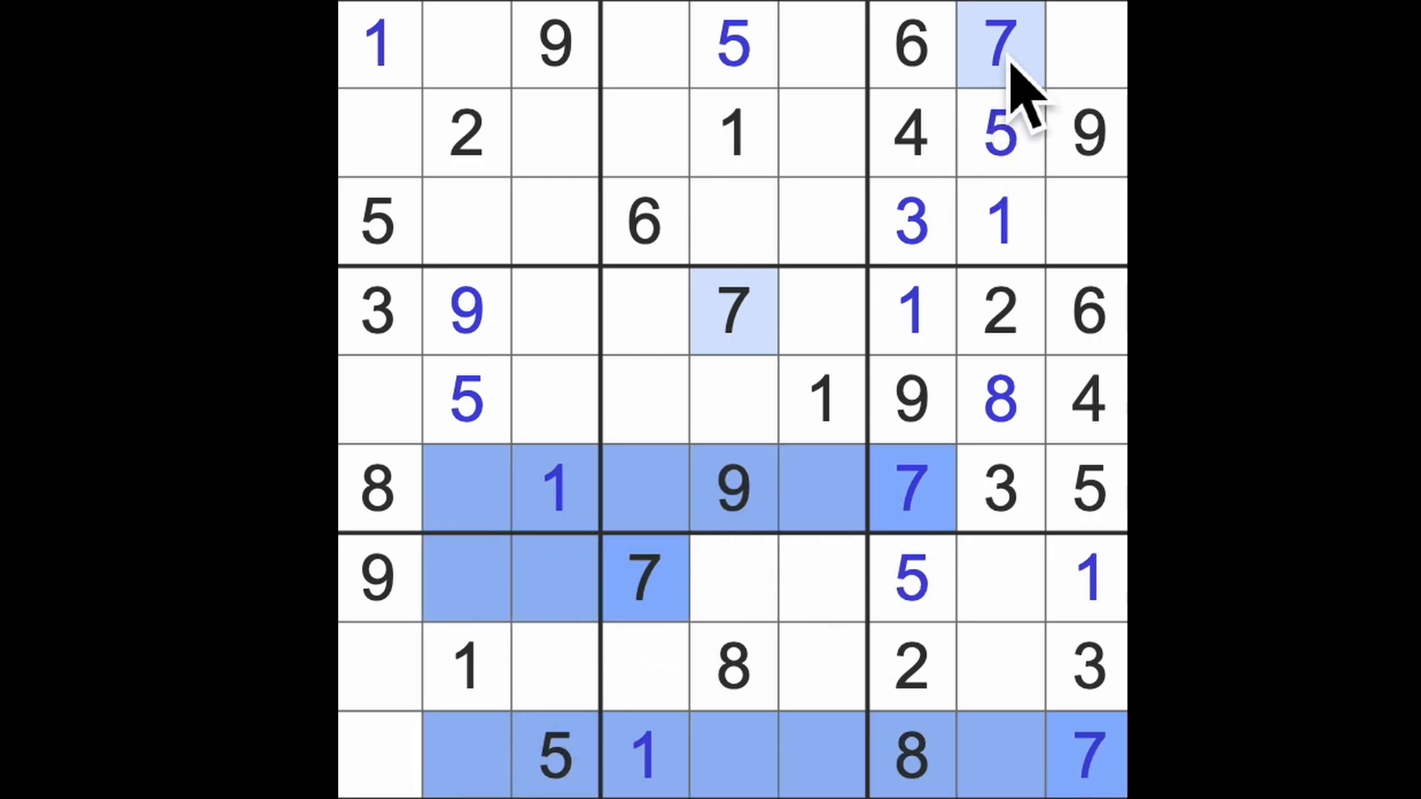
Step: Check the existing 7s and place a 7 at row 2 column 6
{"action": "left_click", "coordinate": [466, 222]}
{"action": "type", "text": "7"}
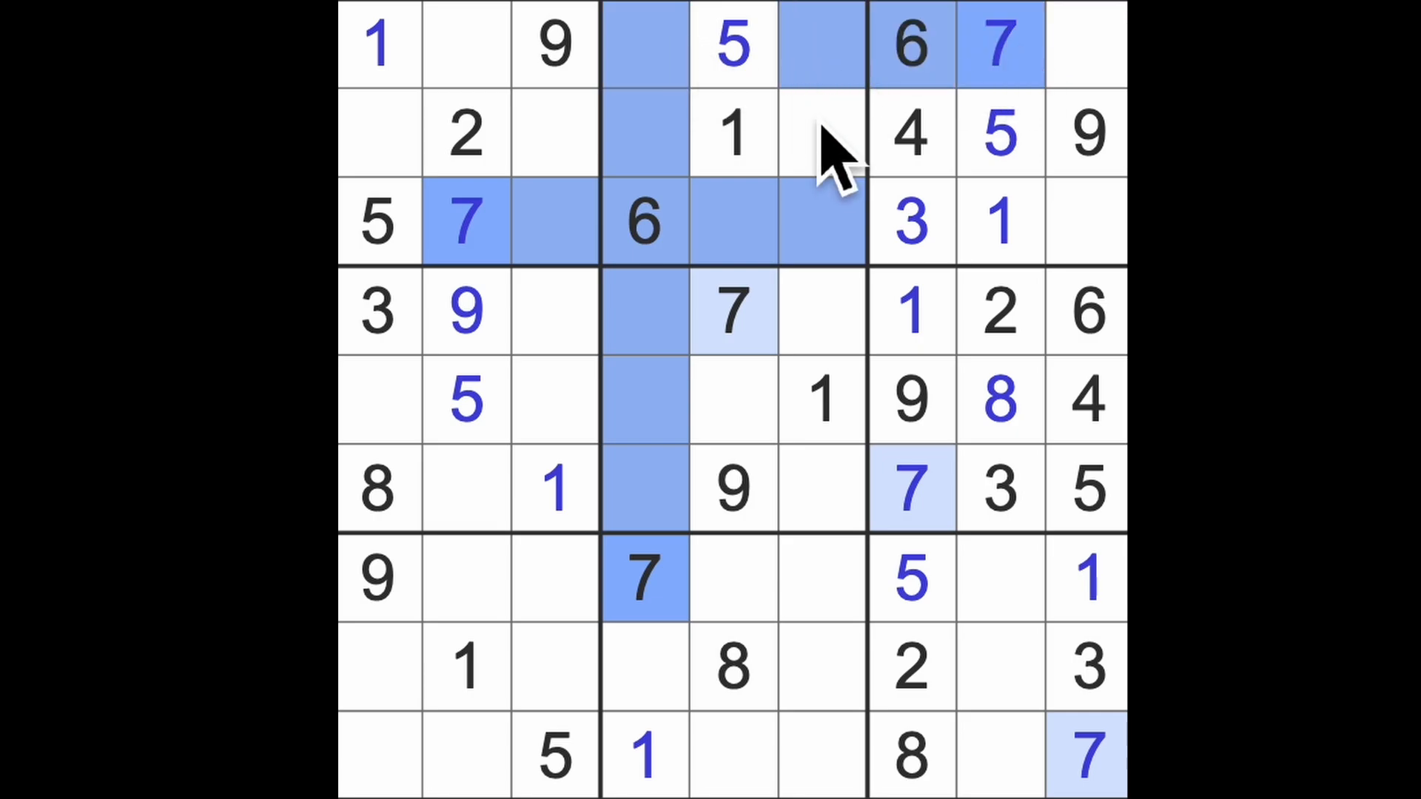
{"action": "left_click", "coordinate": [823, 134]}
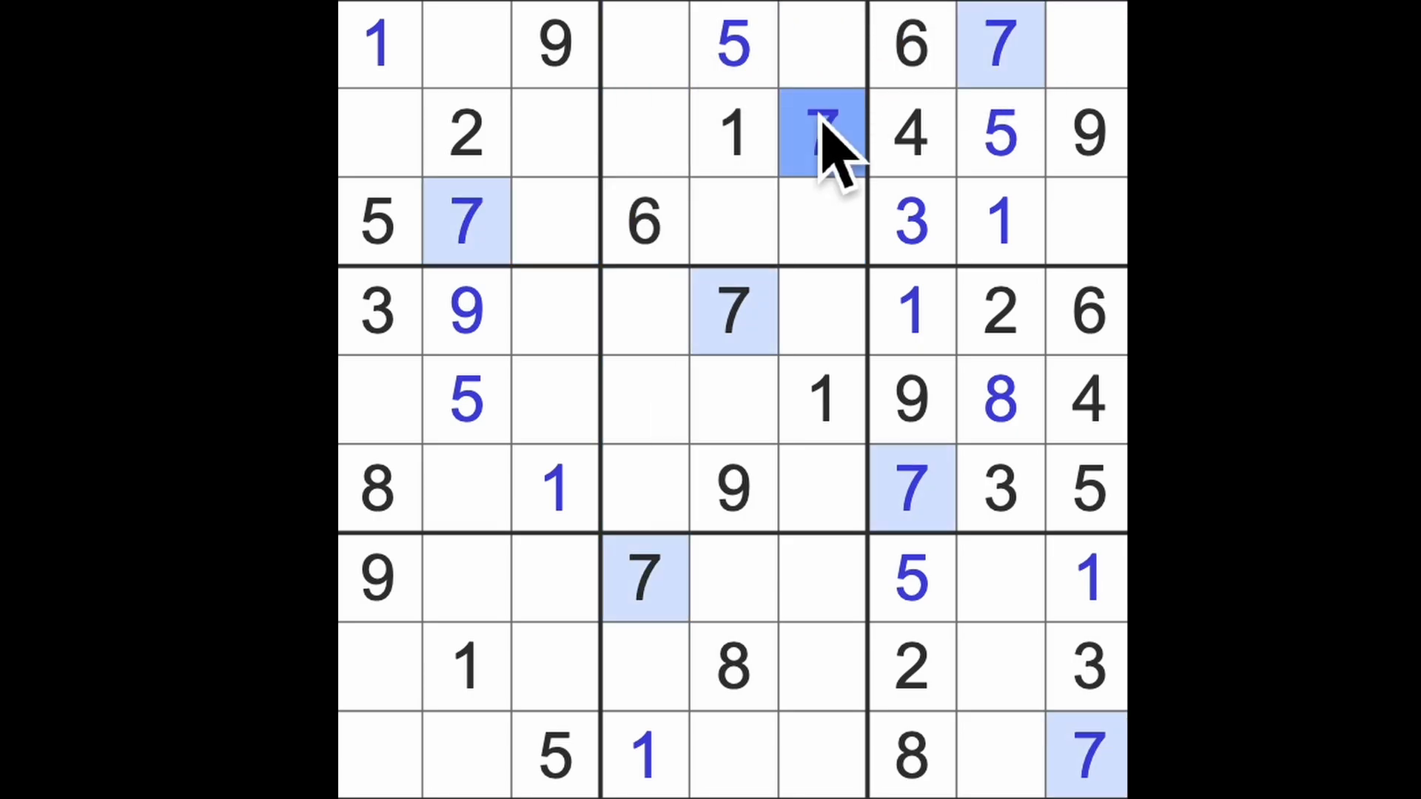
{"action": "left_click", "coordinate": [1000, 398]}
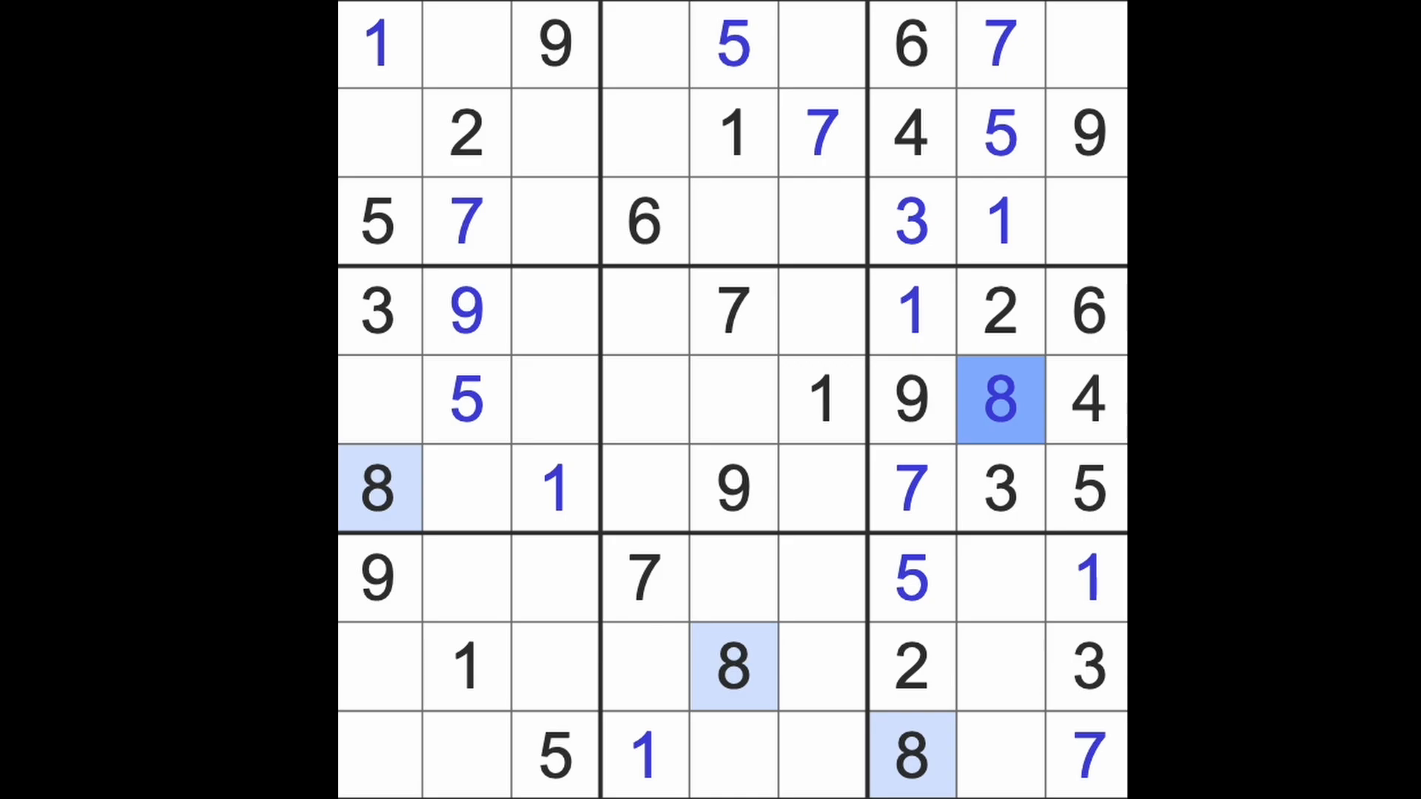
{"action": "mouse_move", "coordinate": [1055, 398]}
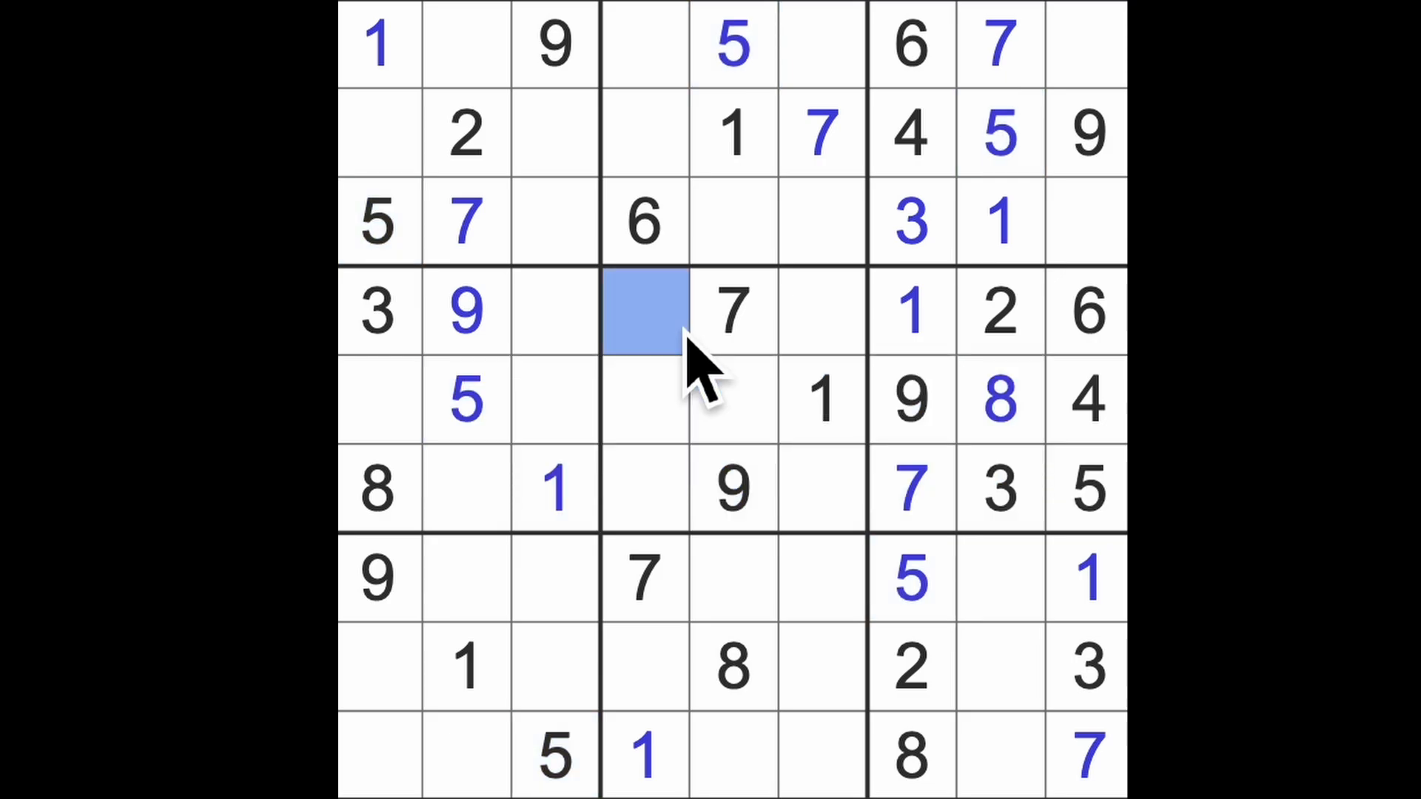
Step: Place 4s at row 4 column 3 and row 1 column 2
{"action": "left_click", "coordinate": [555, 311]}
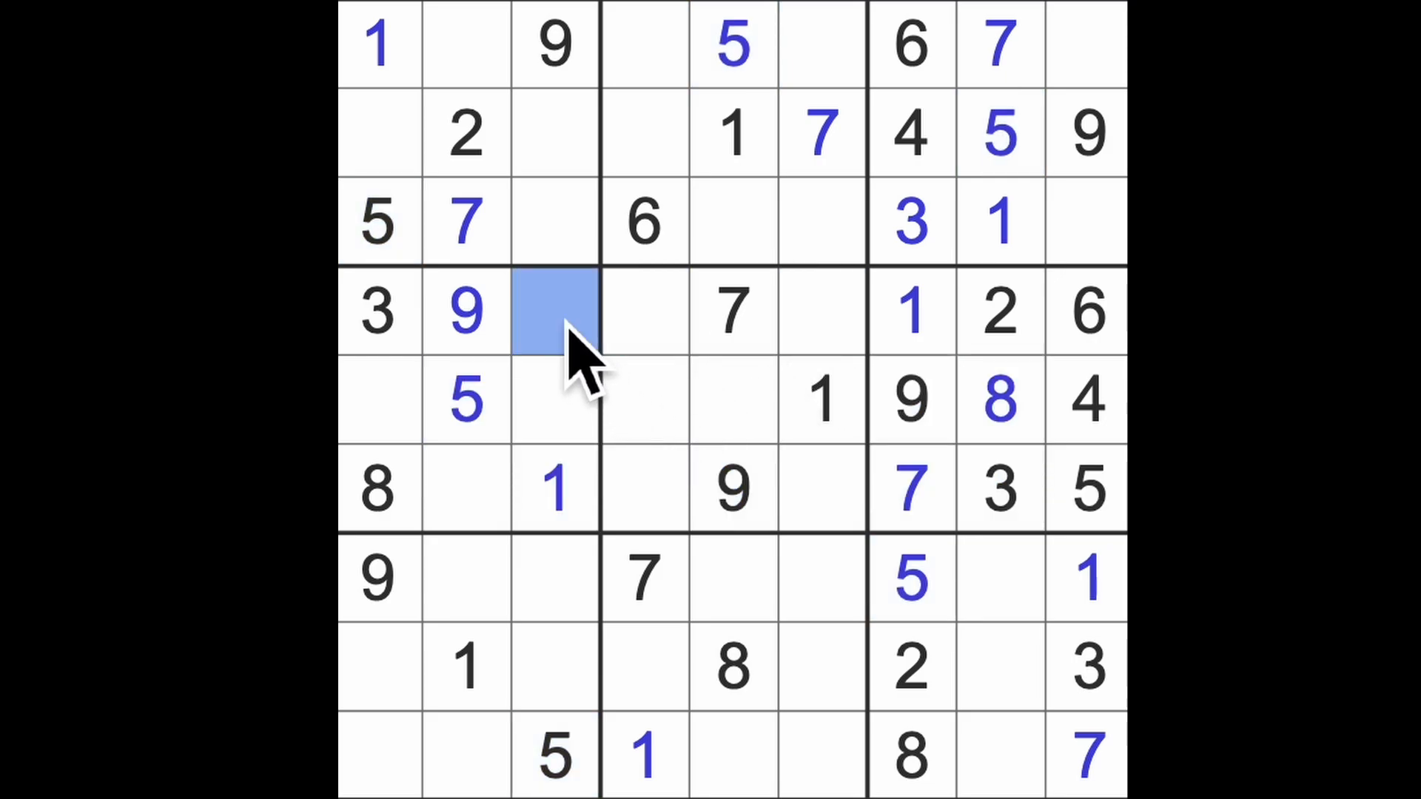
{"action": "type", "text": "4"}
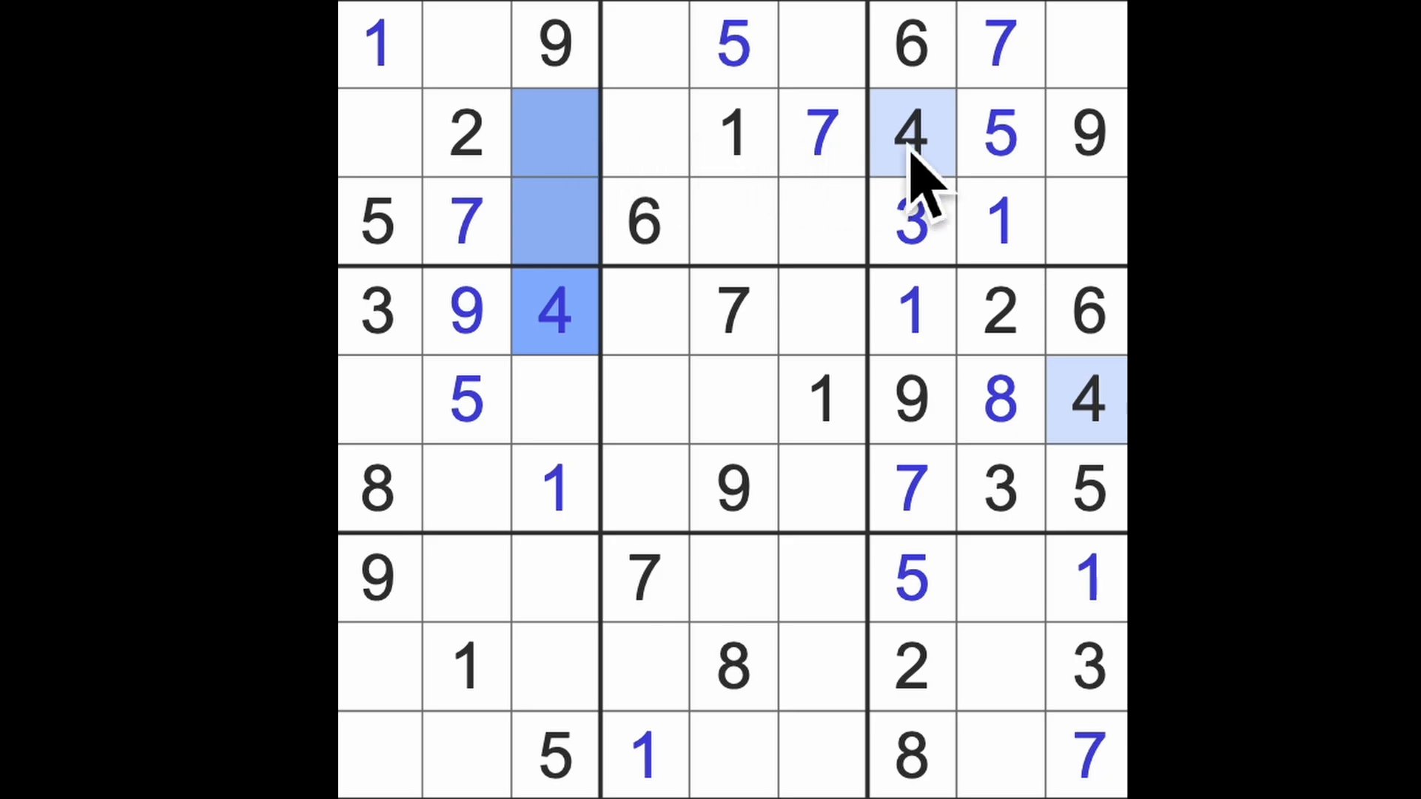
{"action": "left_click", "coordinate": [466, 46]}
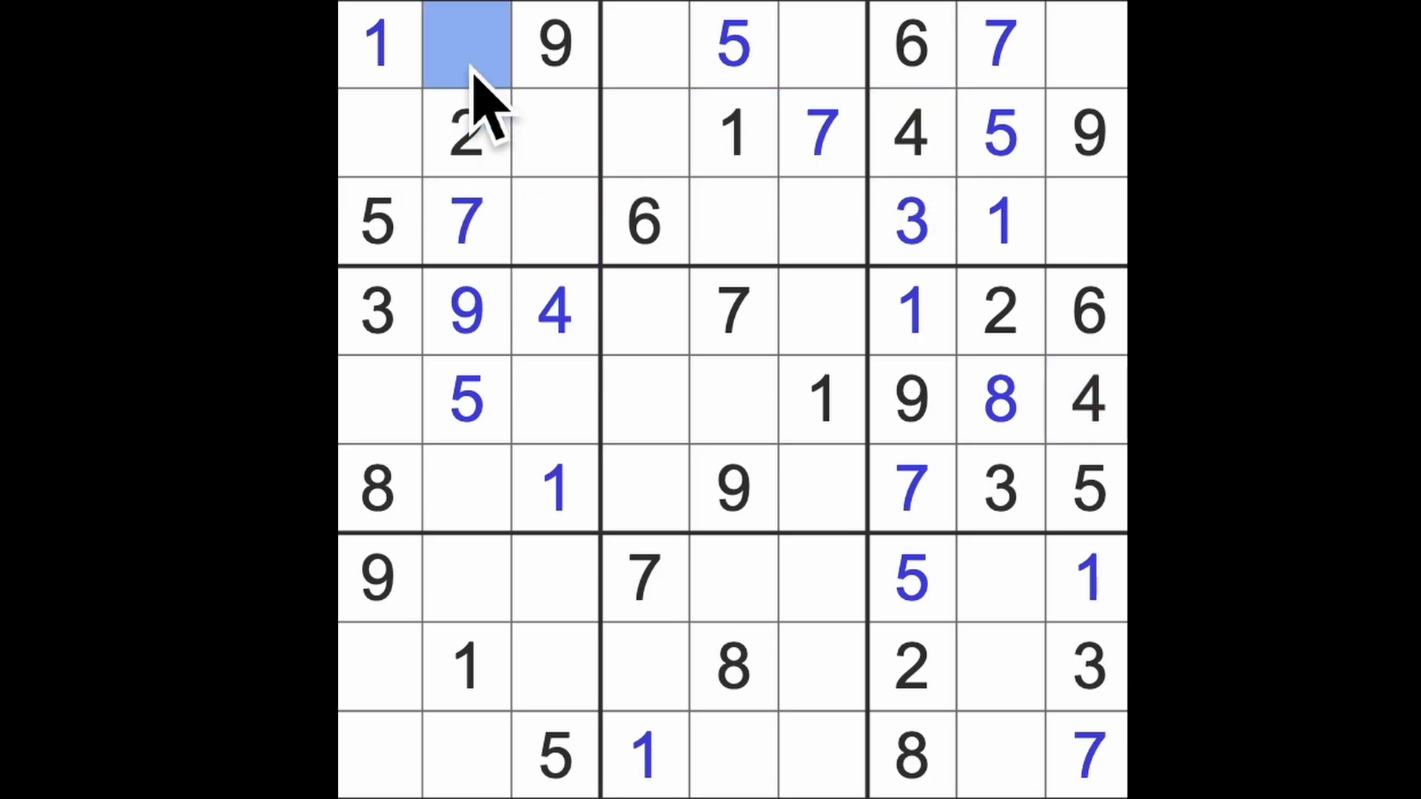
{"action": "type", "text": "4"}
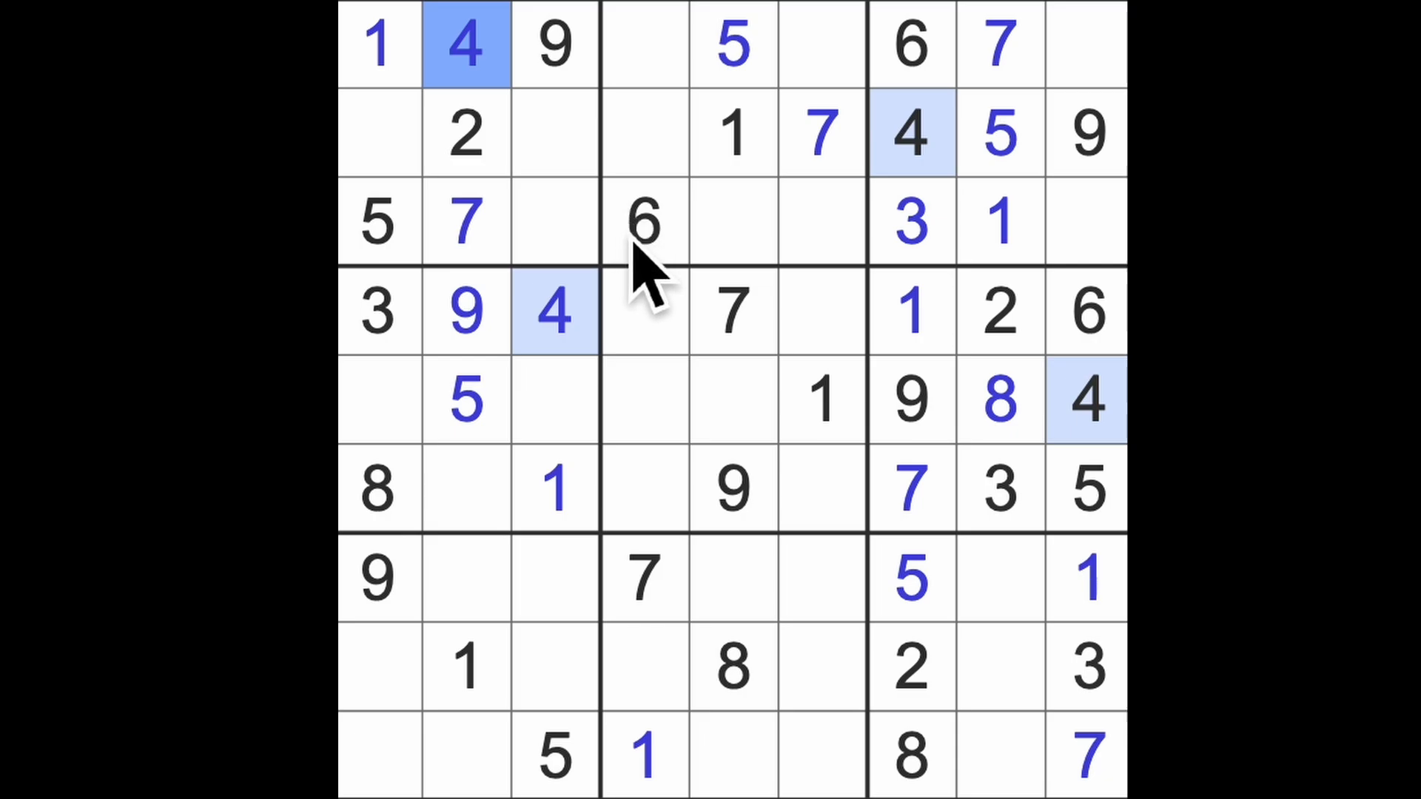
{"action": "mouse_move", "coordinate": [390, 507]}
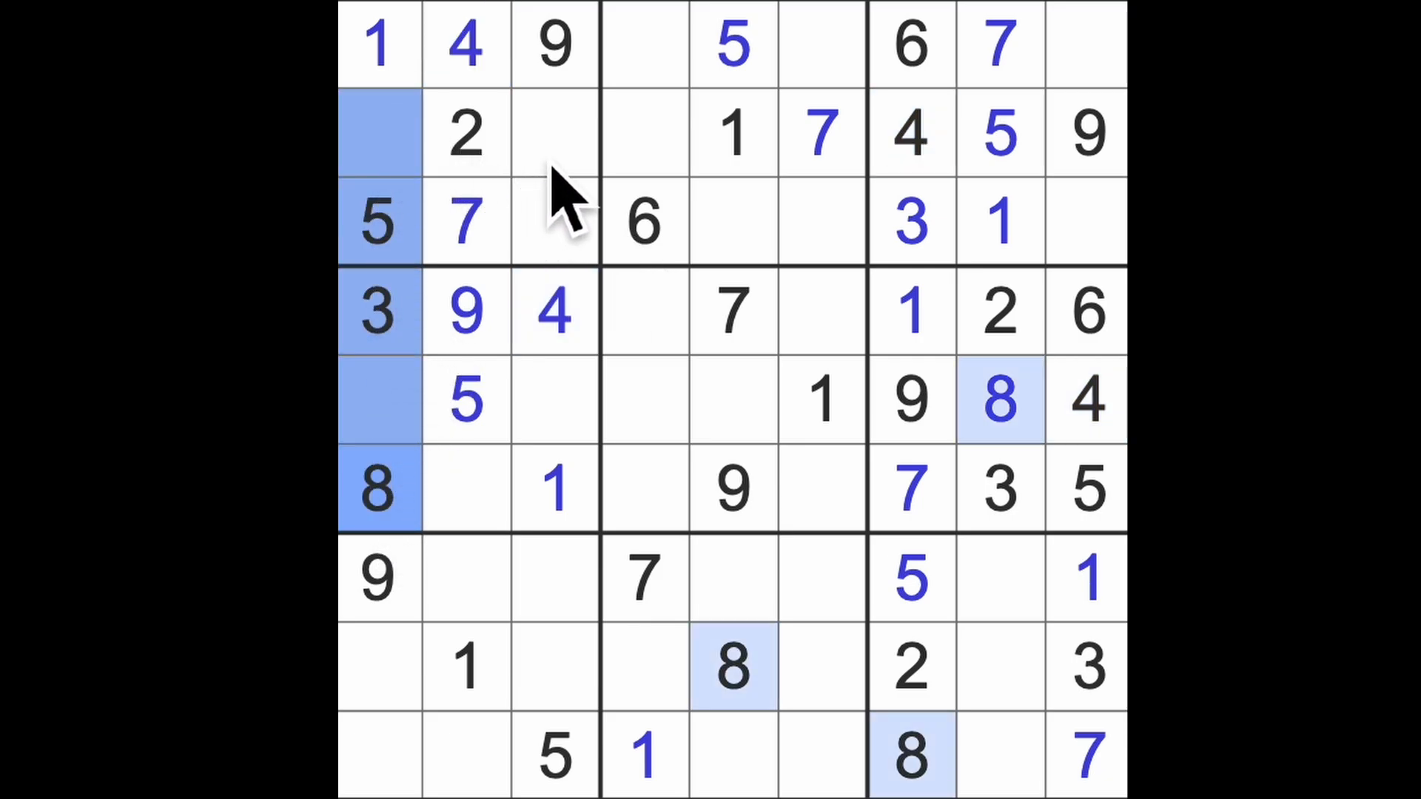
Step: Enter a 6 at the start of row 2, then highlight the 1s and select a cell in row 4
{"action": "left_click", "coordinate": [556, 135]}
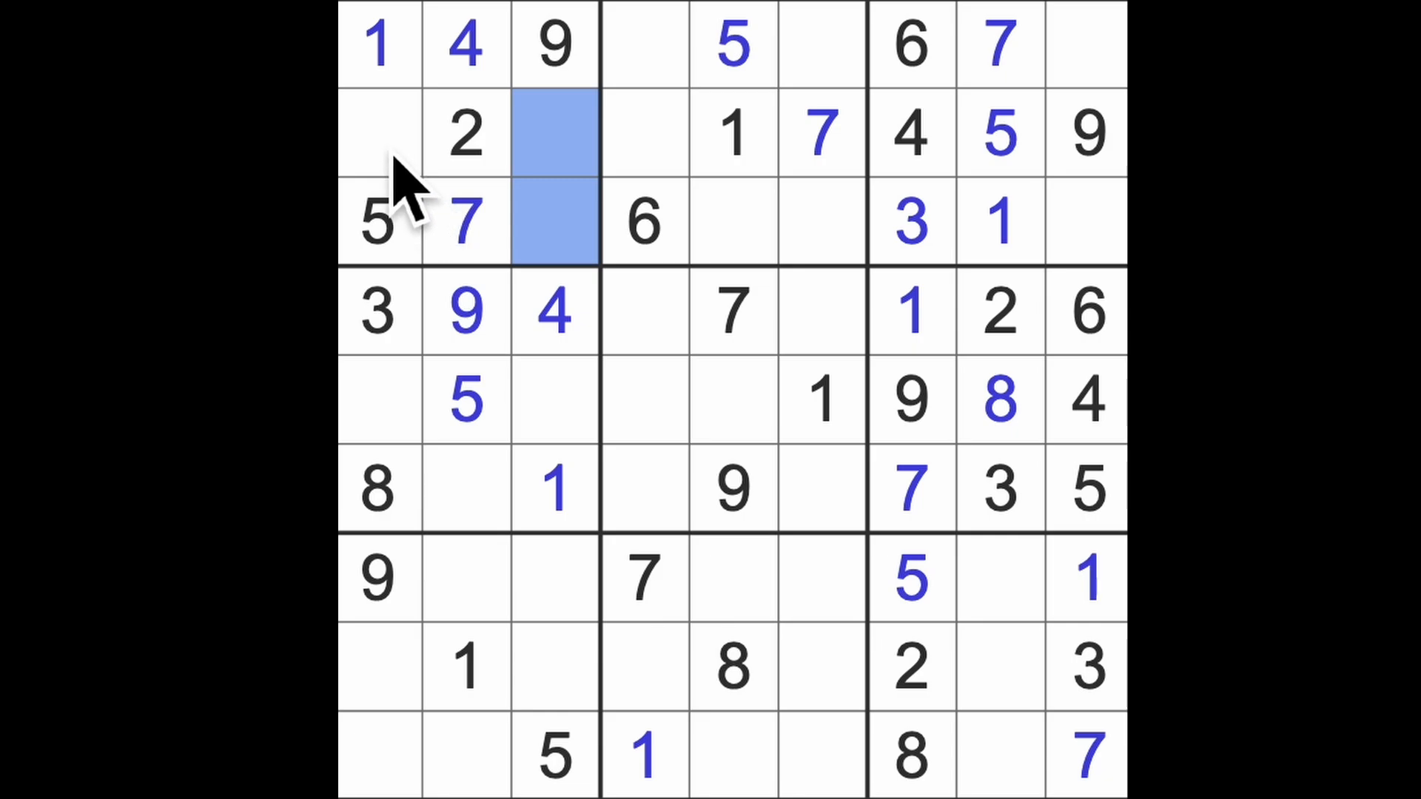
{"action": "type", "text": "6"}
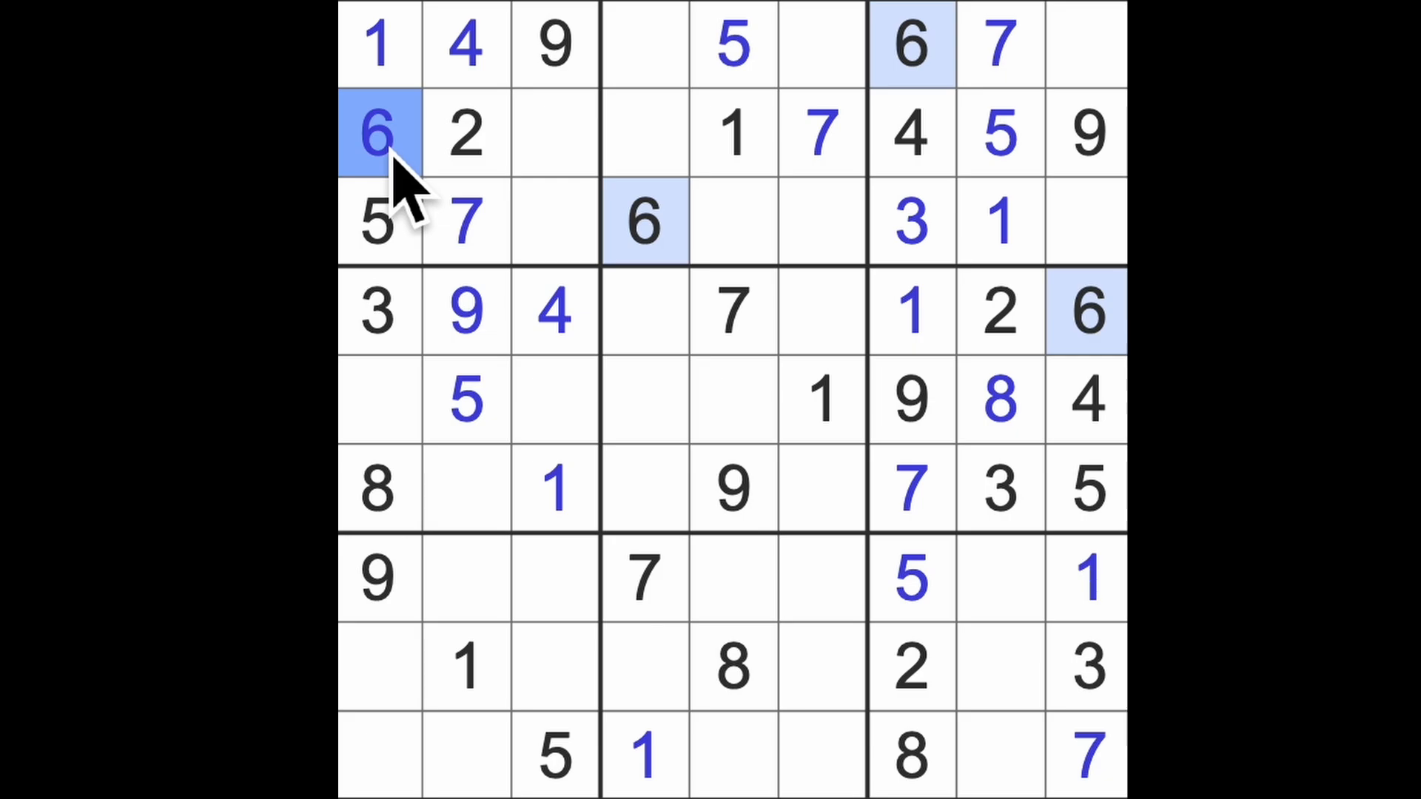
{"action": "mouse_move", "coordinate": [707, 354]}
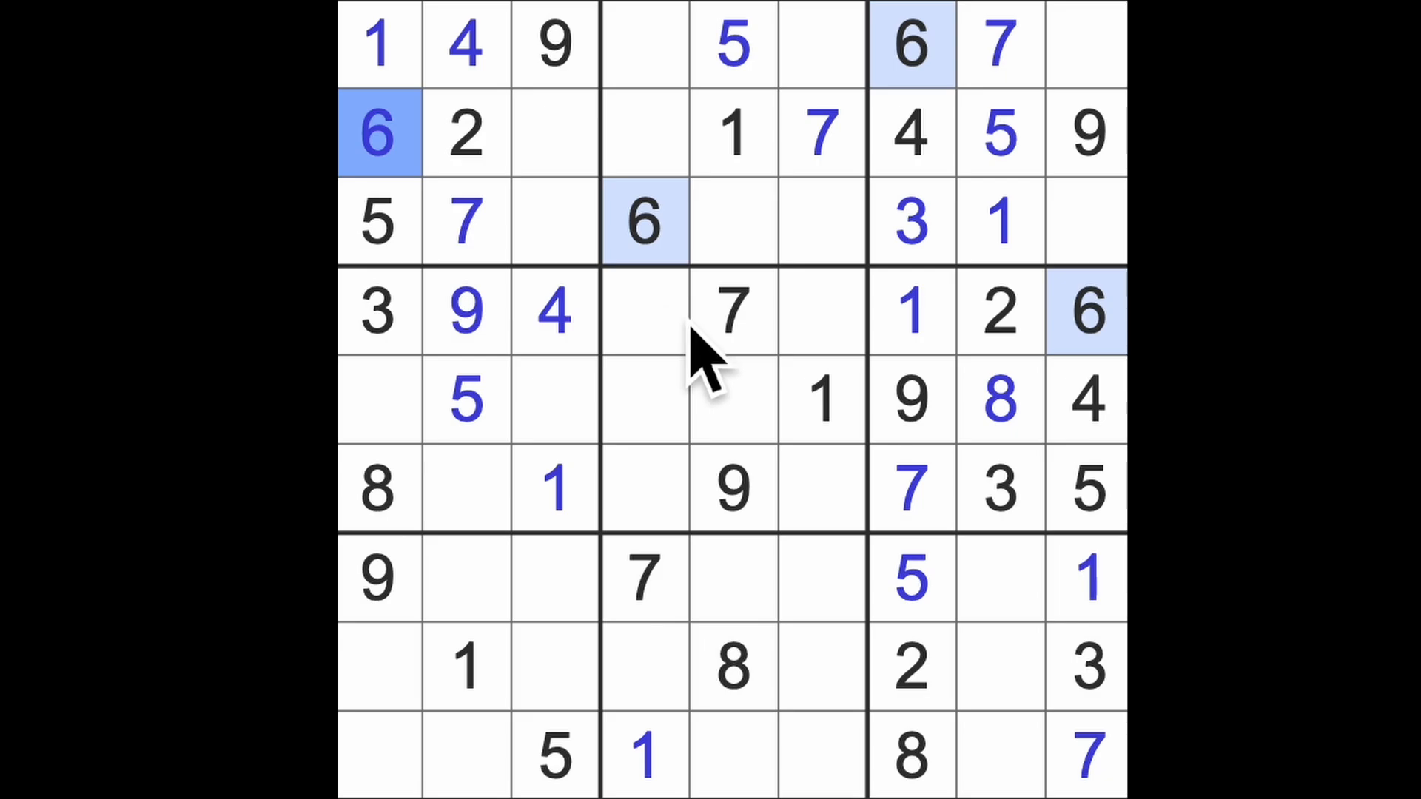
{"action": "mouse_move", "coordinate": [572, 508]}
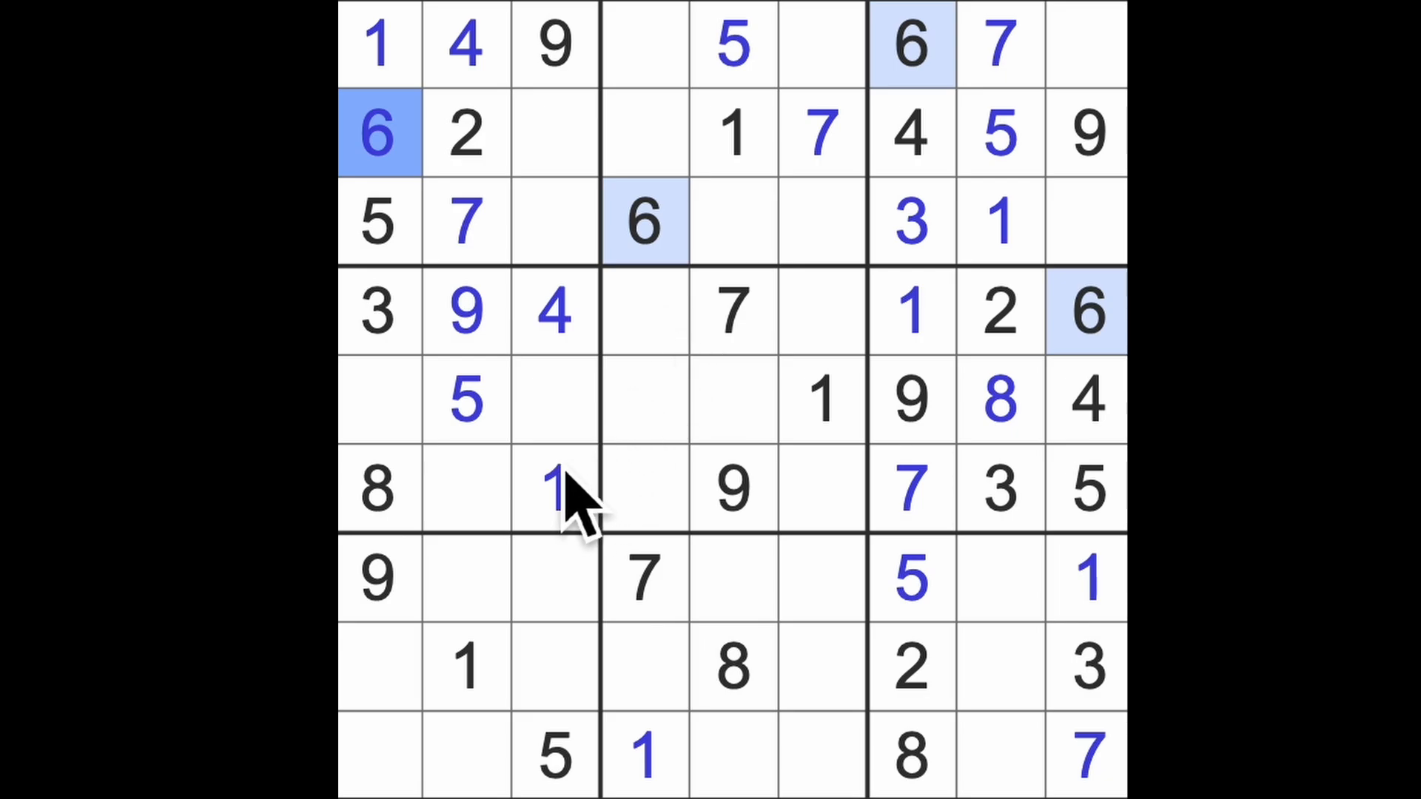
{"action": "left_click", "coordinate": [556, 490]}
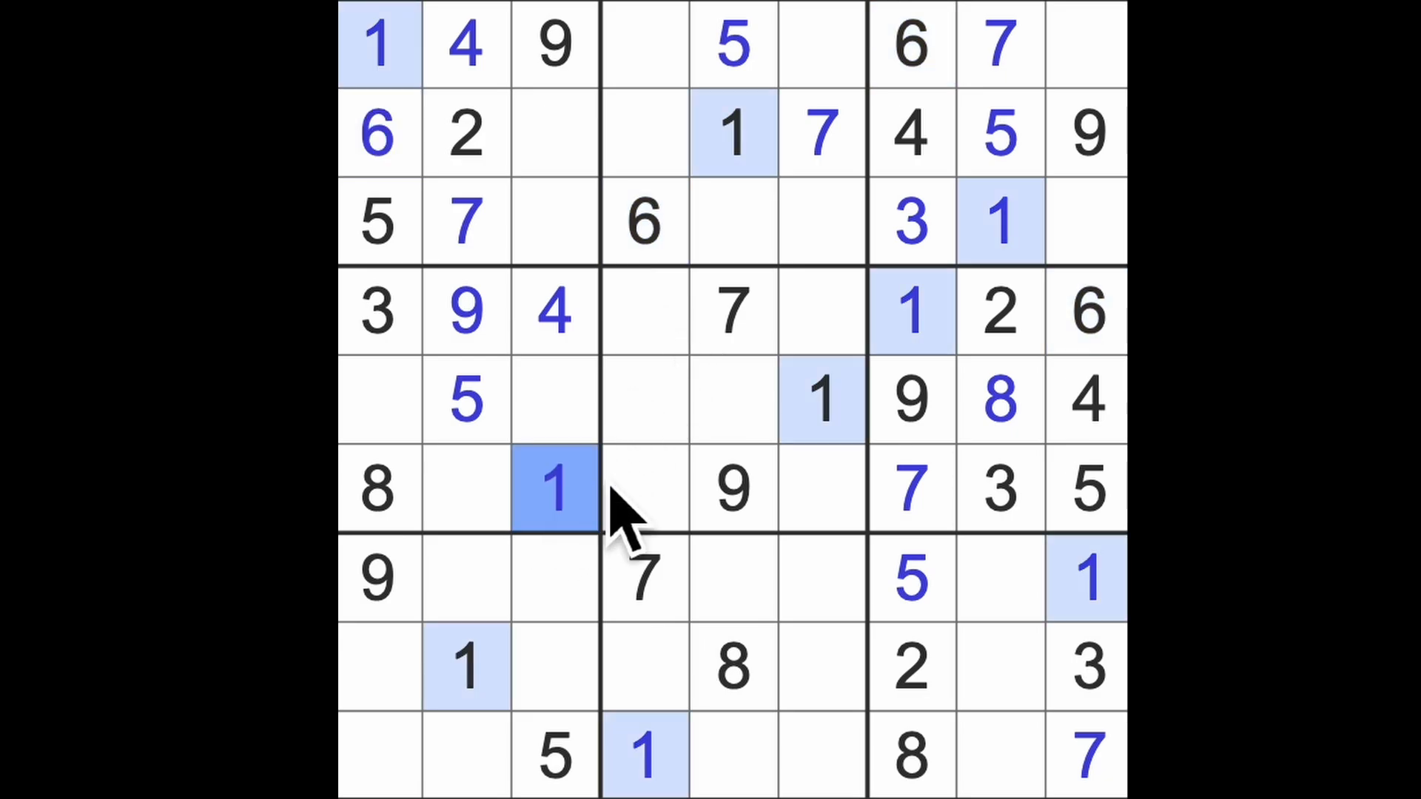
{"action": "left_click", "coordinate": [999, 311]}
{"action": "type", "text": "3"}
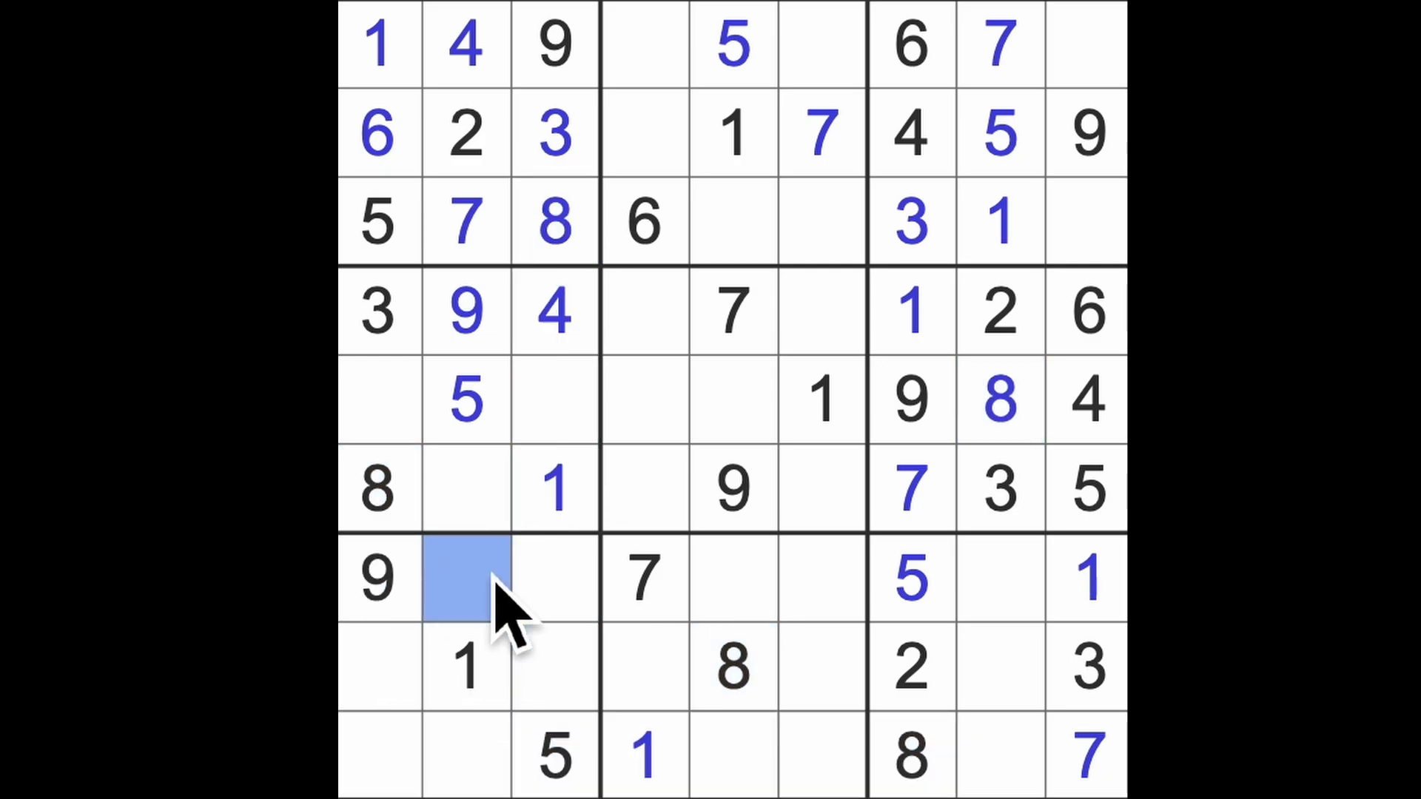
Step: Enter an 8 and then a 2 into the selected cells
{"action": "type", "text": "8"}
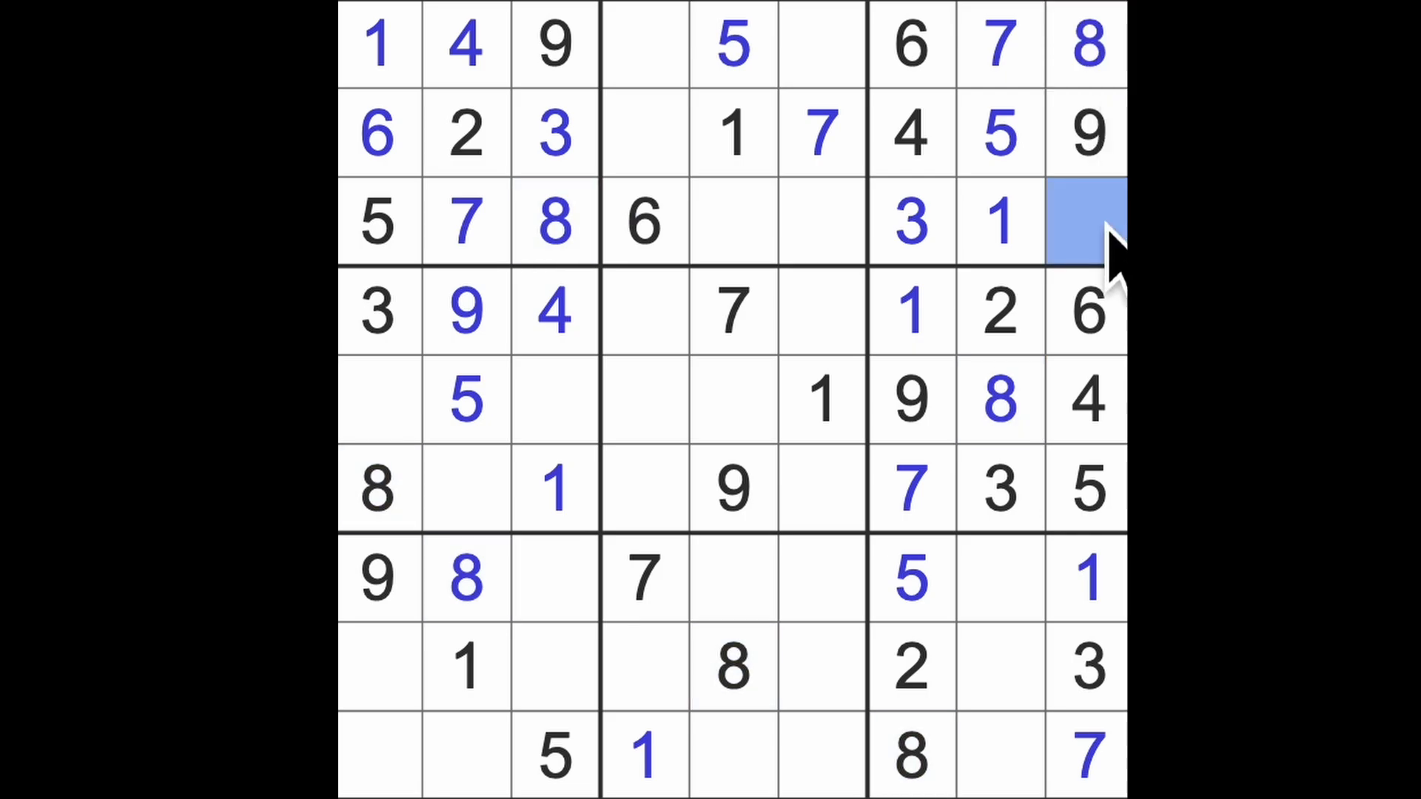
{"action": "type", "text": "2"}
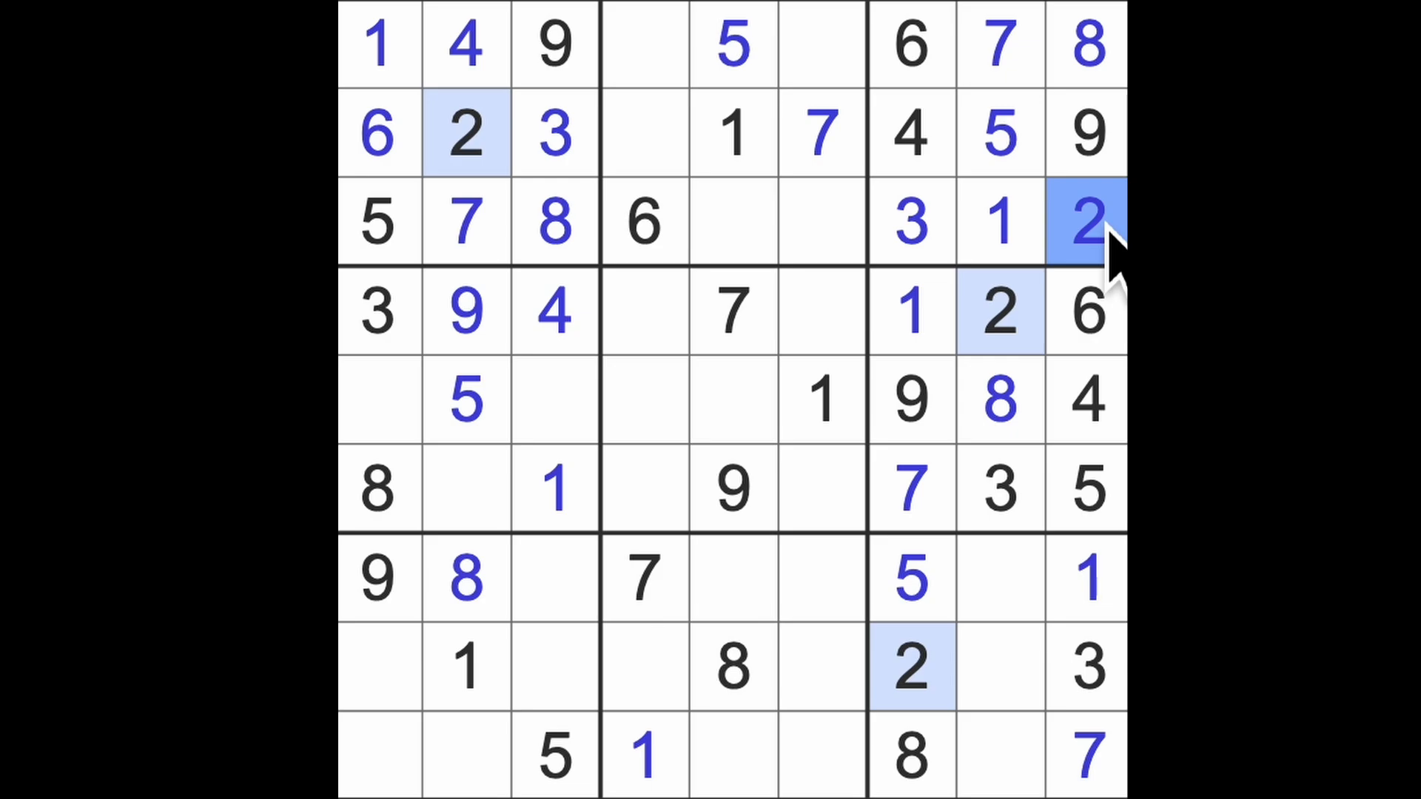
{"action": "mouse_move", "coordinate": [645, 409]}
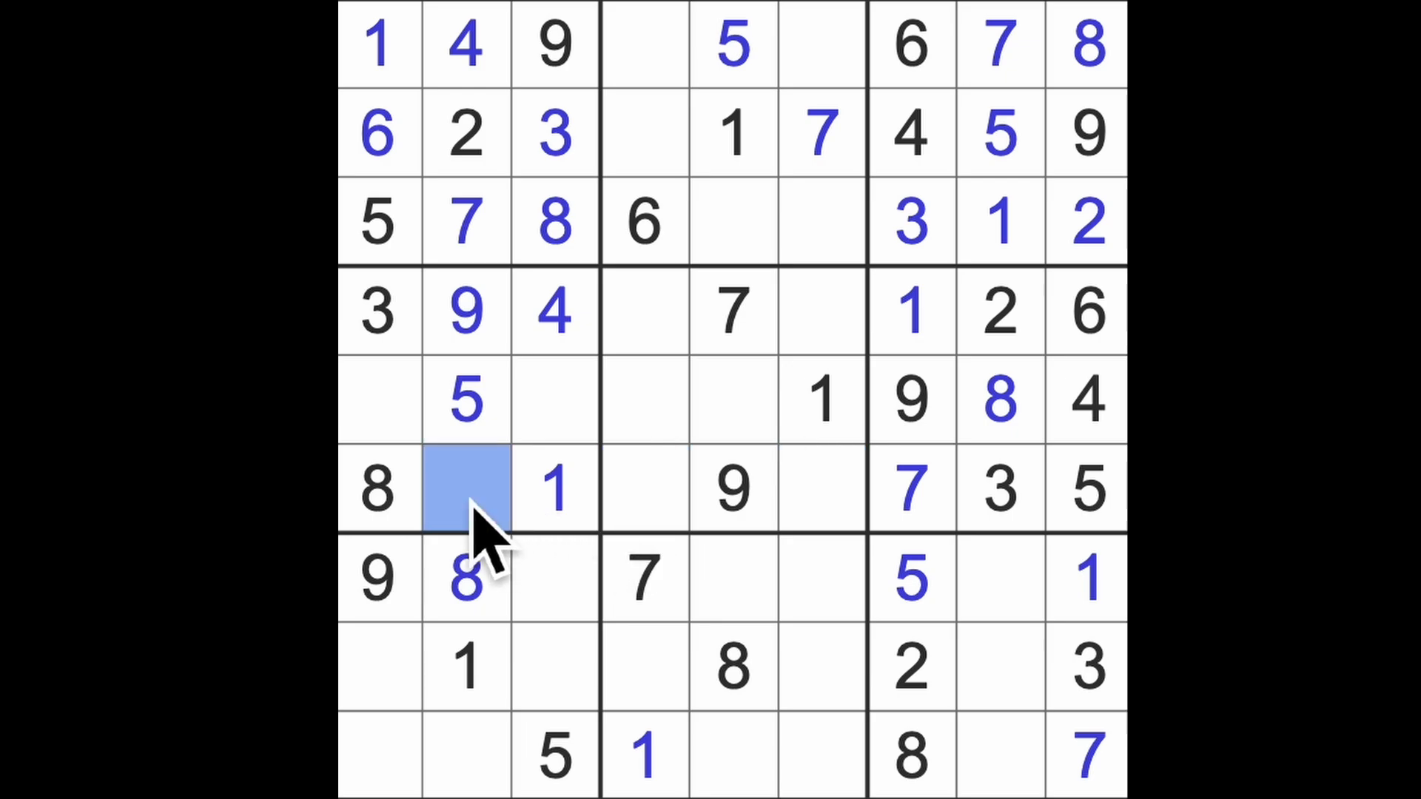
Step: Enter 6 at row 6 column 2 and in the centre cell, then select centre-box cells for 2 and 3
{"action": "type", "text": "6"}
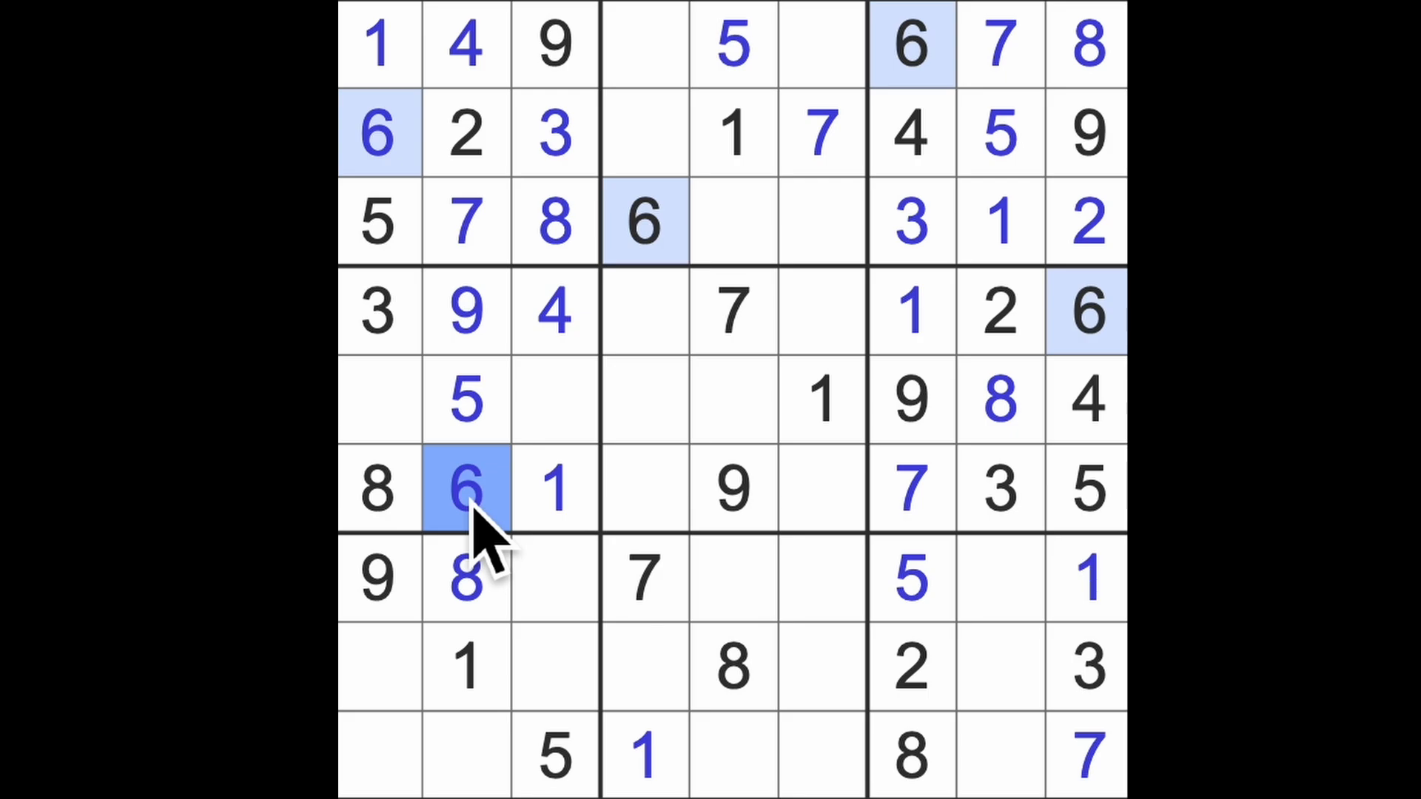
{"action": "left_click", "coordinate": [732, 310]}
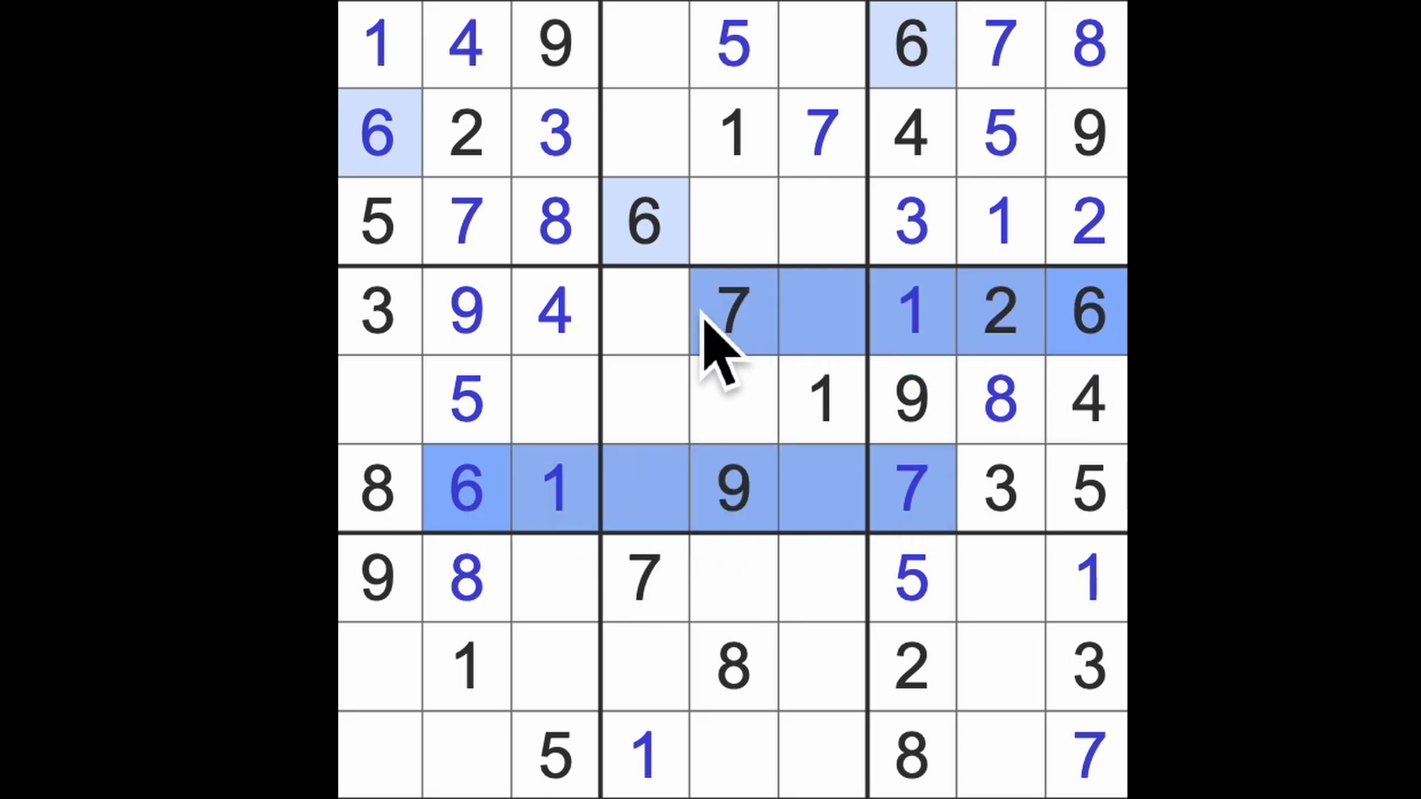
{"action": "left_click", "coordinate": [734, 402]}
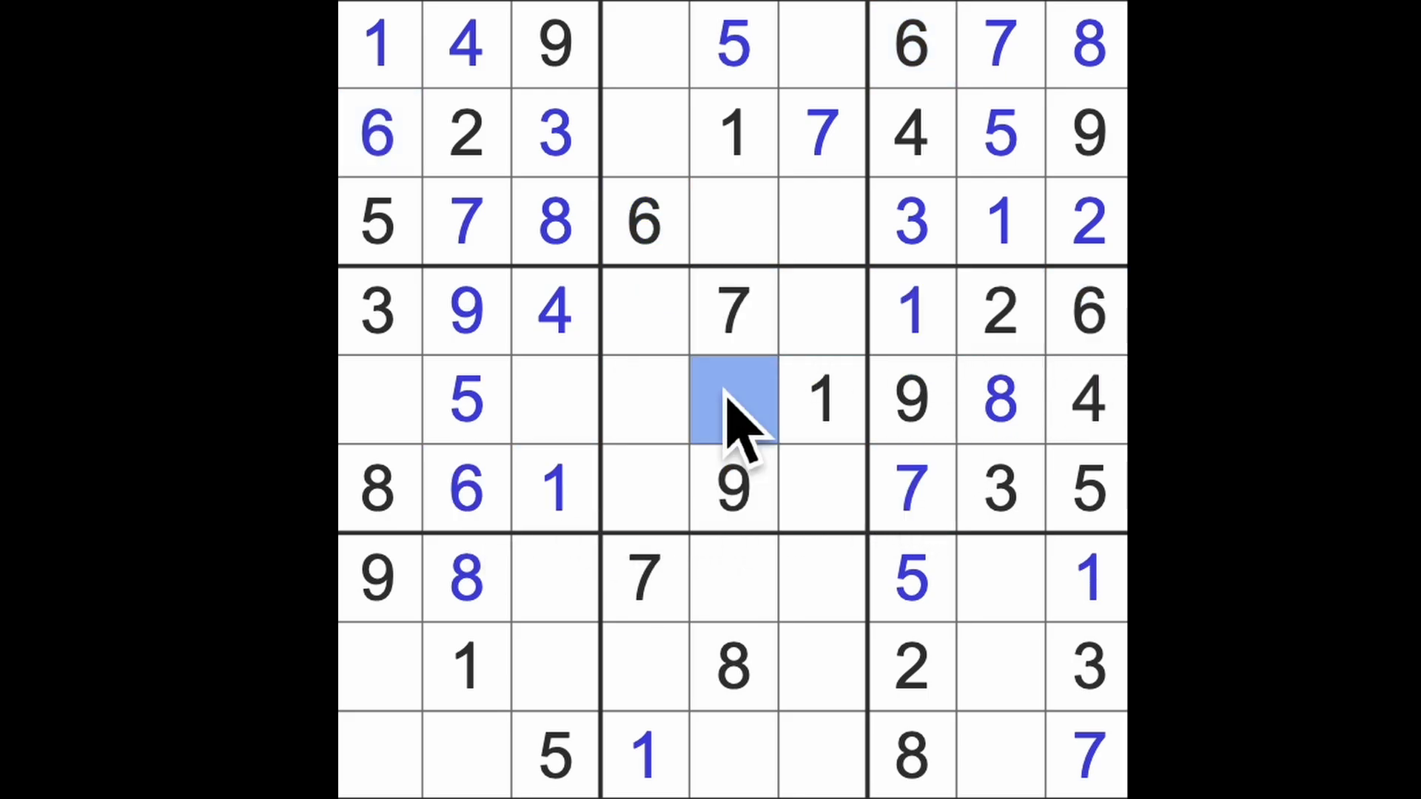
{"action": "type", "text": "6"}
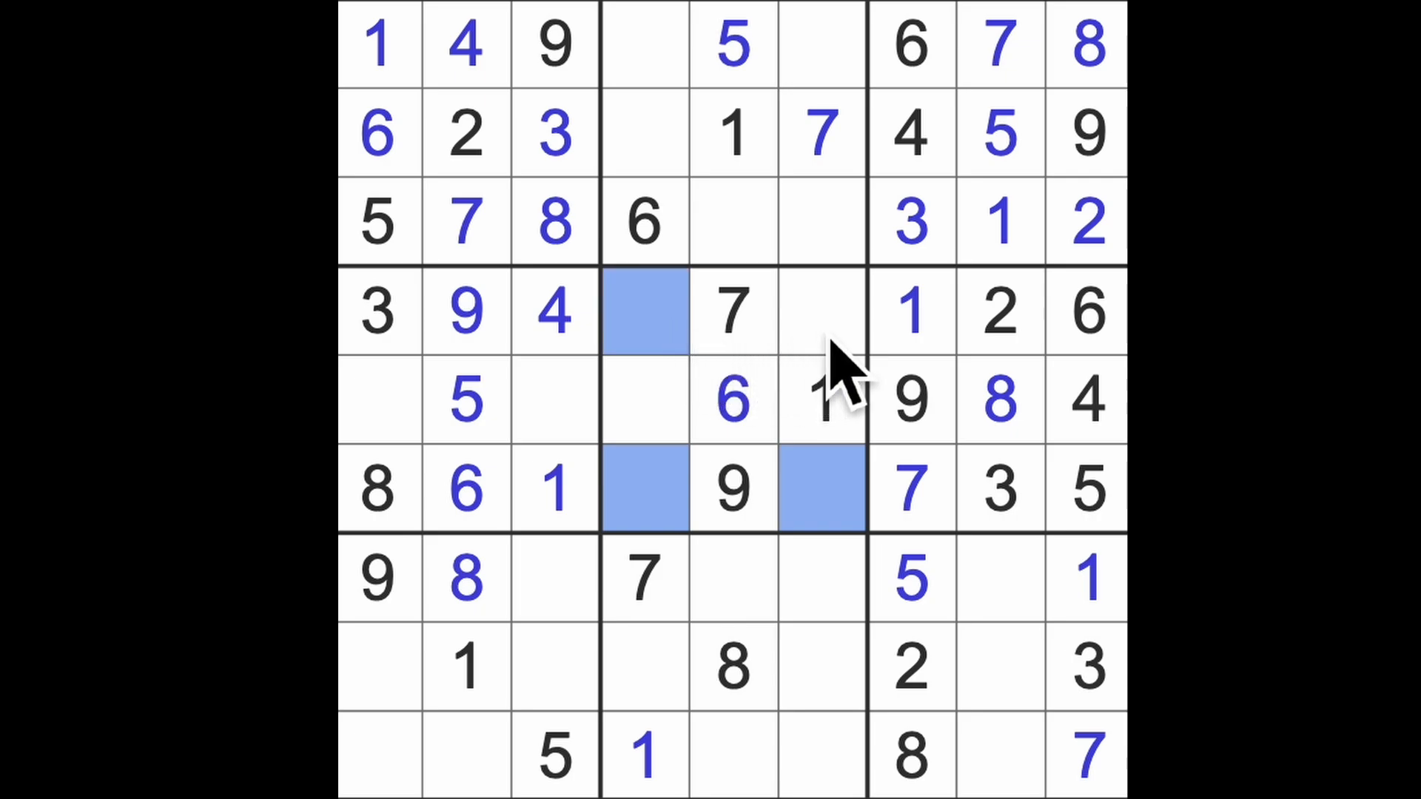
{"action": "left_click", "coordinate": [820, 311]}
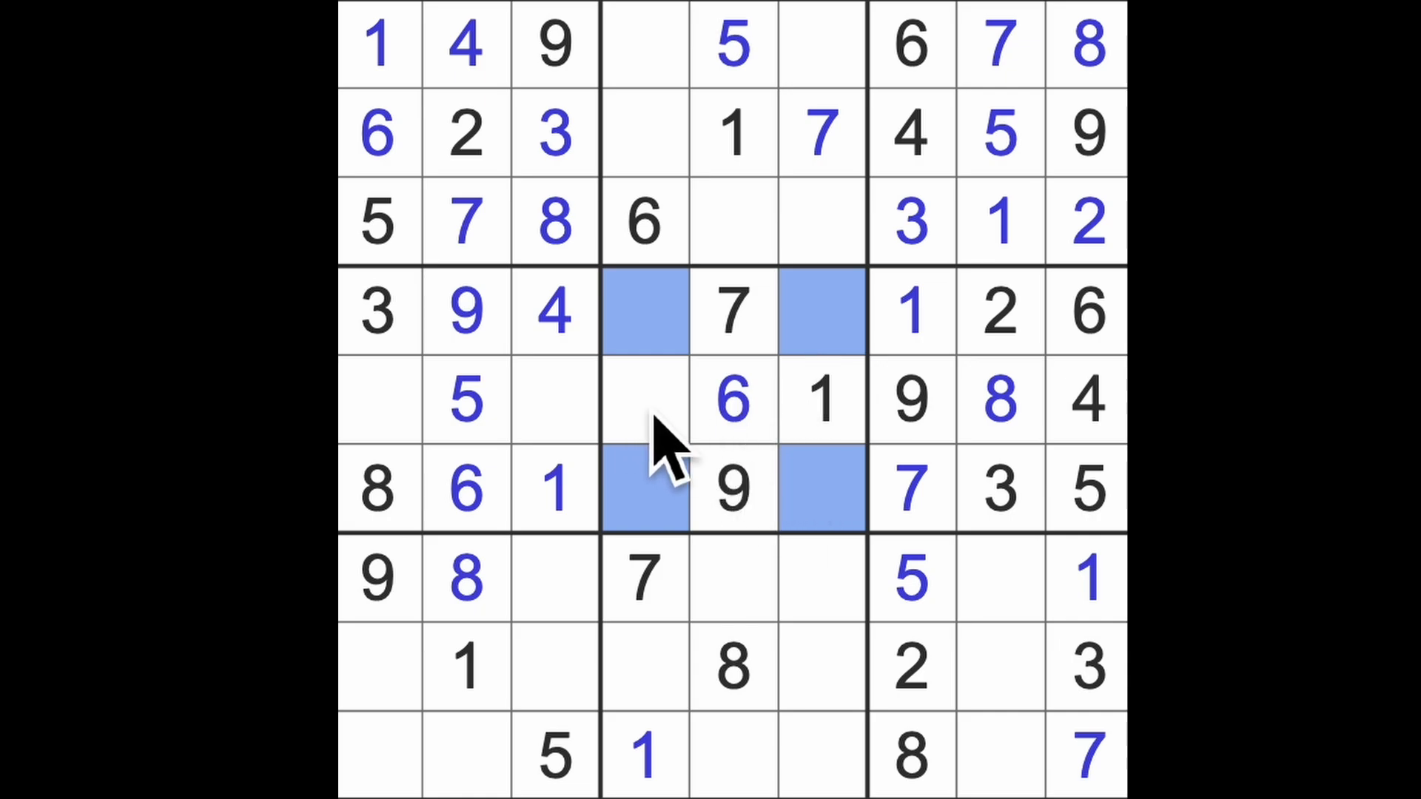
{"action": "left_click", "coordinate": [644, 403]}
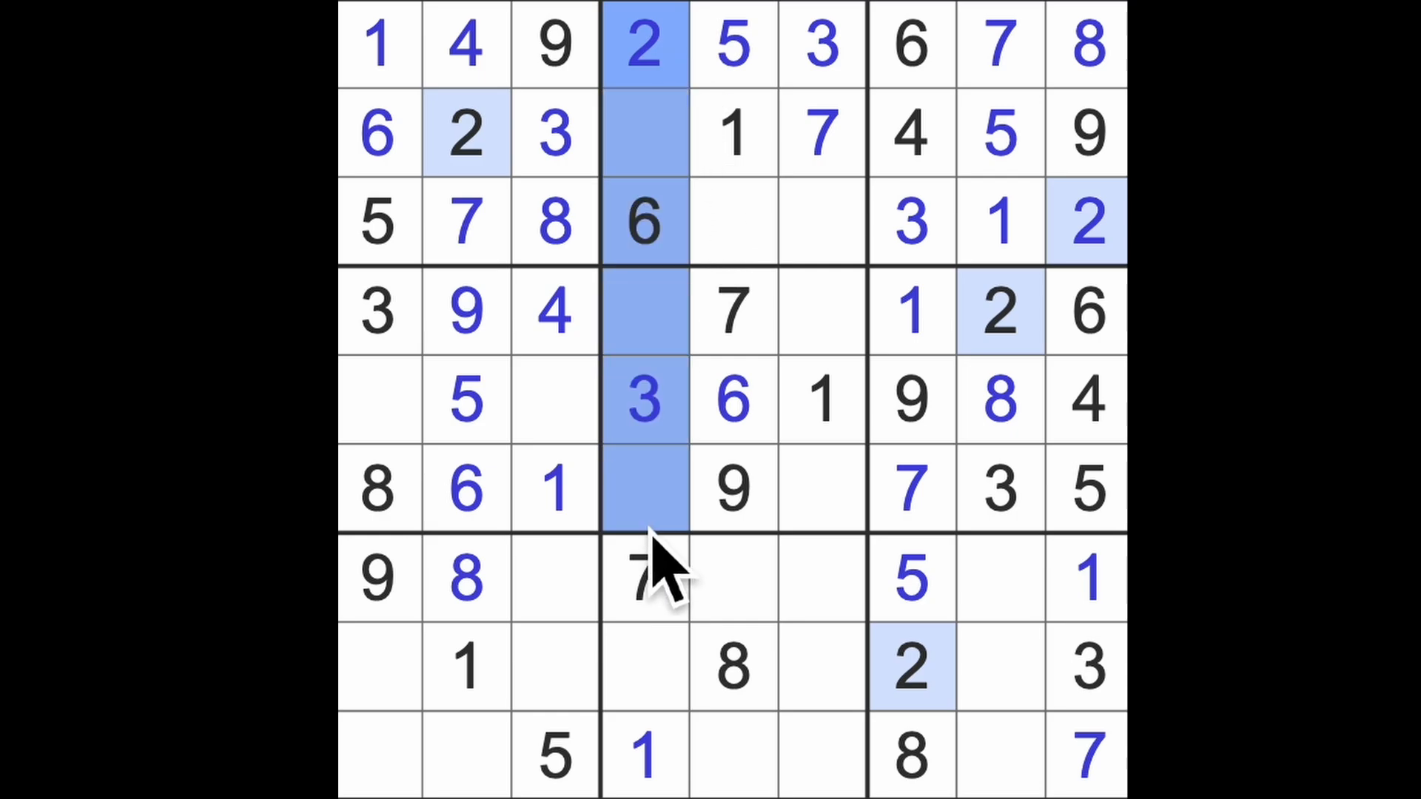
Step: Fill a 3 in row 6's empty square and select the cell below the central 9
{"action": "left_click", "coordinate": [820, 487]}
{"action": "type", "text": "2"}
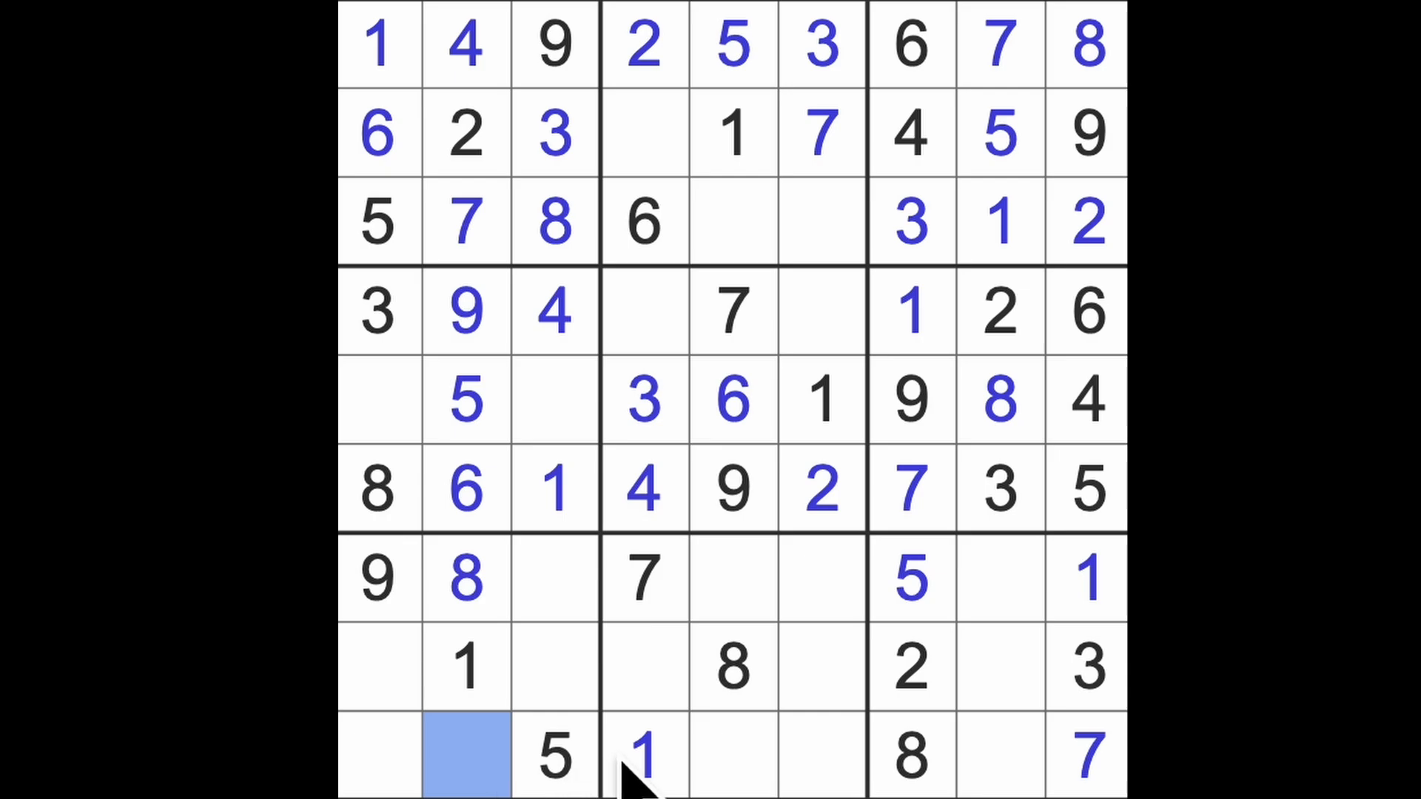
{"action": "mouse_move", "coordinate": [698, 756]}
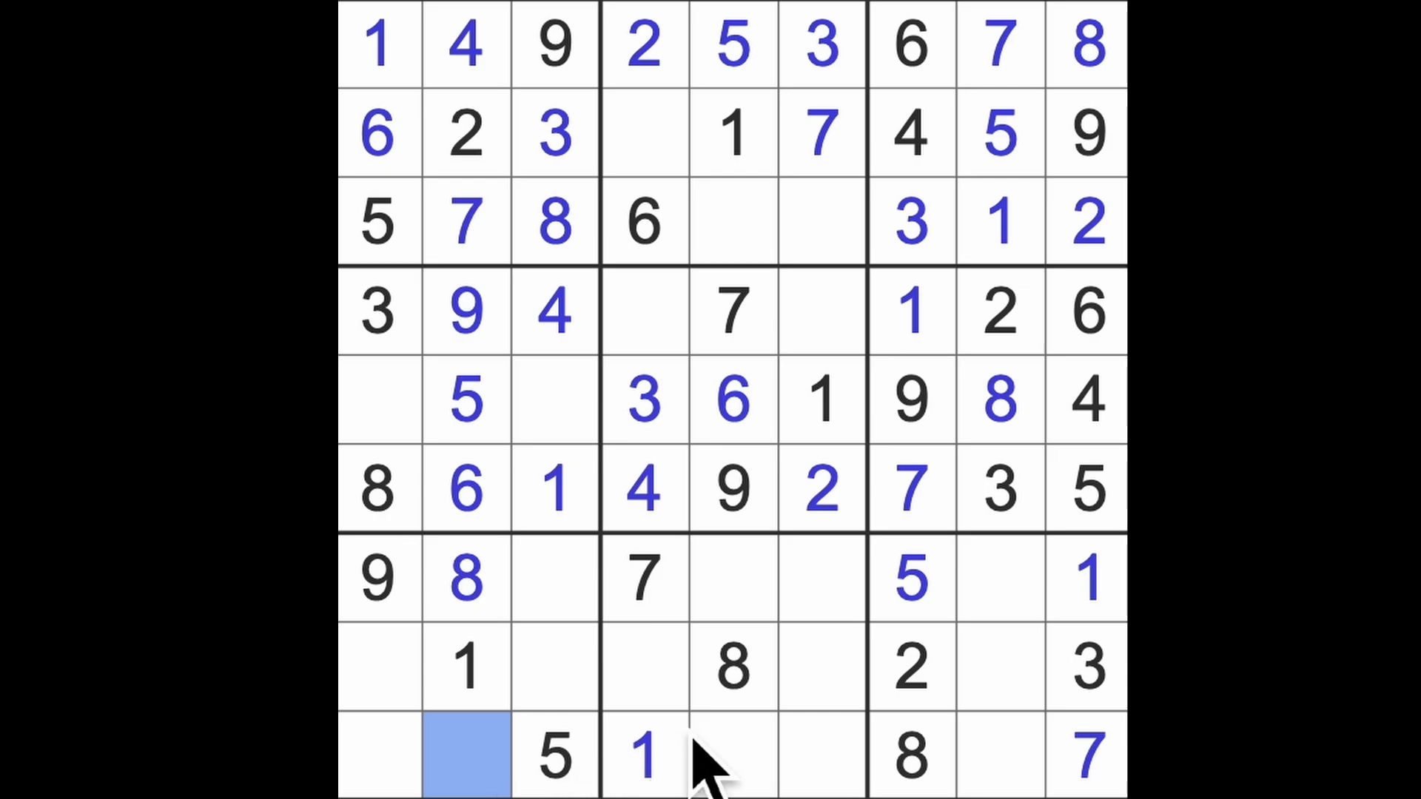
{"action": "type", "text": "3"}
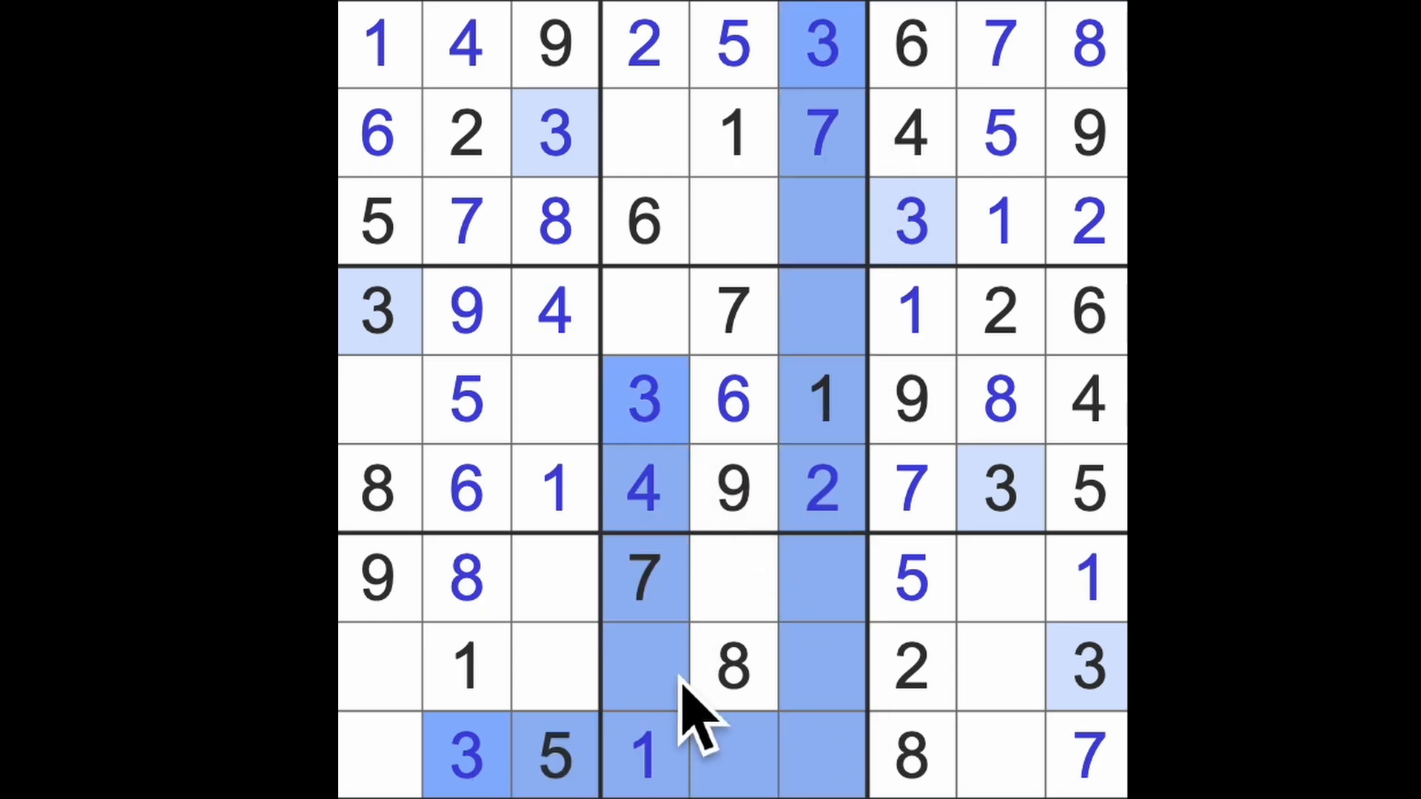
{"action": "left_click", "coordinate": [733, 579]}
{"action": "type", "text": "3"}
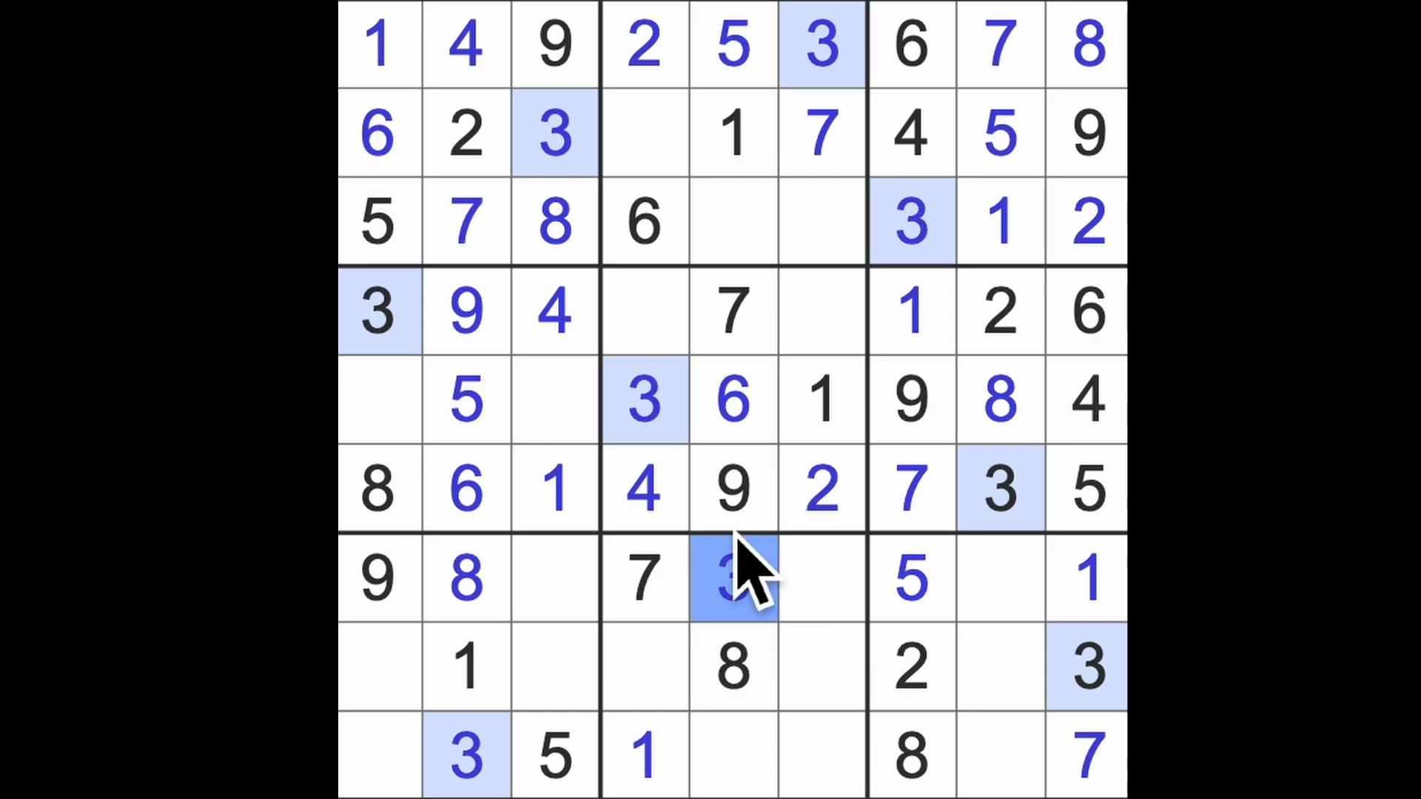
{"action": "mouse_move", "coordinate": [1051, 615]}
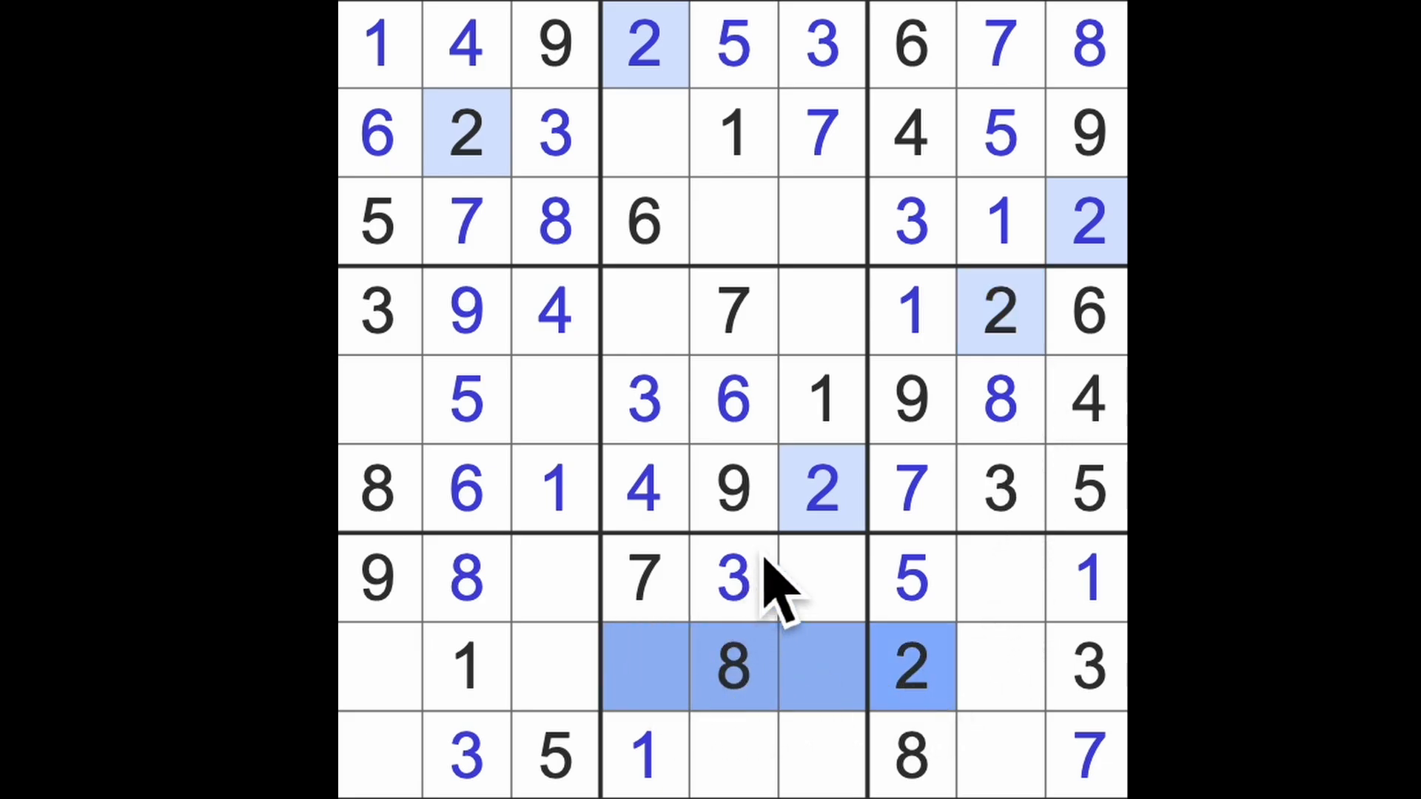
Step: Enter 7 at the start of row 8 and select the cell left of the 1 in row 2 for an 8
{"action": "left_click", "coordinate": [734, 756]}
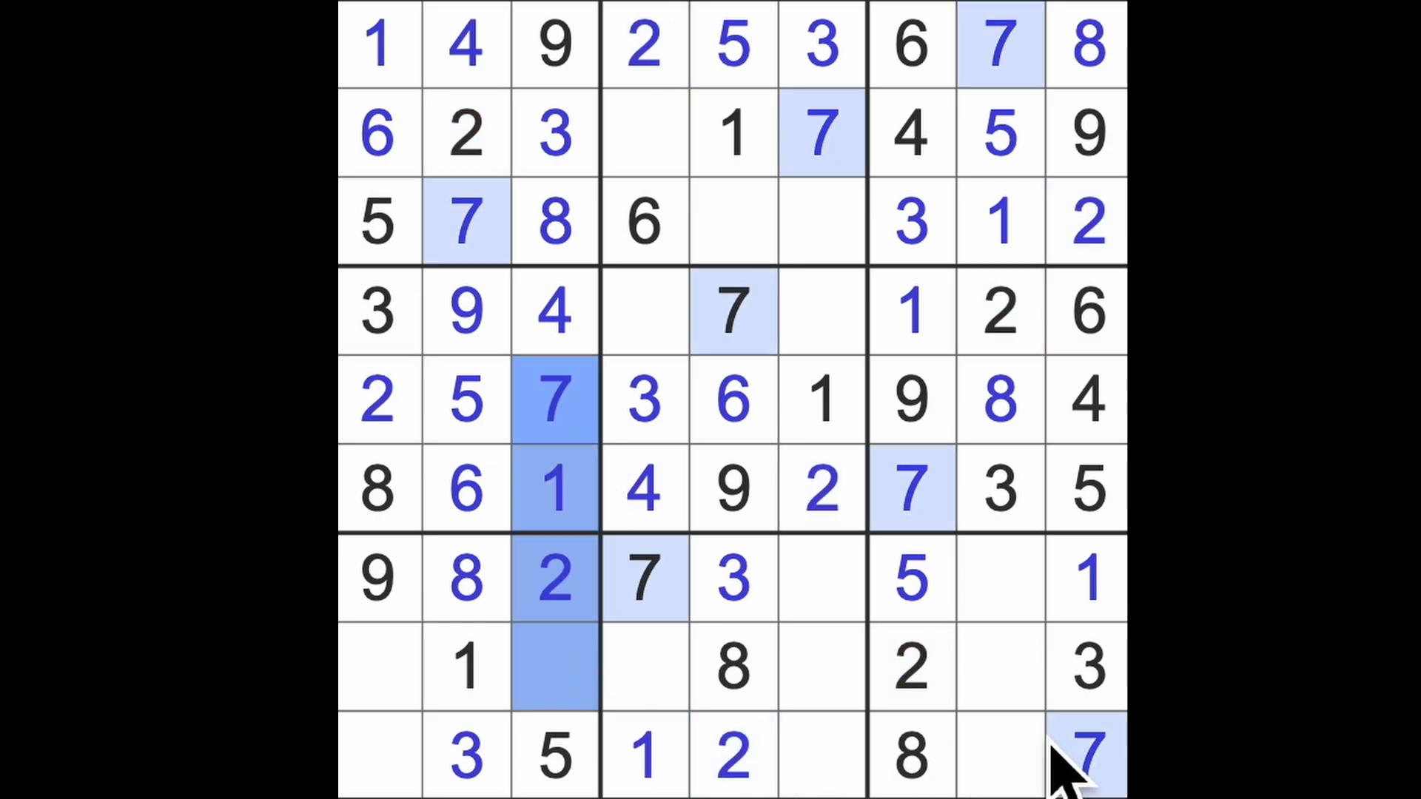
{"action": "left_click", "coordinate": [379, 666]}
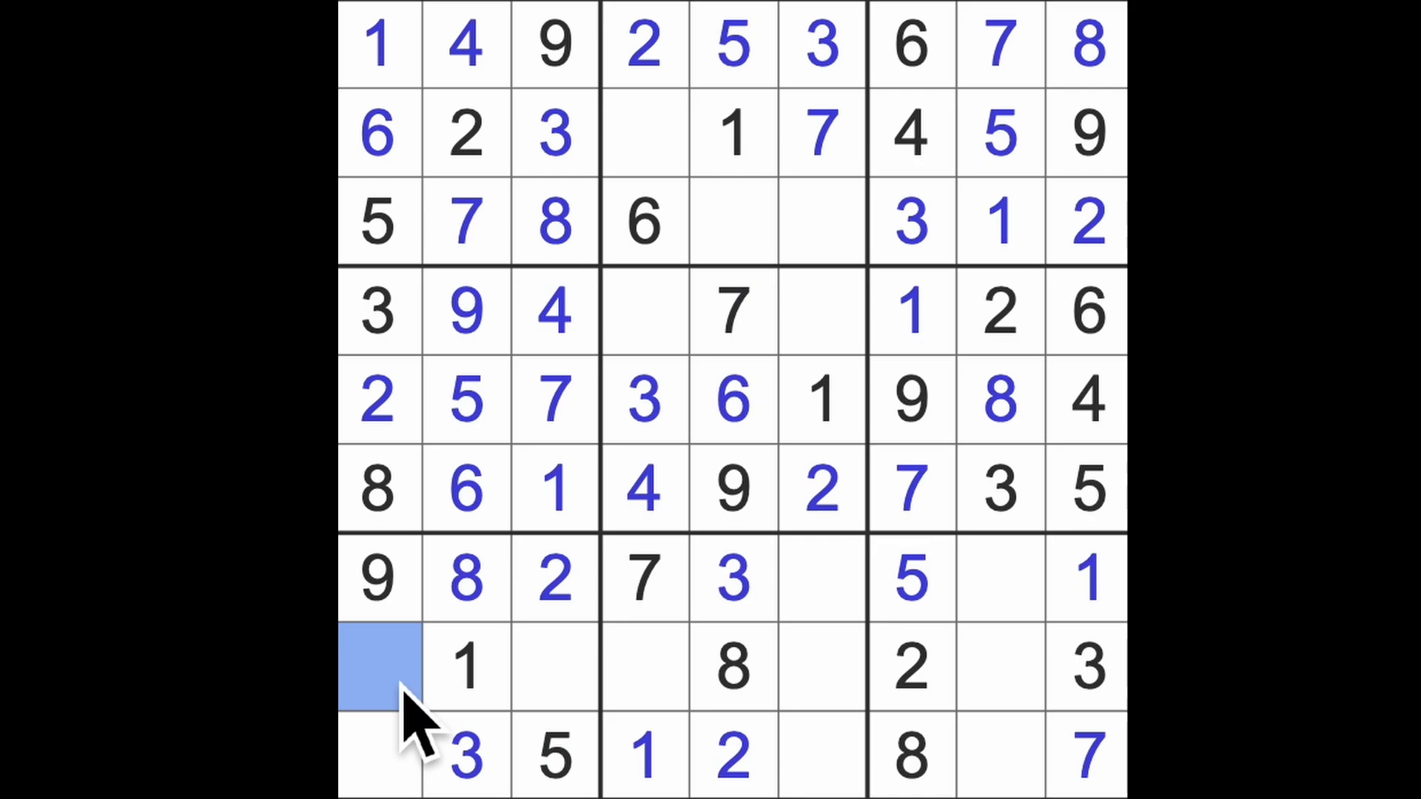
{"action": "type", "text": "7"}
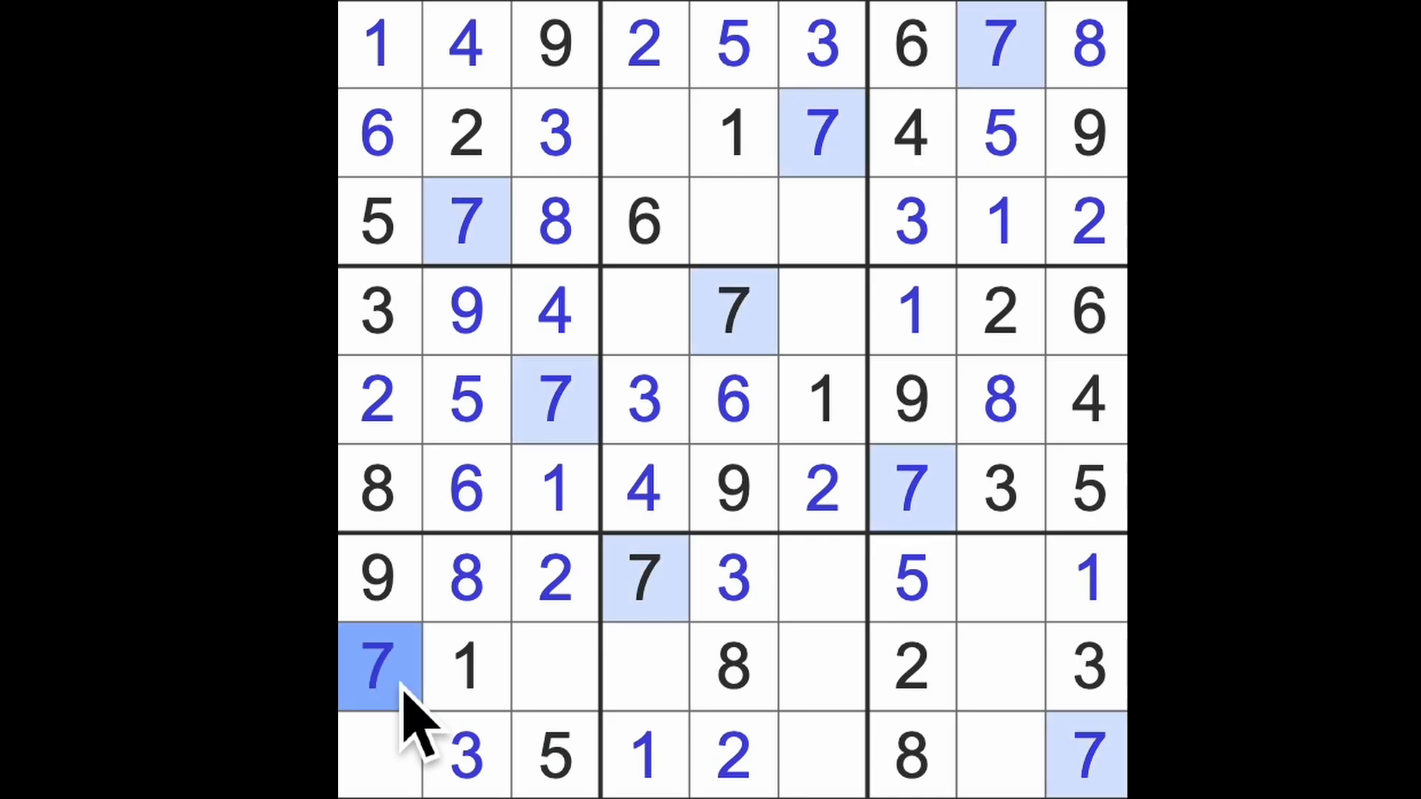
{"action": "left_click", "coordinate": [644, 134]}
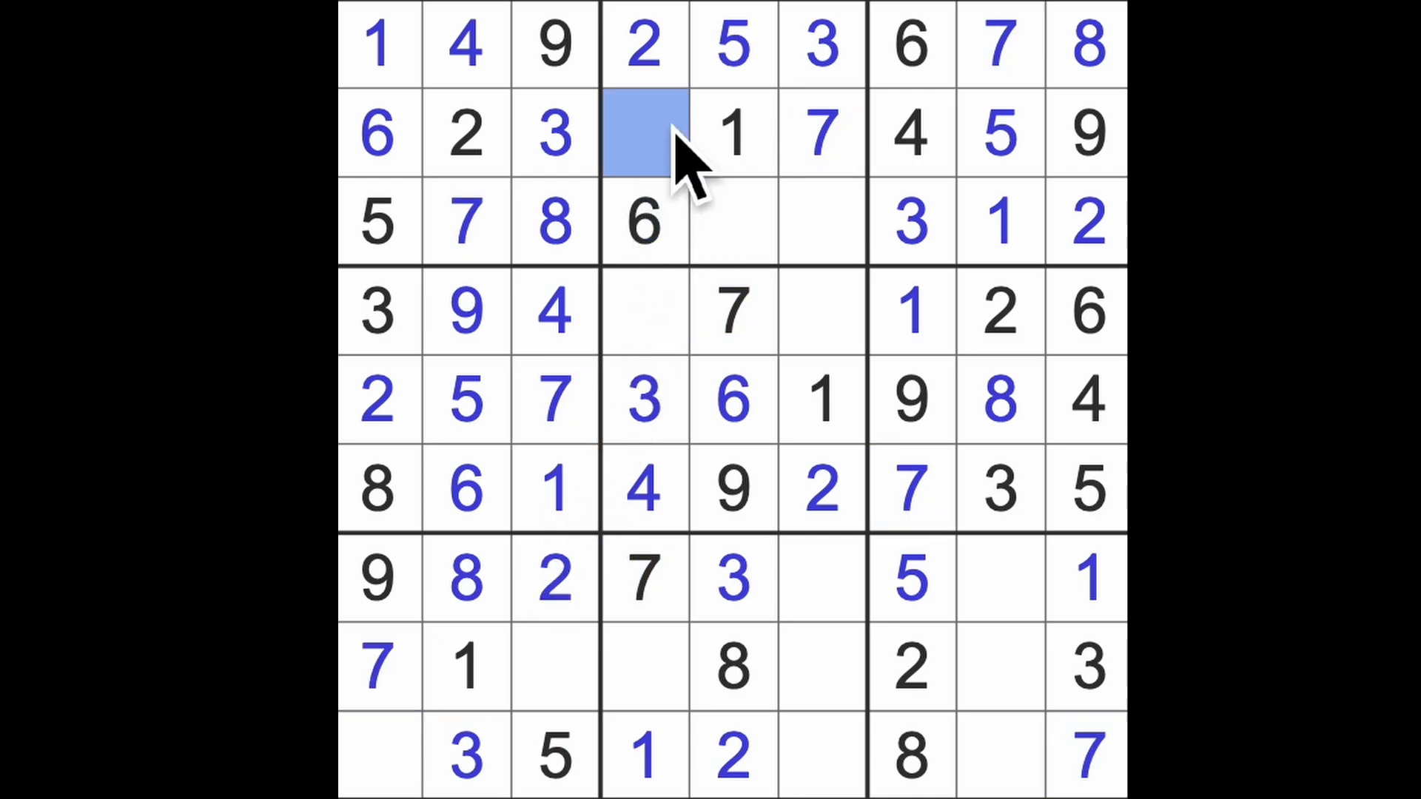
{"action": "mouse_move", "coordinate": [712, 326]}
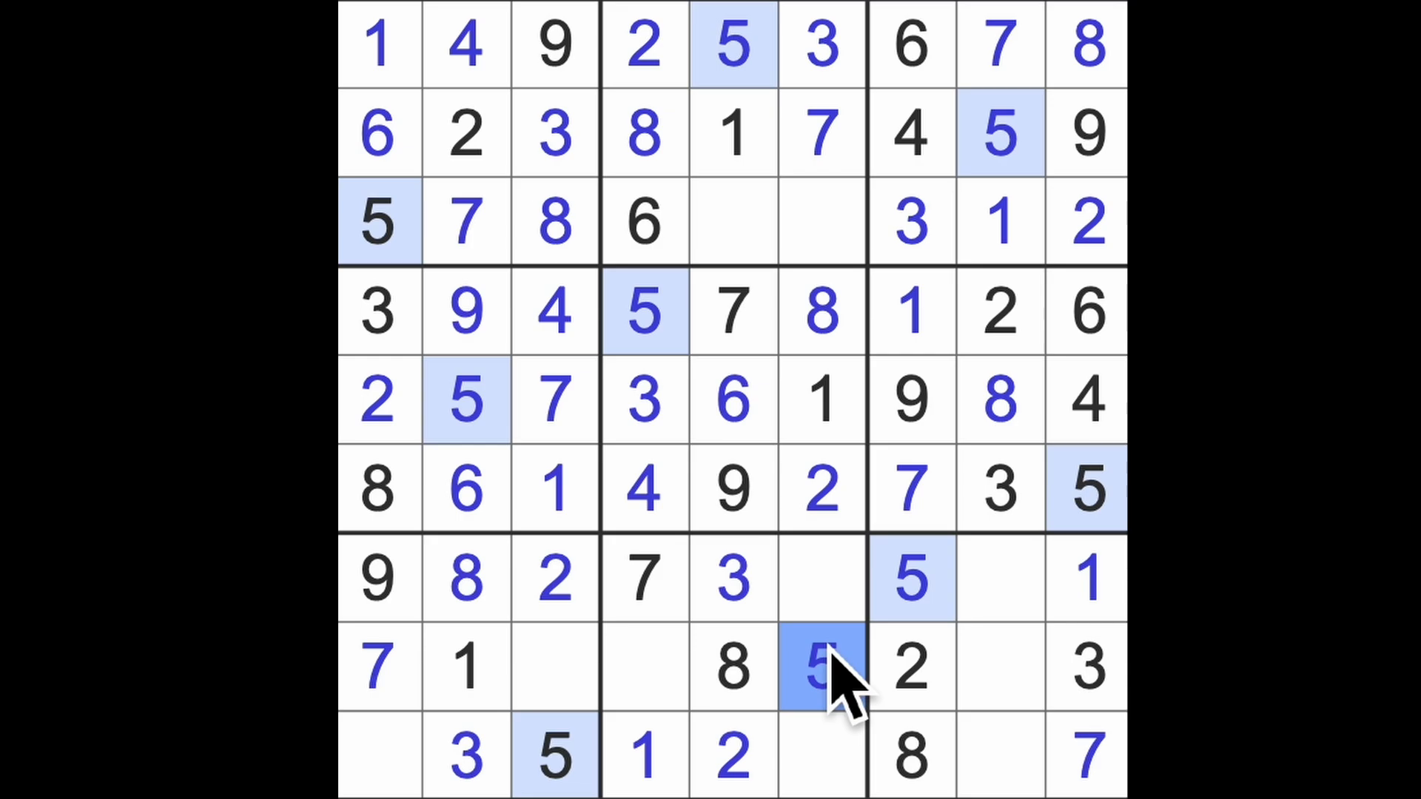
{"action": "mouse_move", "coordinate": [516, 666]}
{"action": "type", "text": "4"}
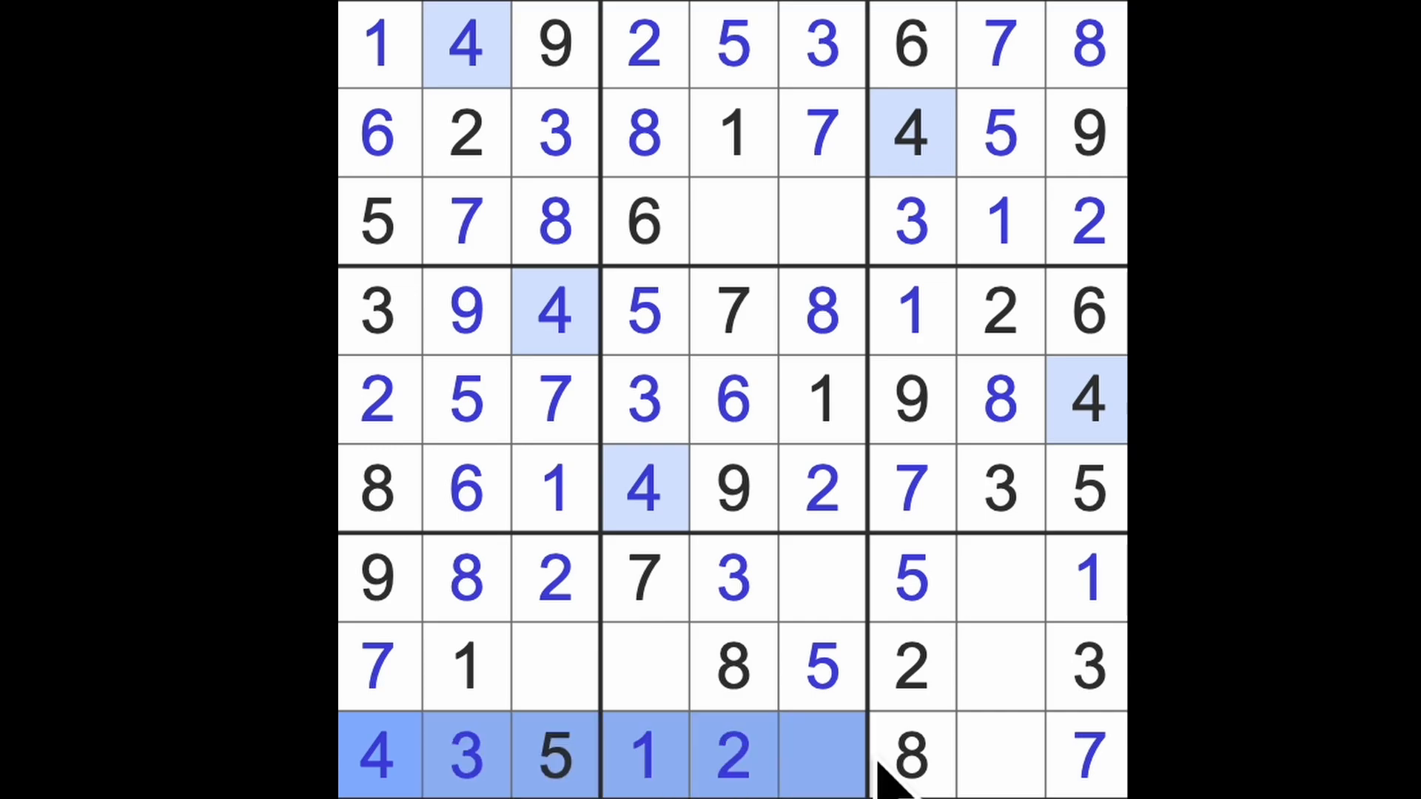
Step: Enter 4 between the 3 and 5 in row 7, then 9 in row 3's last square to solve the grid
{"action": "left_click", "coordinate": [820, 579]}
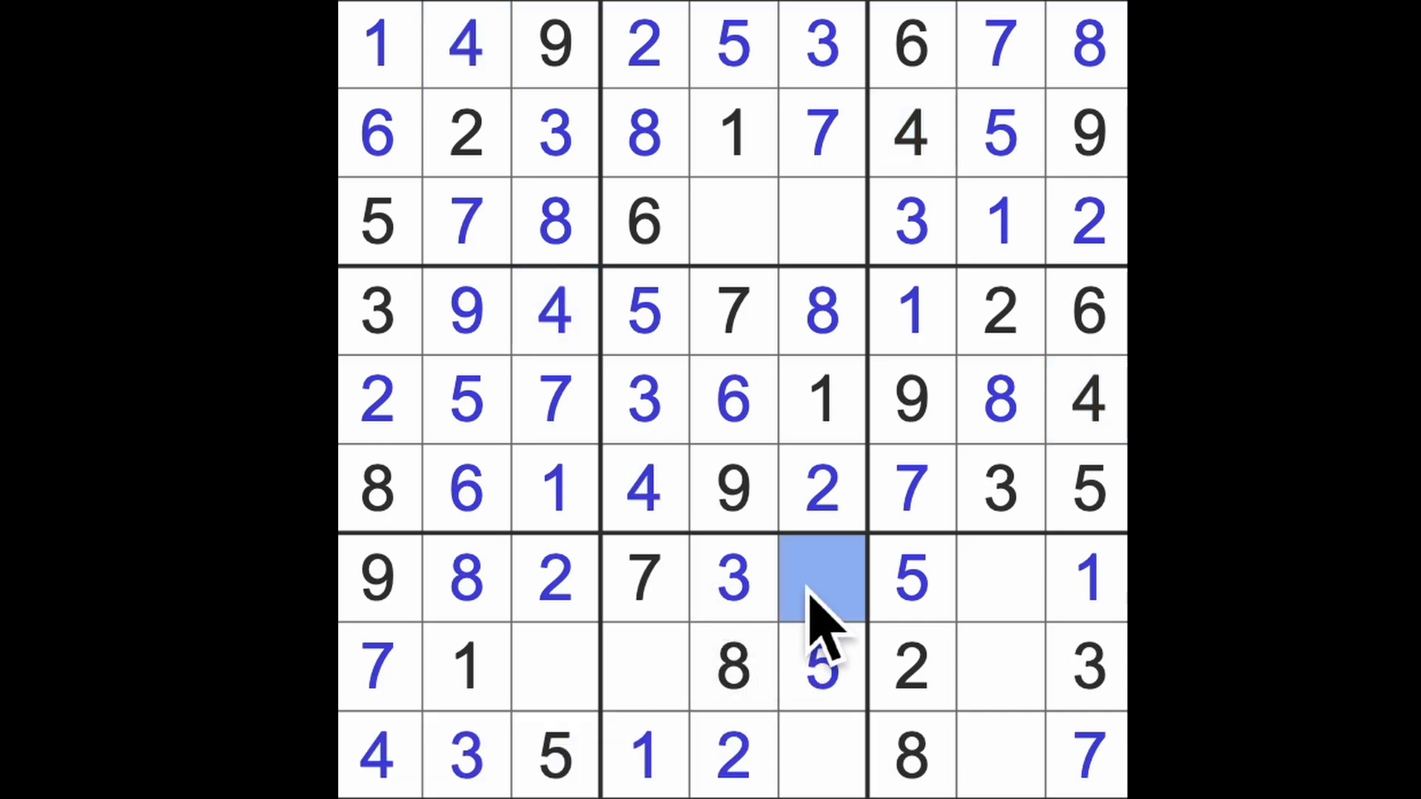
{"action": "type", "text": "4"}
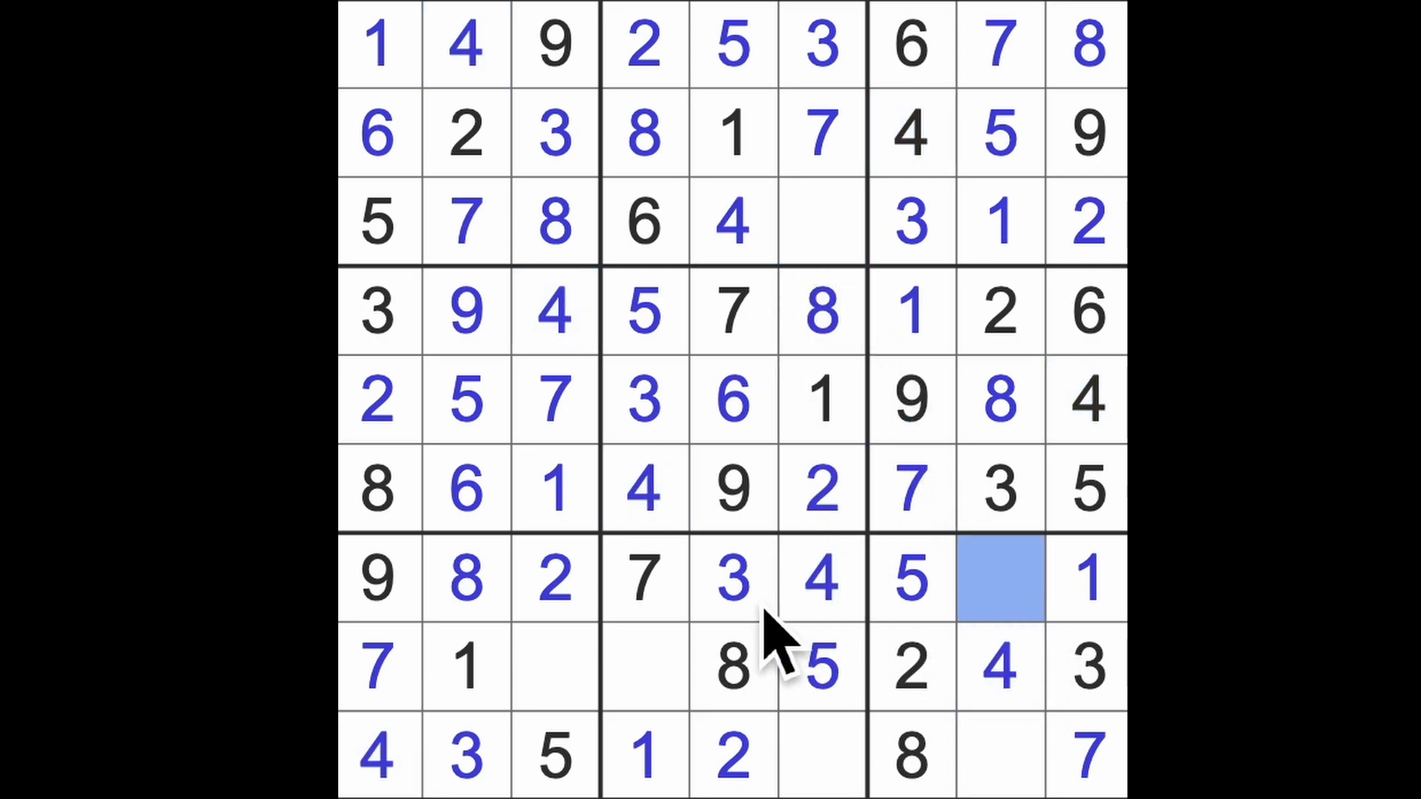
{"action": "mouse_move", "coordinate": [1002, 625]}
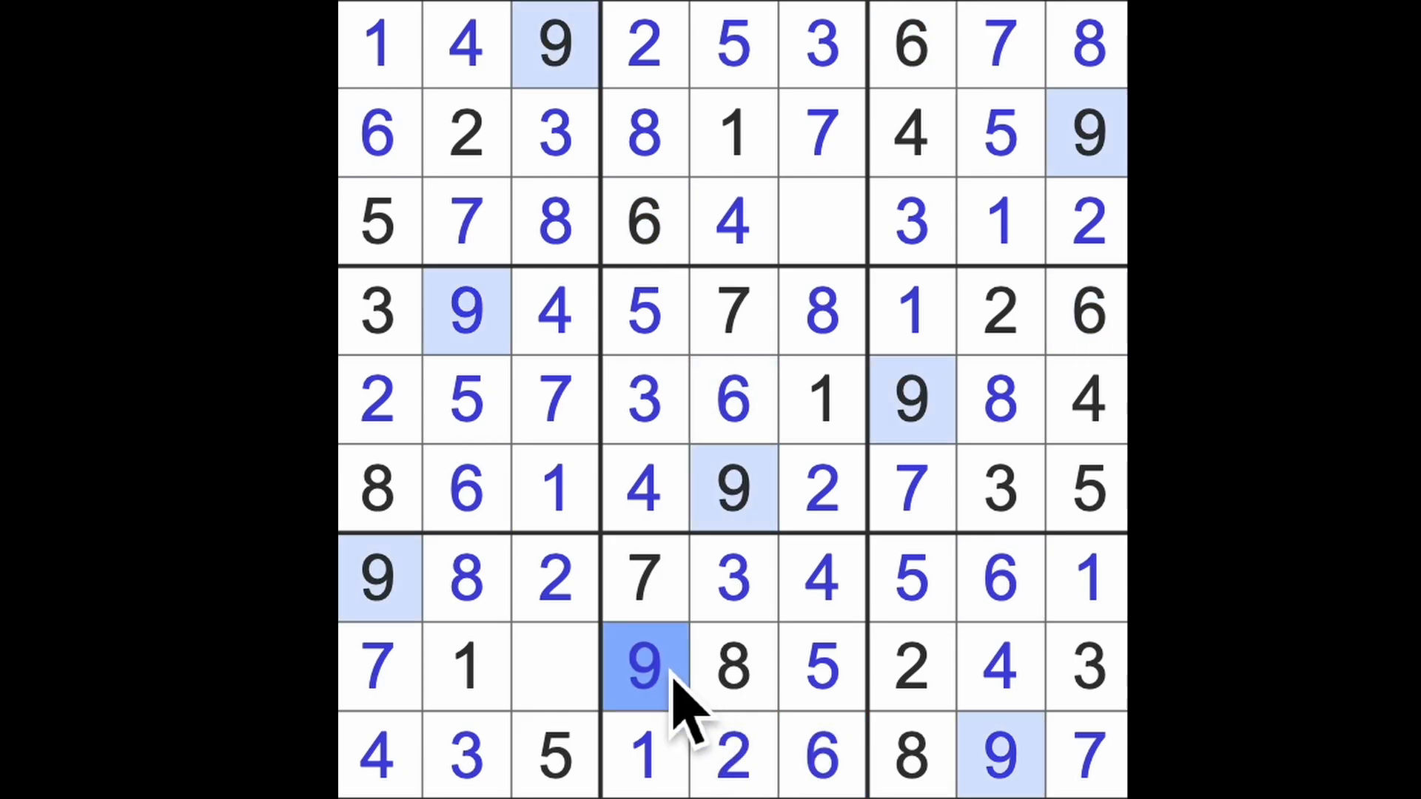
{"action": "left_click", "coordinate": [555, 668]}
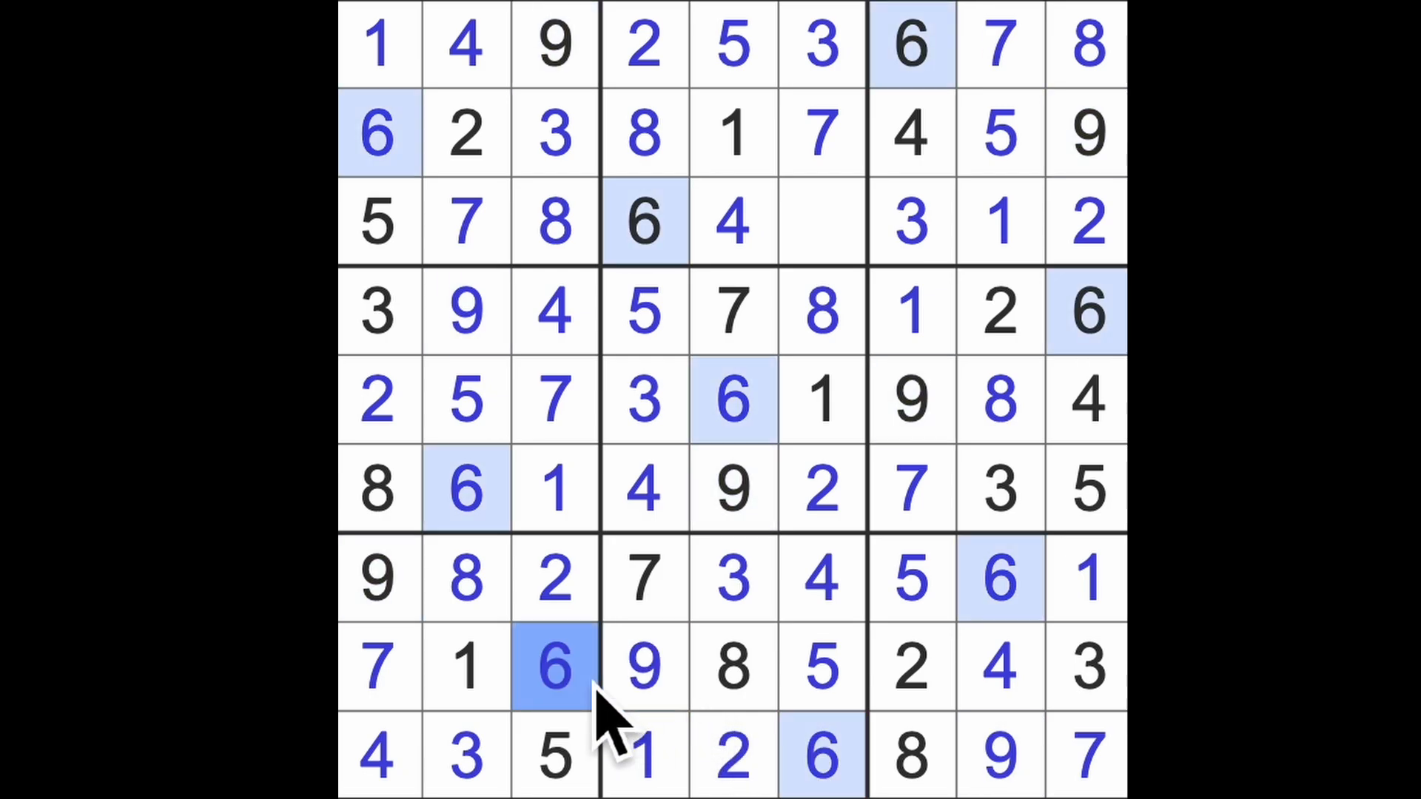
{"action": "left_click", "coordinate": [820, 222]}
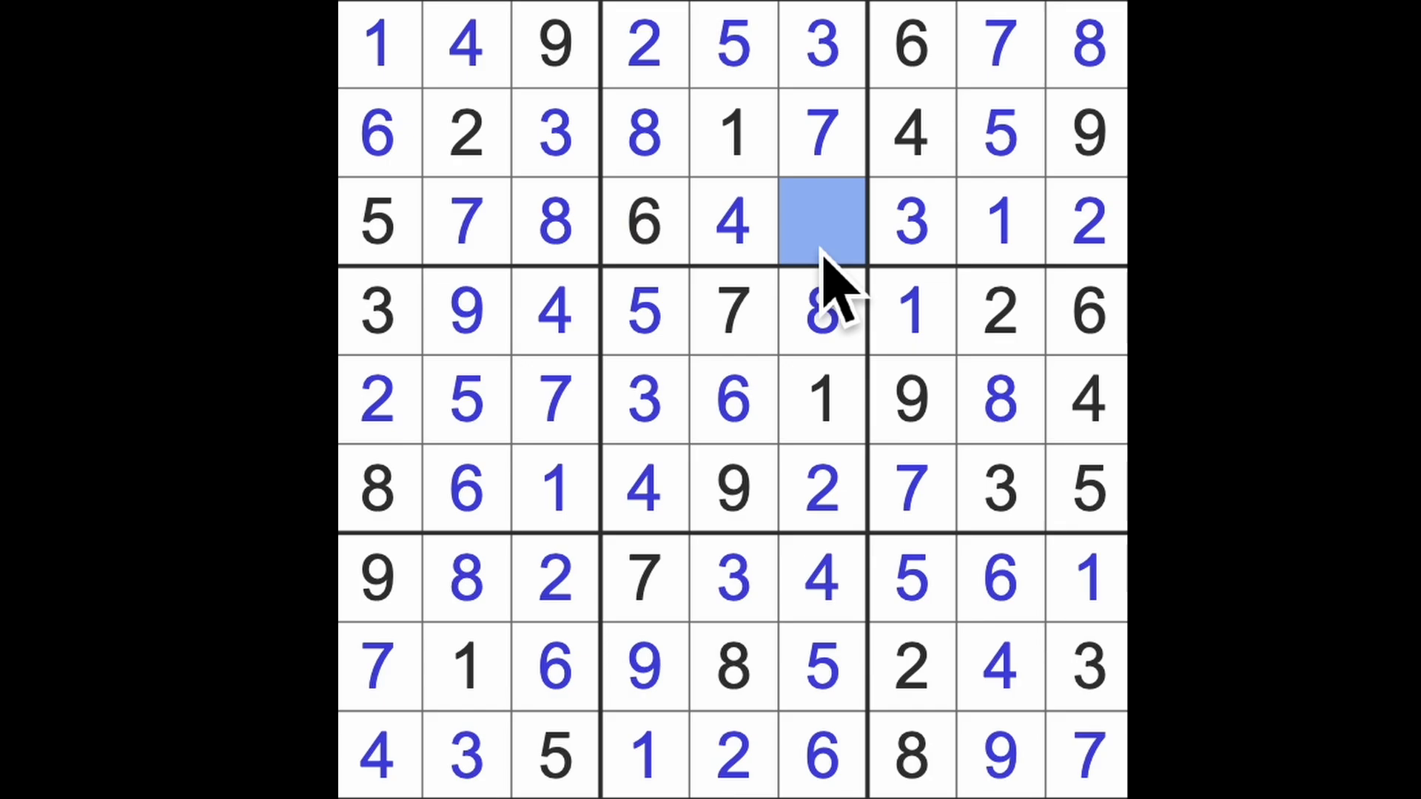
{"action": "type", "text": "9"}
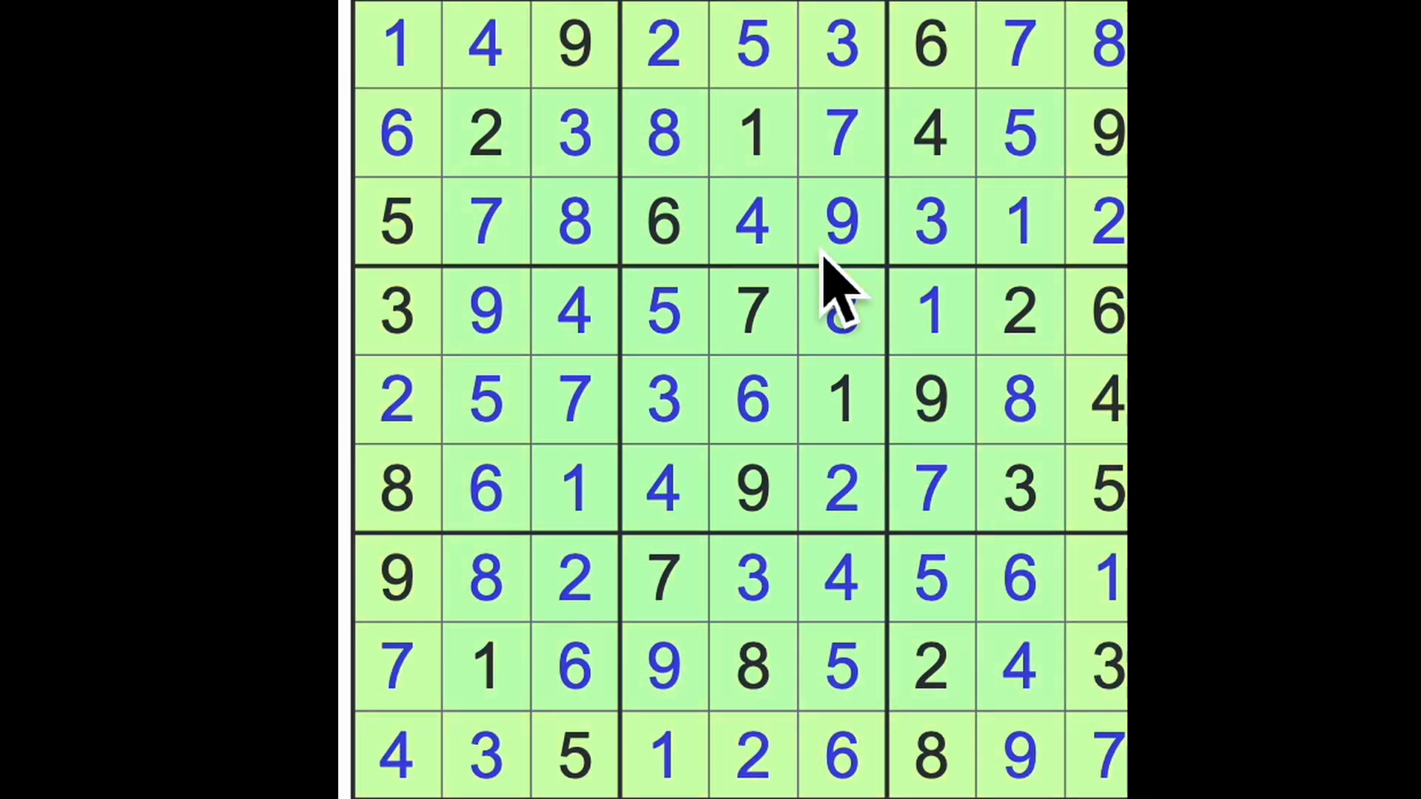